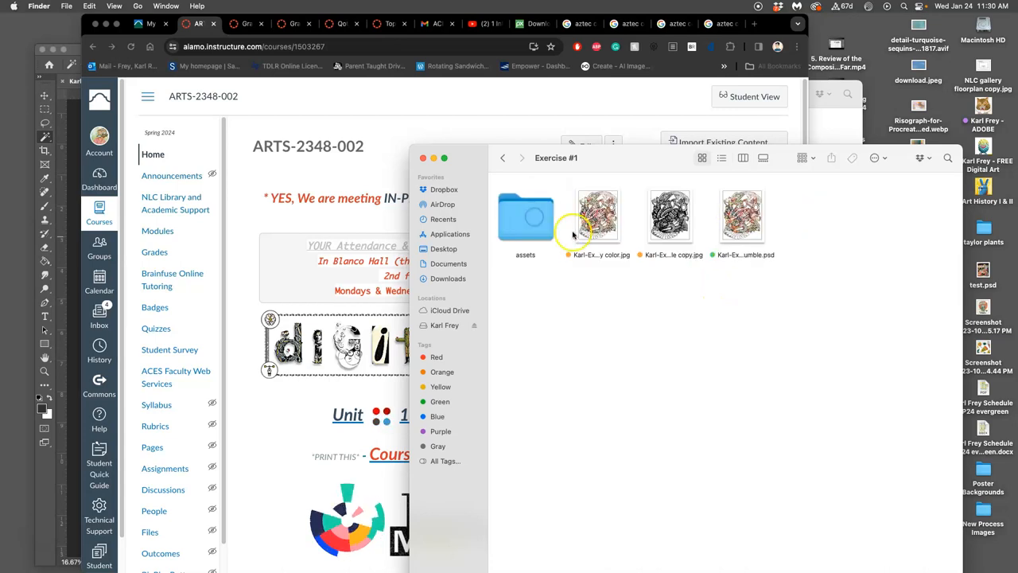
Browse the assets folder, preview the colour JPG, and open the Aztec Jumble .psd in Photoshop
double_click(524, 215)
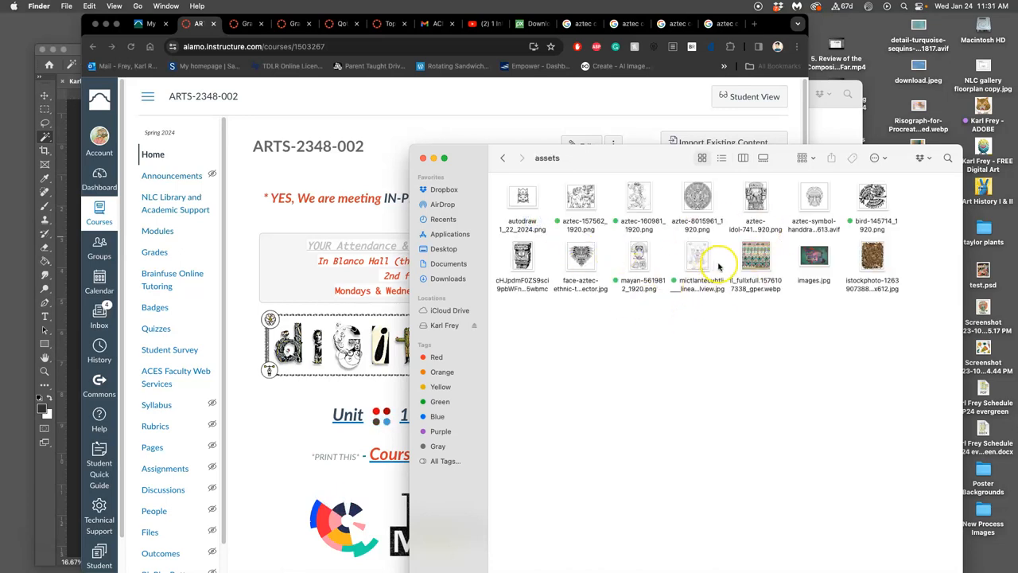
mouse_move(776, 219)
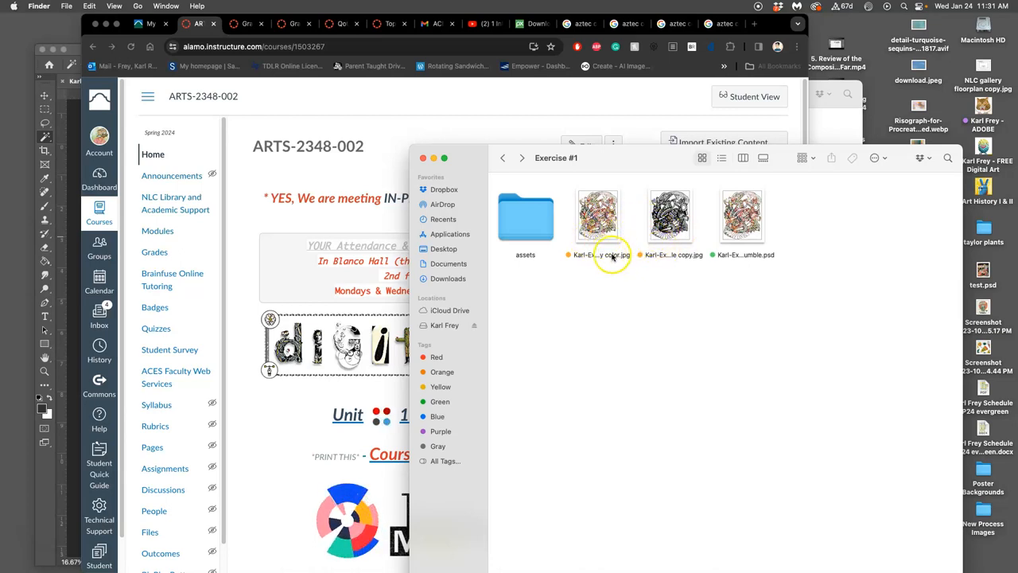
double_click(598, 214)
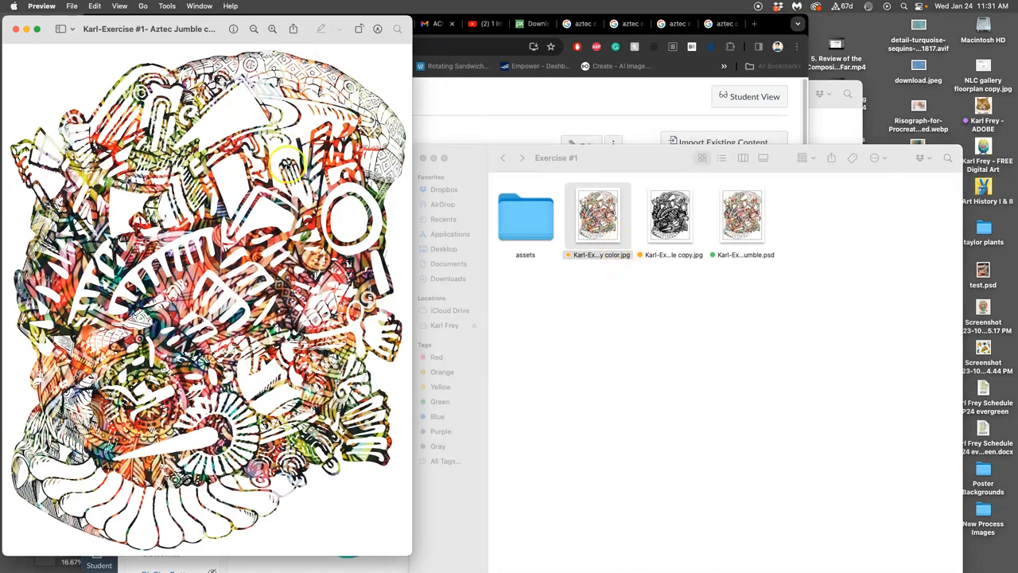
double_click(670, 216)
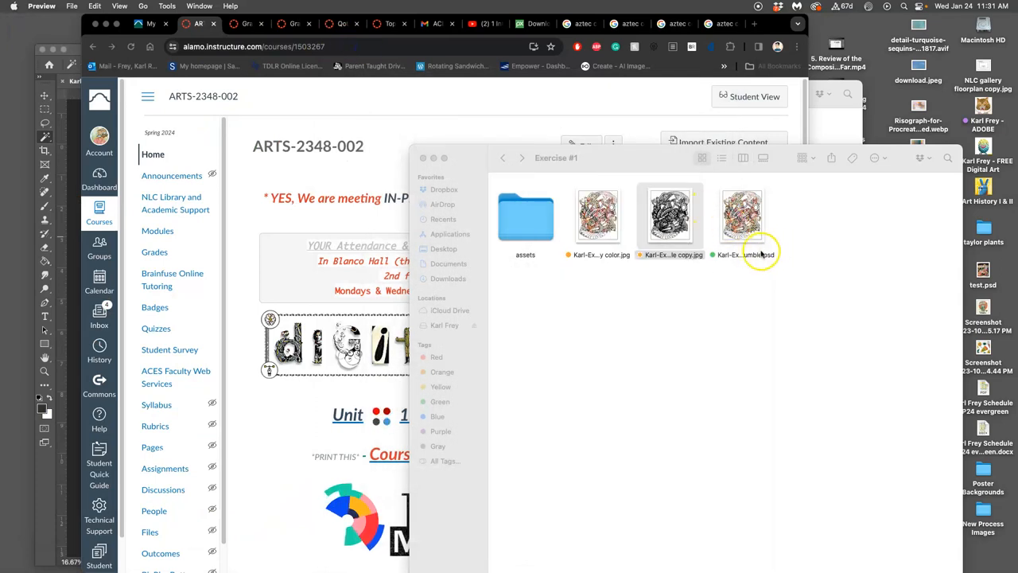
mouse_move(728, 268)
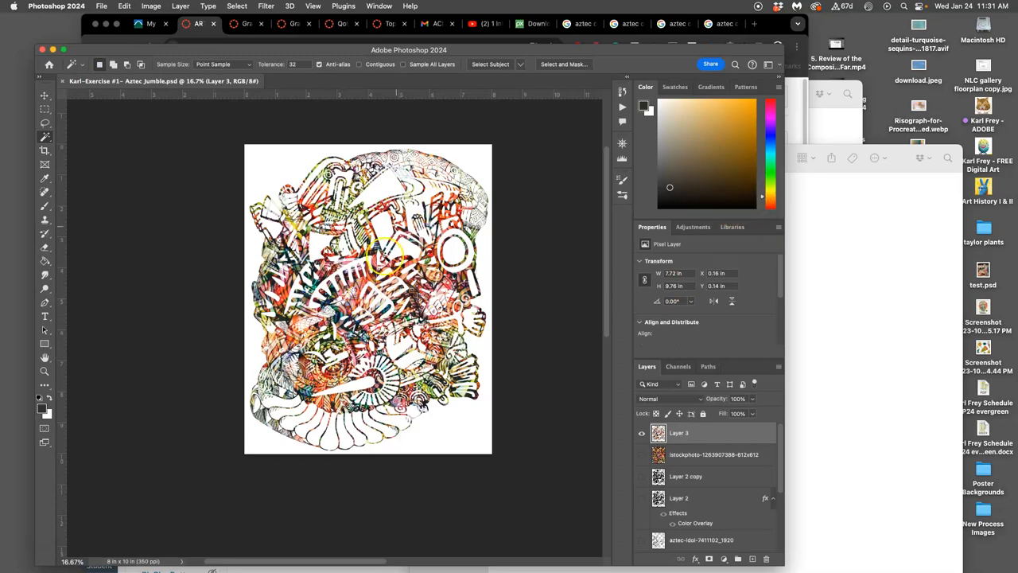
mouse_move(722, 356)
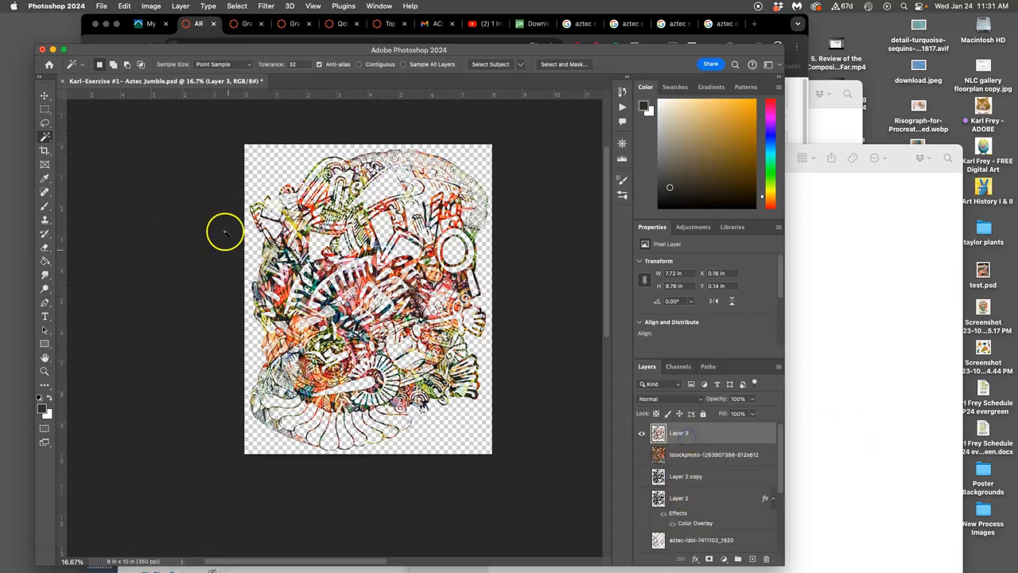
Apply a Levels adjustment — brighter highlights, darker midtones and deeper shadows — to the artwork layer
left_click(150, 6)
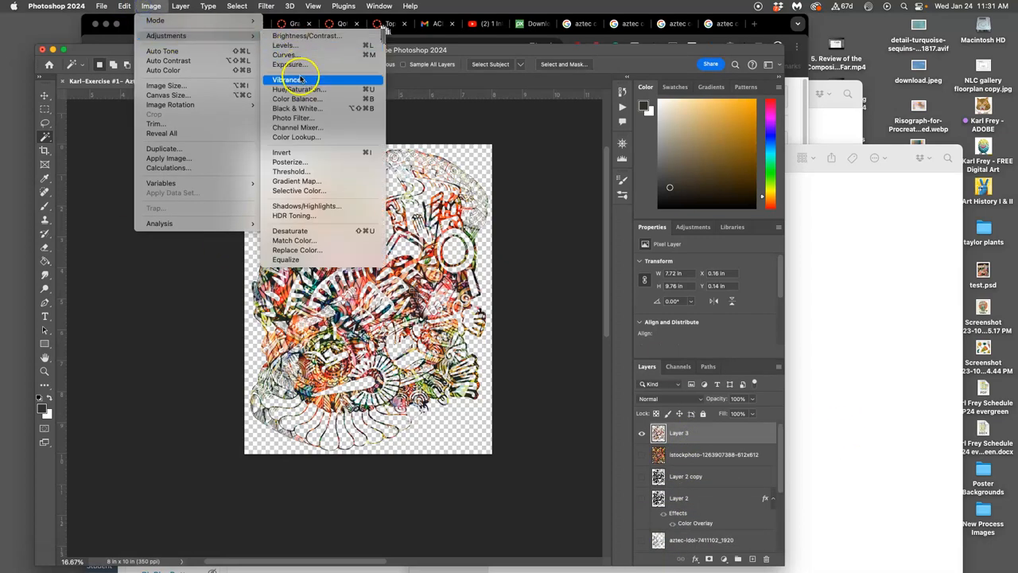
left_click(283, 44)
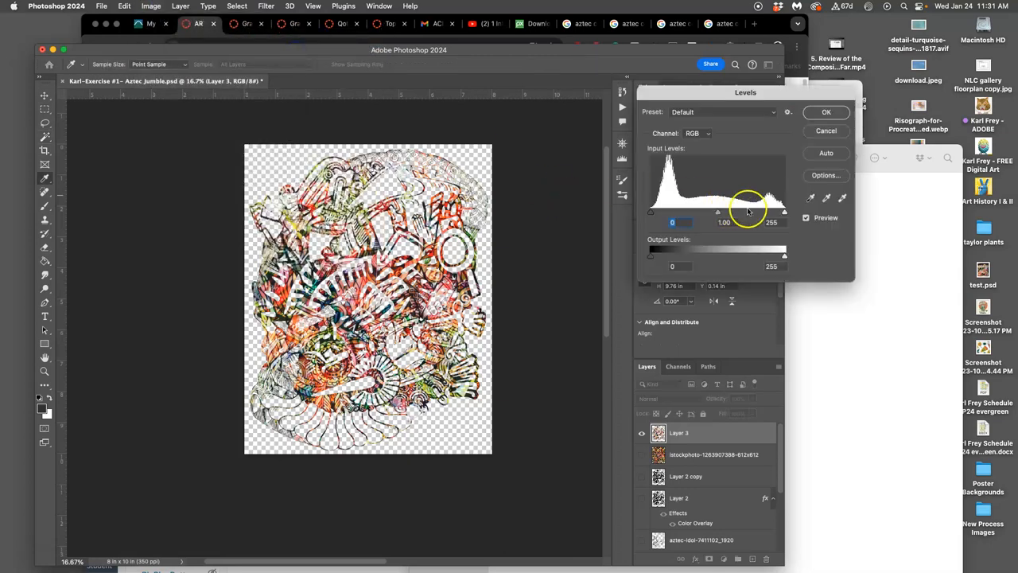
left_click_drag(782, 213, 766, 213)
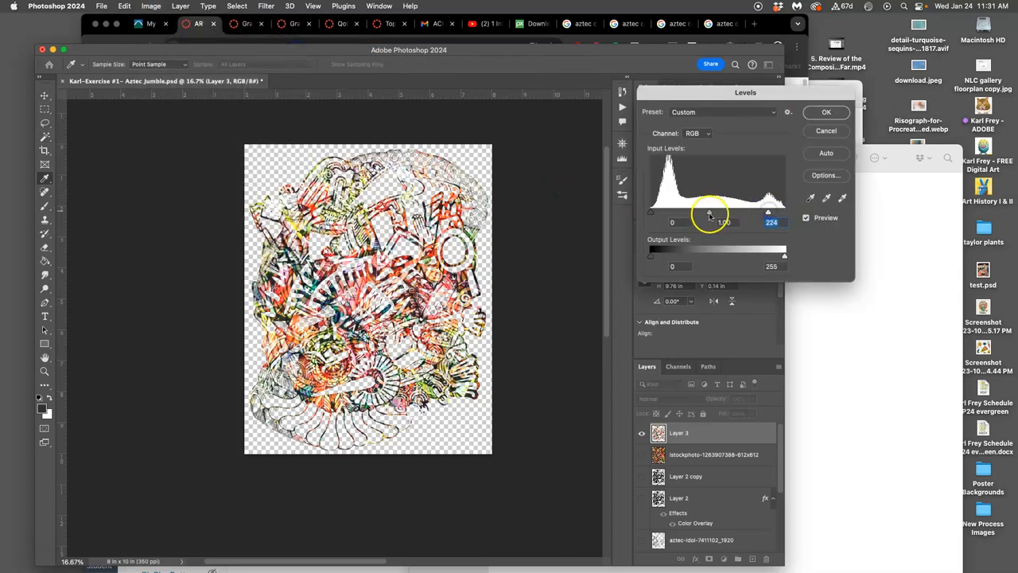
left_click_drag(722, 213, 726, 213)
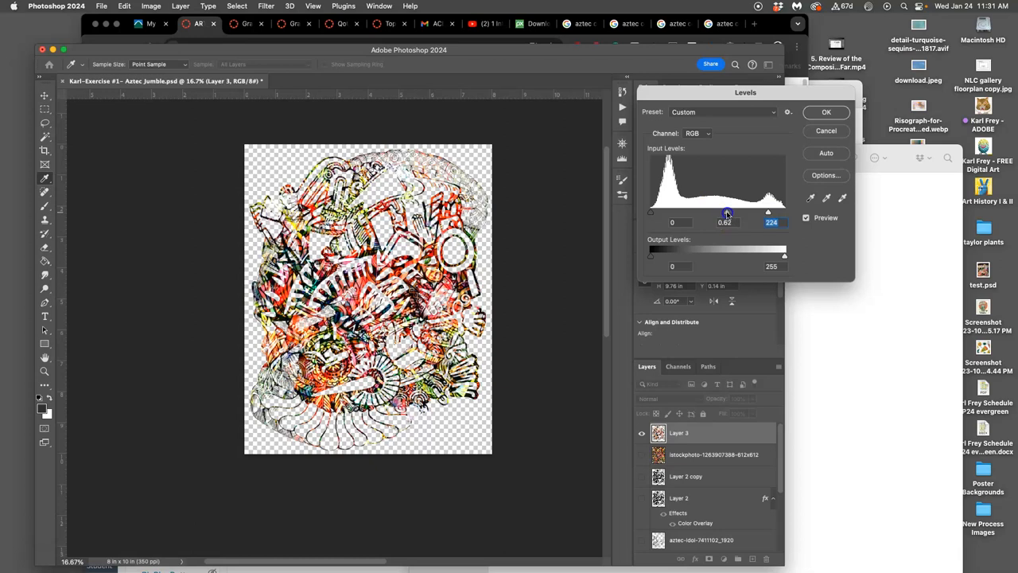
left_click_drag(650, 222, 673, 223)
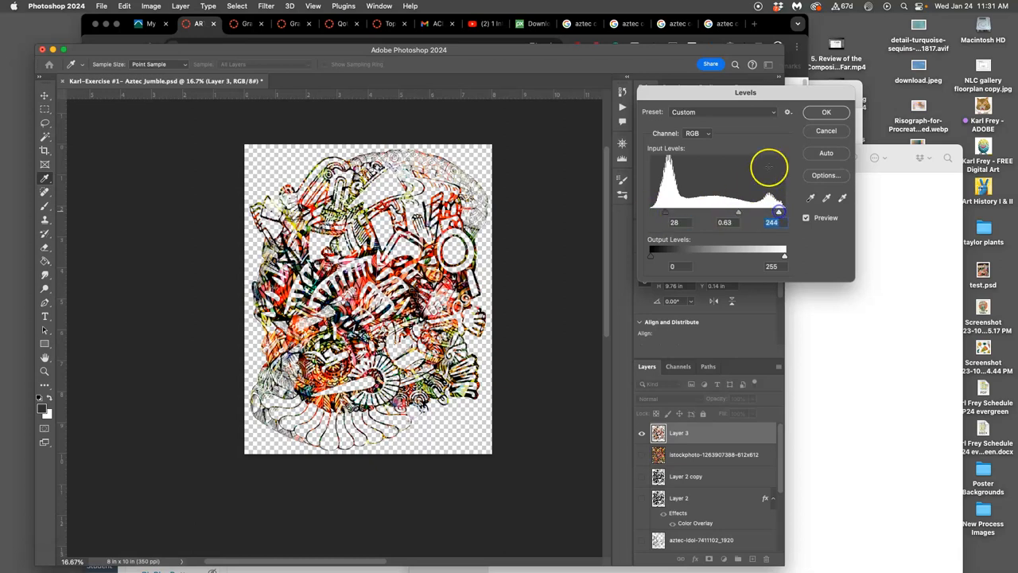
left_click(149, 6)
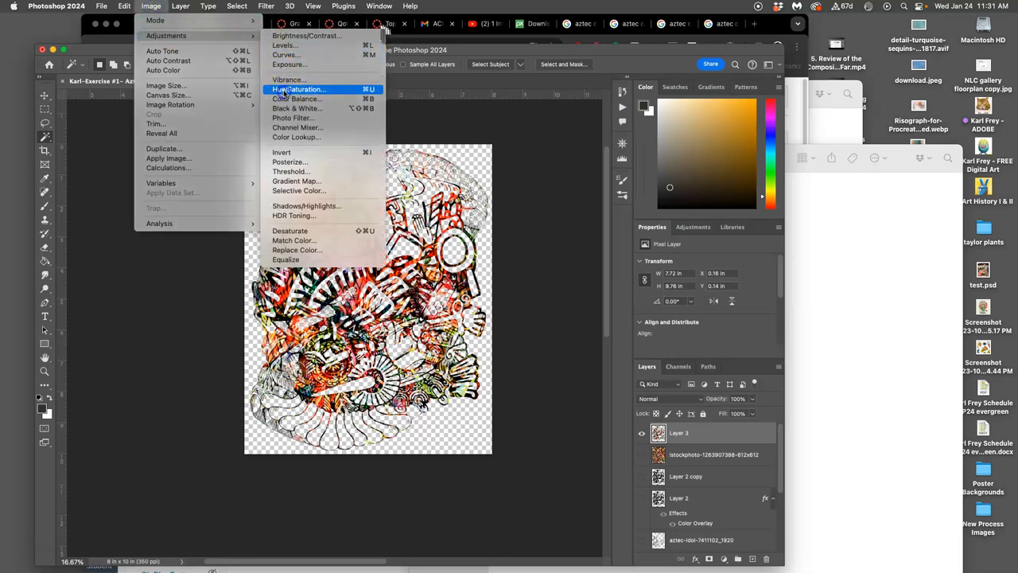
Apply a Hue/Saturation shift, trying purple and red before settling on warm orange tones
left_click(297, 89)
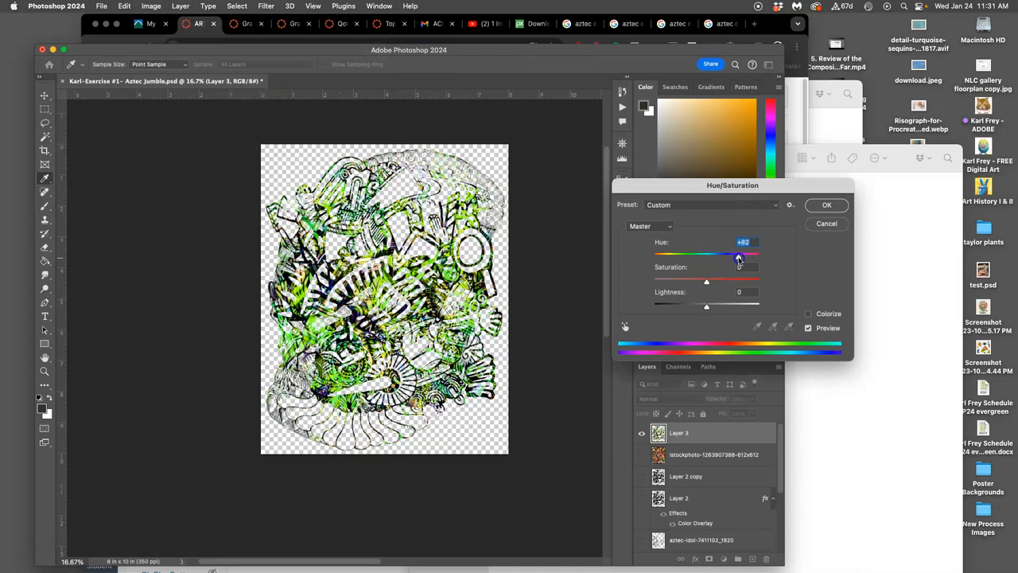
left_click_drag(738, 258, 678, 257)
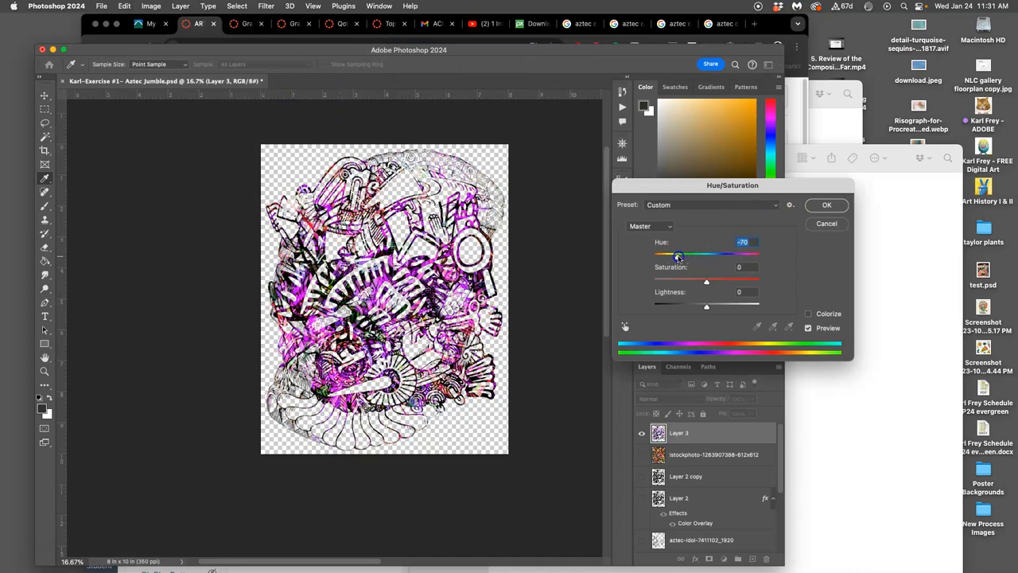
left_click_drag(678, 255, 704, 255)
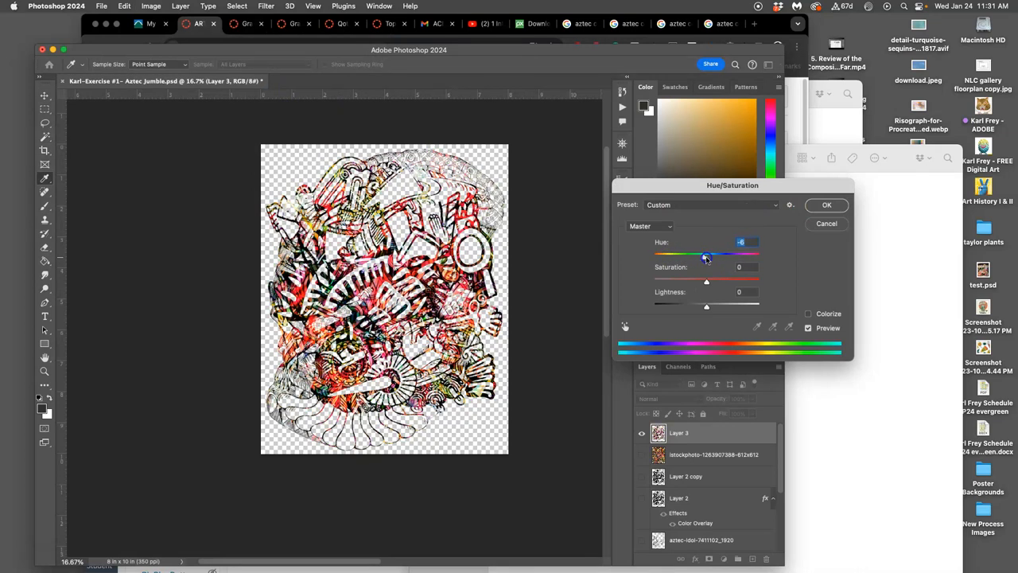
left_click_drag(707, 256, 712, 256)
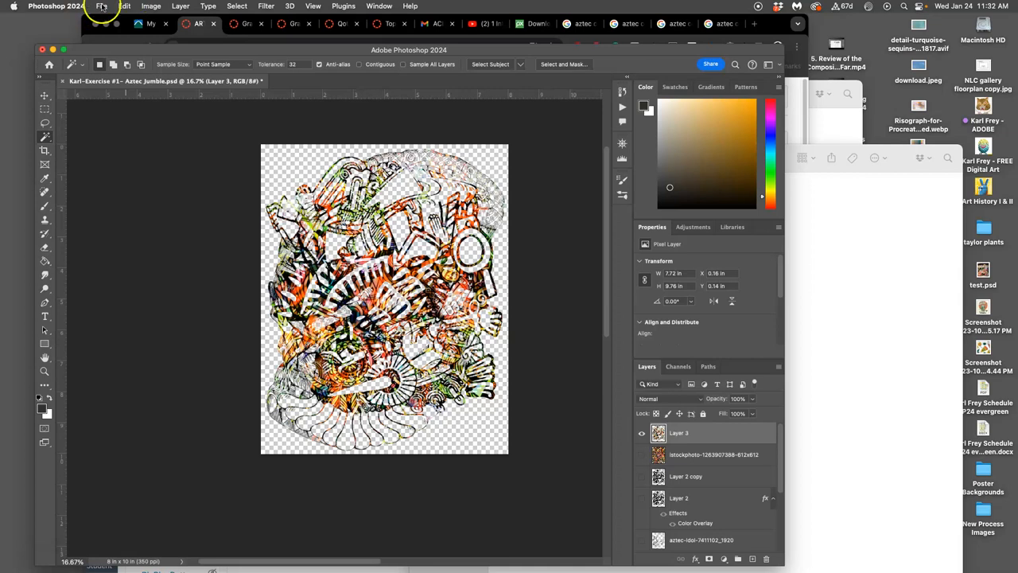
Save a copy of the artwork as a PNG into the Exercise #1 folder with default PNG options
left_click(102, 7)
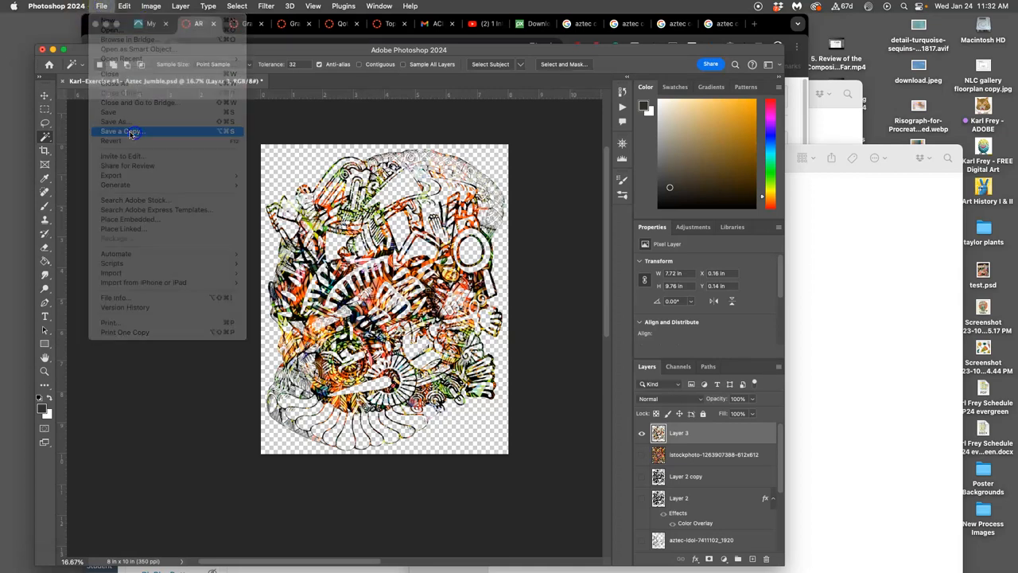
left_click(121, 131)
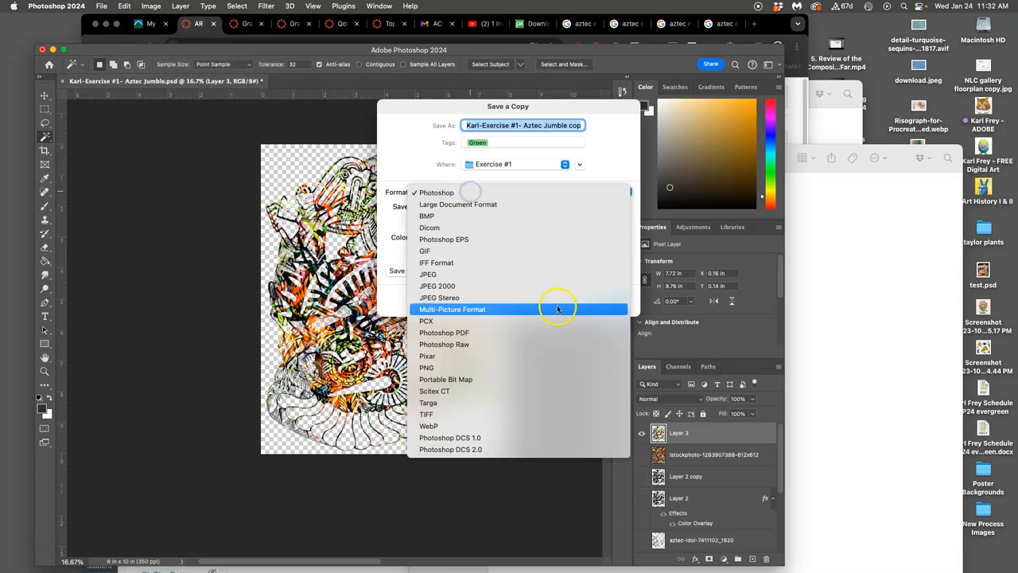
mouse_move(426, 365)
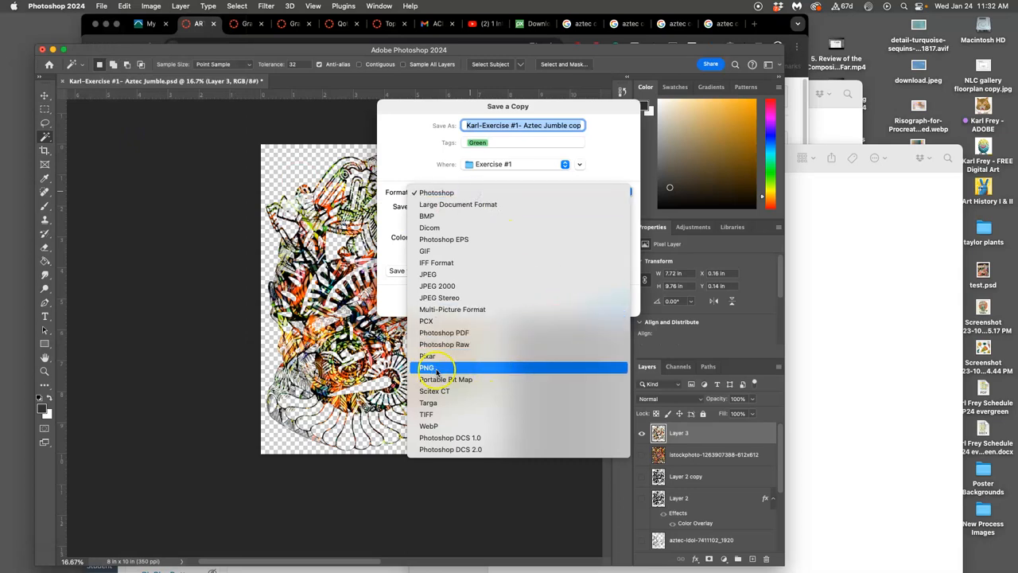
left_click(427, 366)
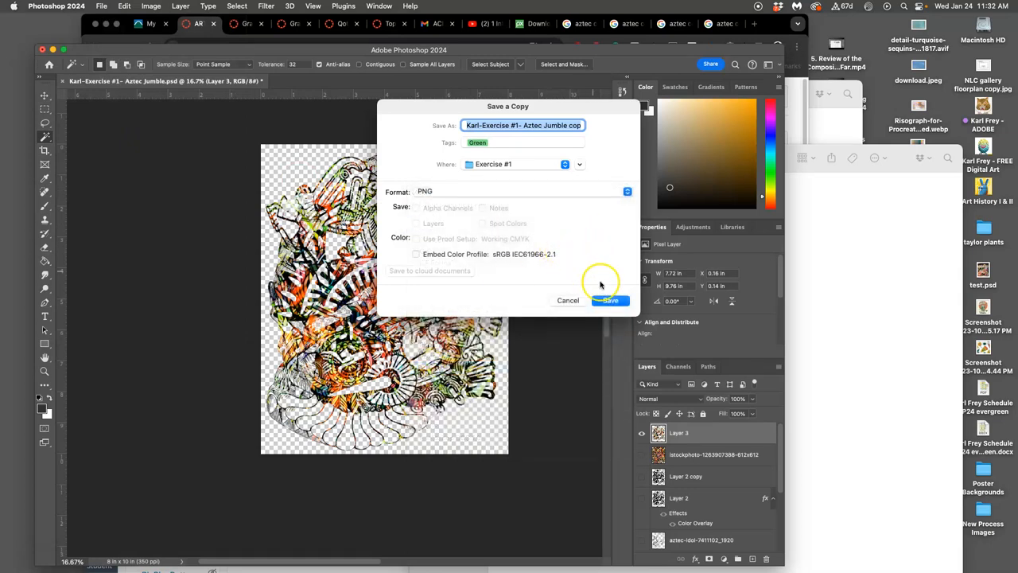
left_click(609, 299)
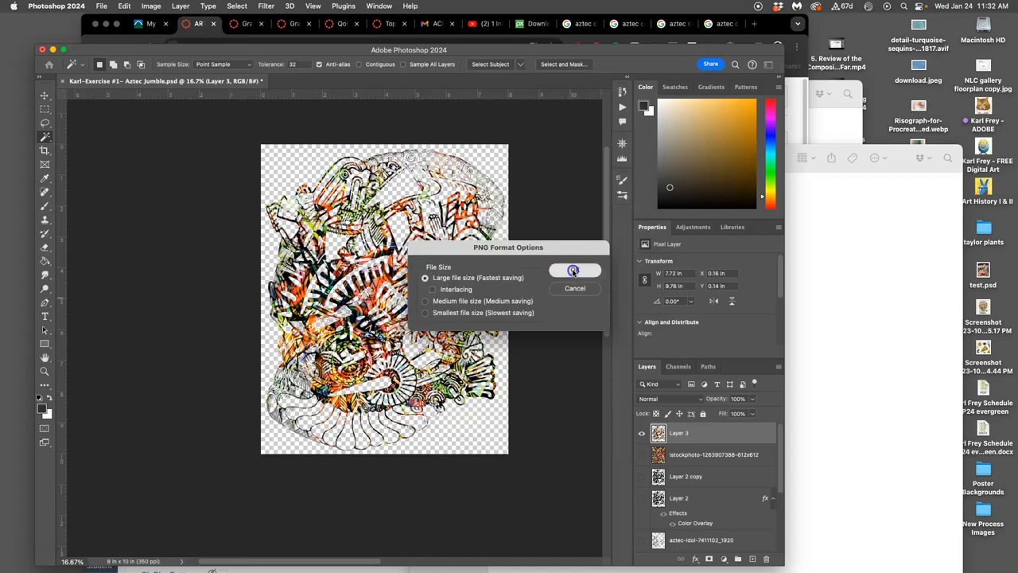
left_click(572, 270)
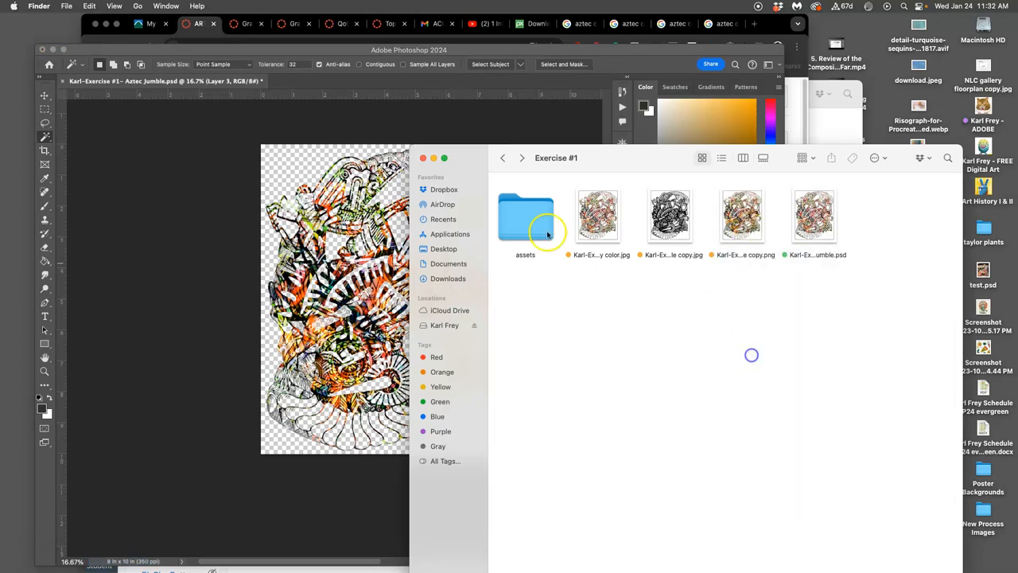
View the colour JPG and PNG copy in Preview and adjust the copy's highlights and shadows
double_click(597, 217)
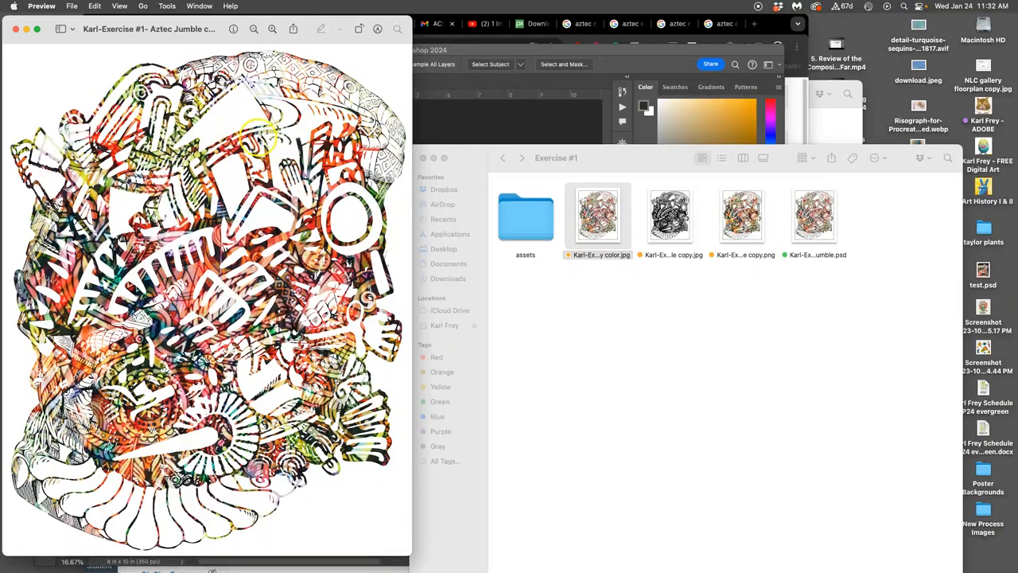
left_click(741, 215)
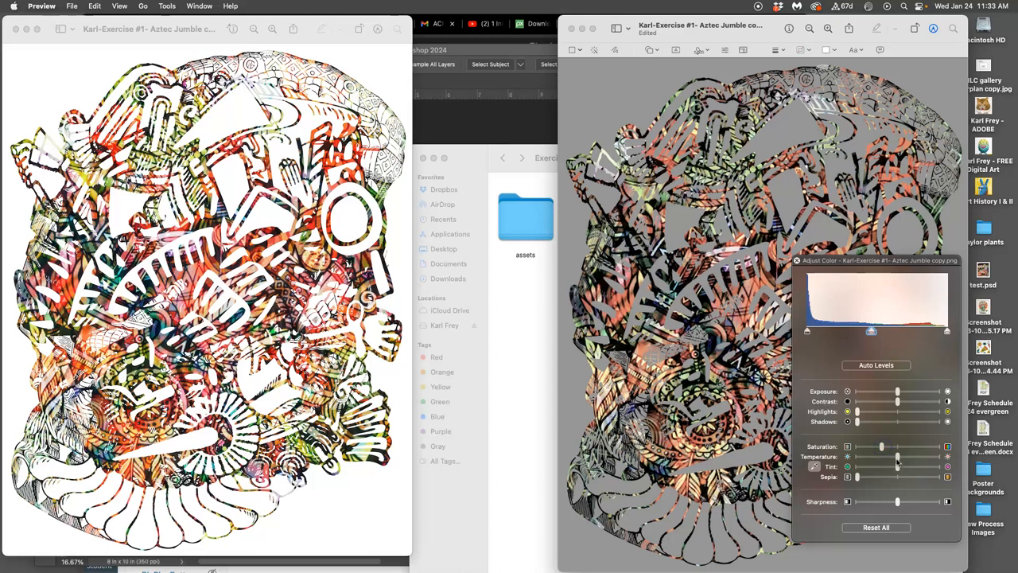
left_click_drag(897, 458, 884, 458)
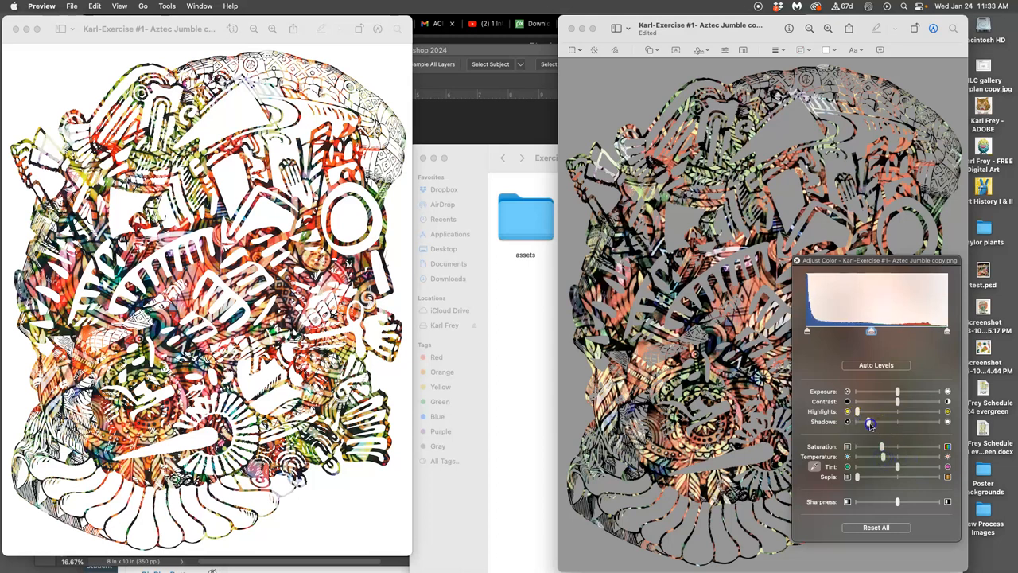
left_click_drag(883, 421, 859, 421)
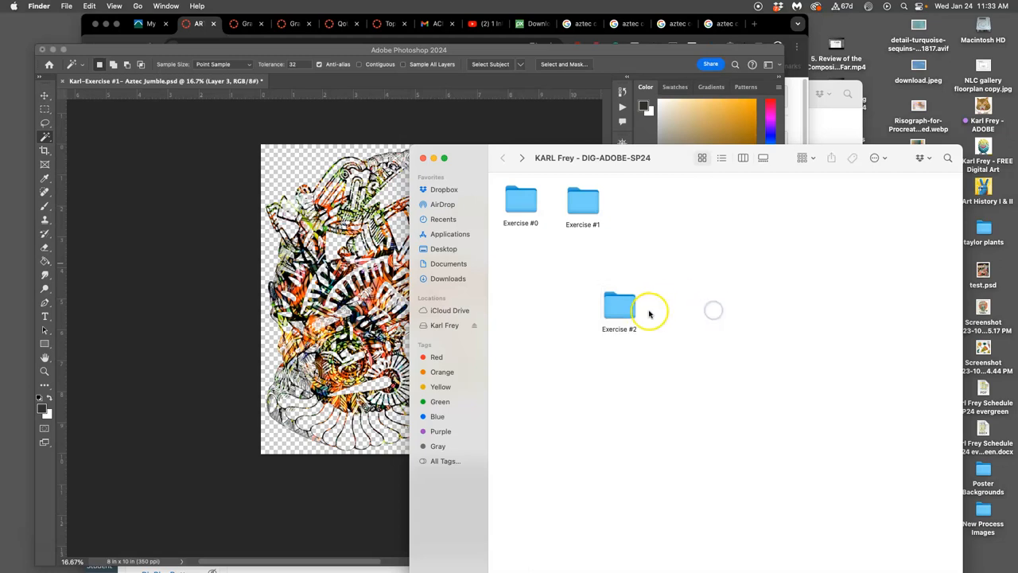
Move the Exercise #2 folder in the course folder and choose Don't Save in Photoshop's close prompt
left_click_drag(619, 305, 642, 203)
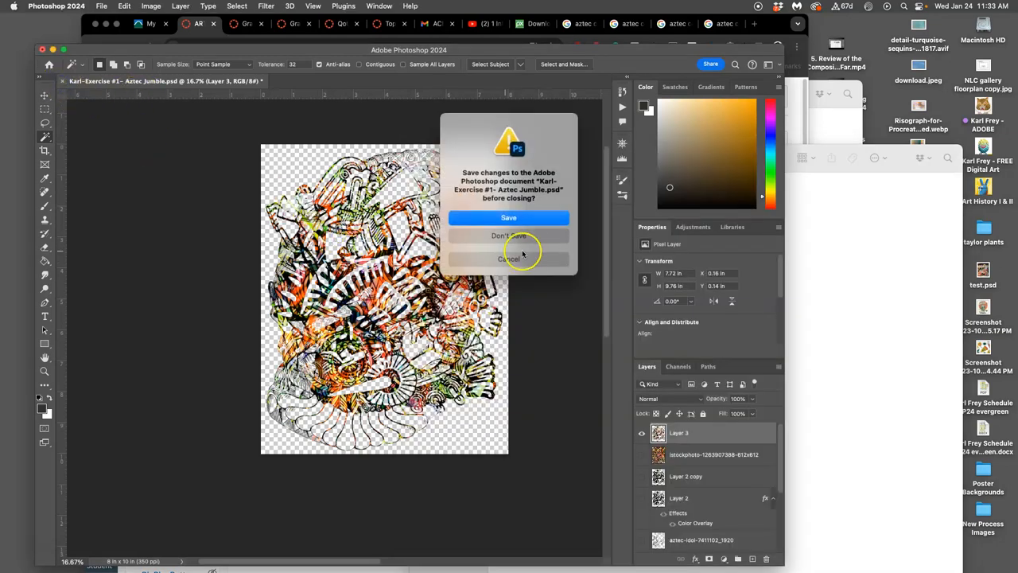
left_click(509, 217)
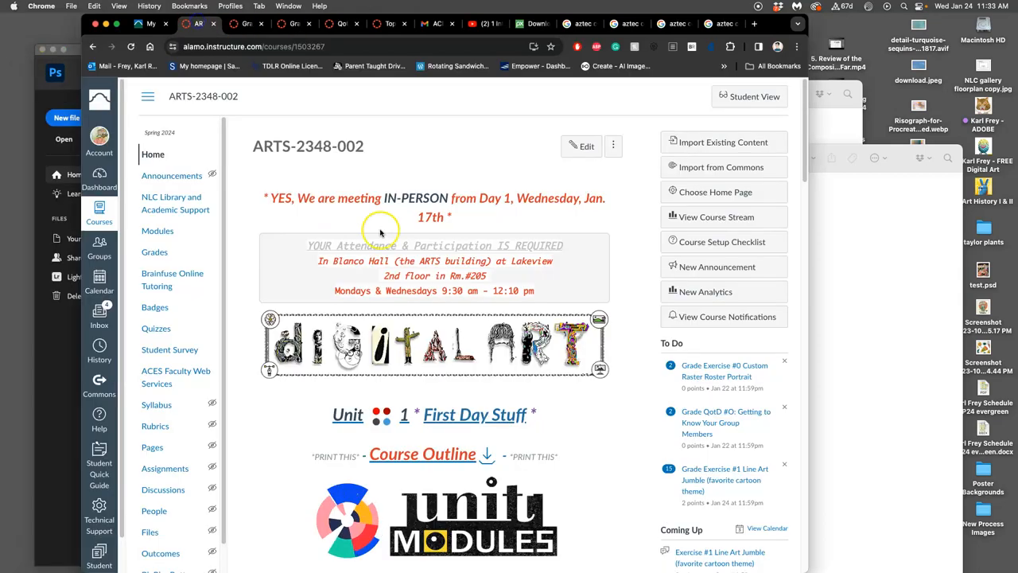
Scroll the Unit Modules page and follow the Unit 3 Vector Shapes link
scroll("down", 3)
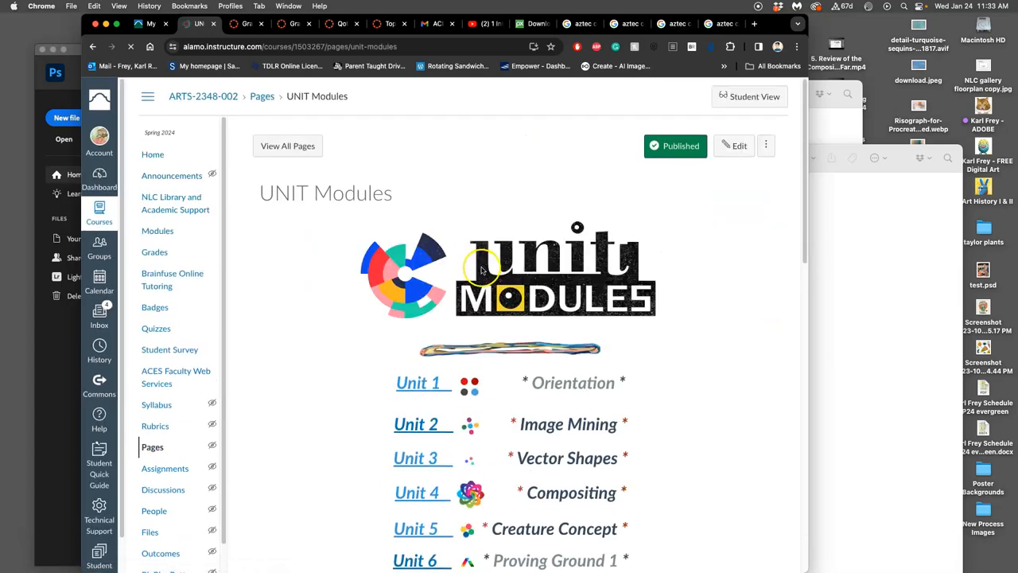
scroll("down", 3)
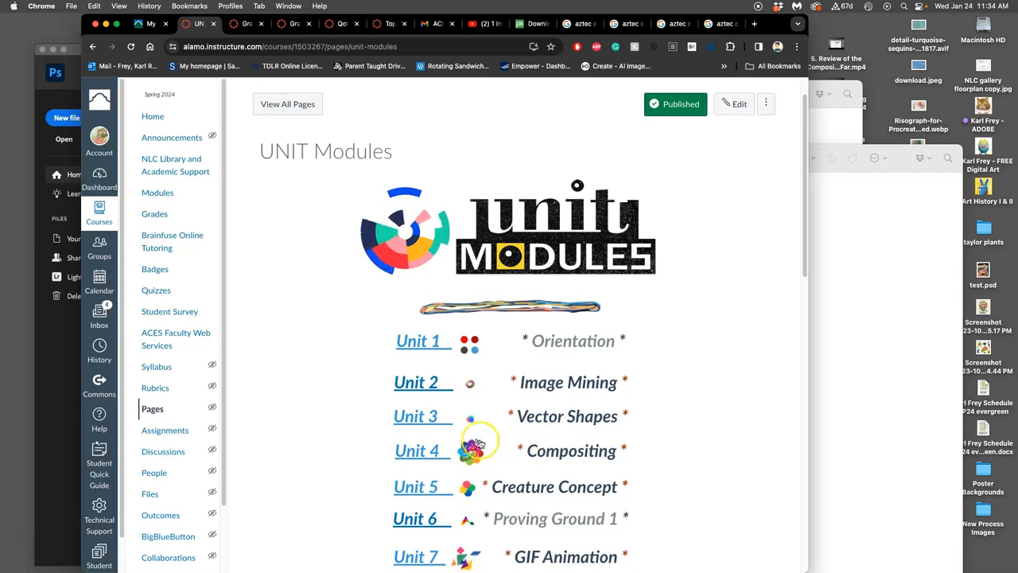
left_click(413, 415)
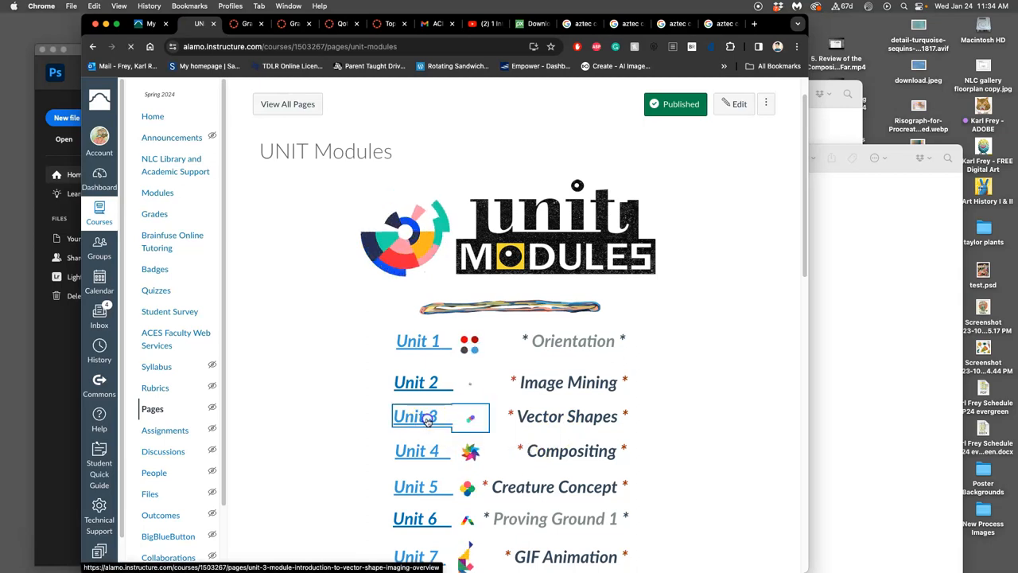
left_click(413, 415)
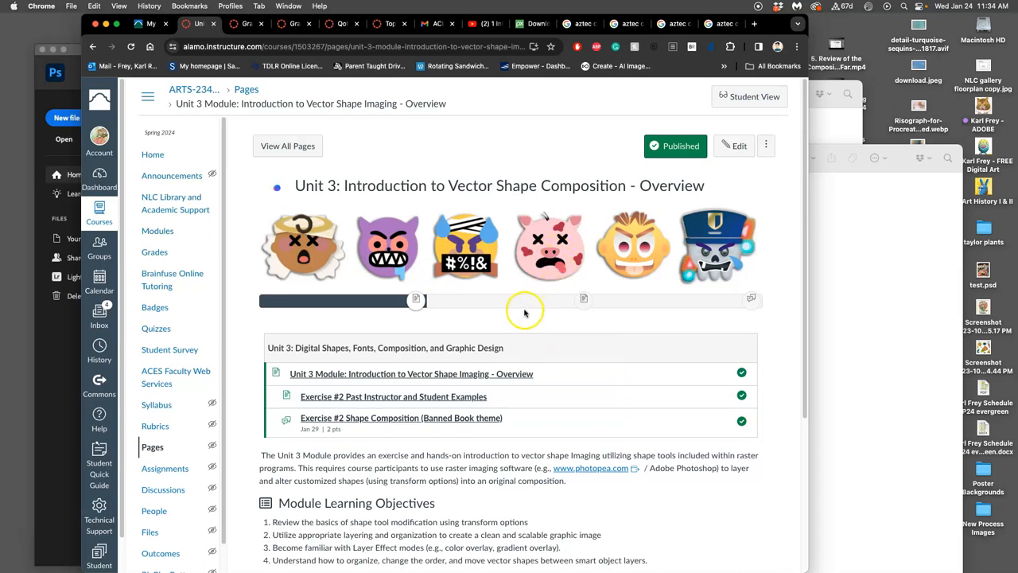
mouse_move(518, 315)
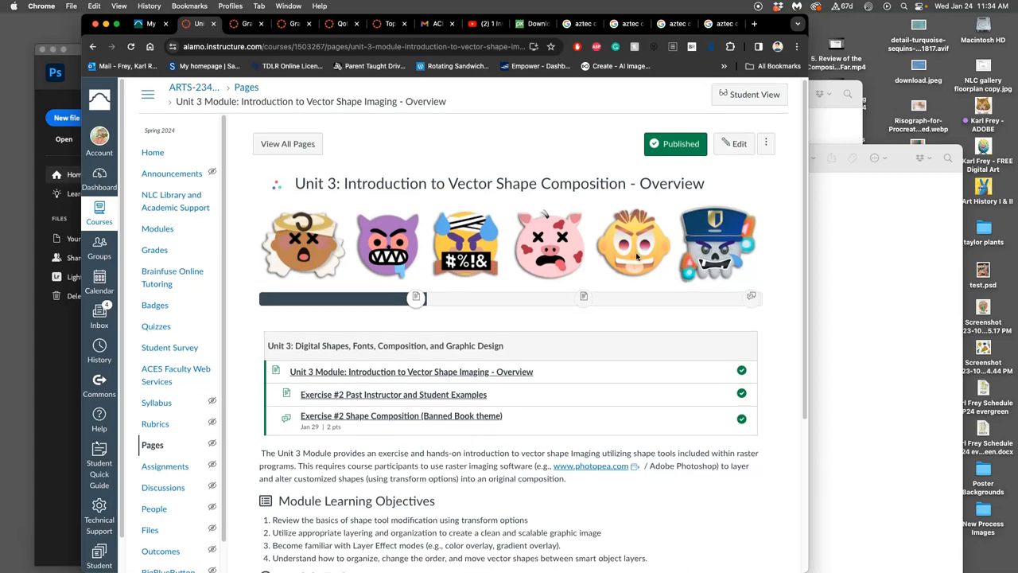
Scroll to the bottom of the Unit 3 overview and go Next to the past examples page
scroll("down", 3)
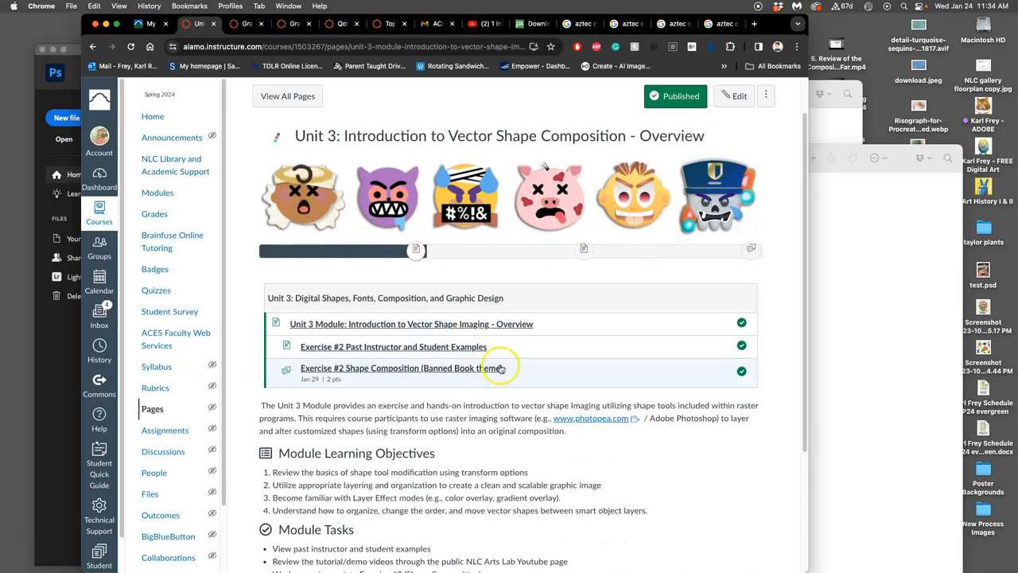
scroll("down", 3)
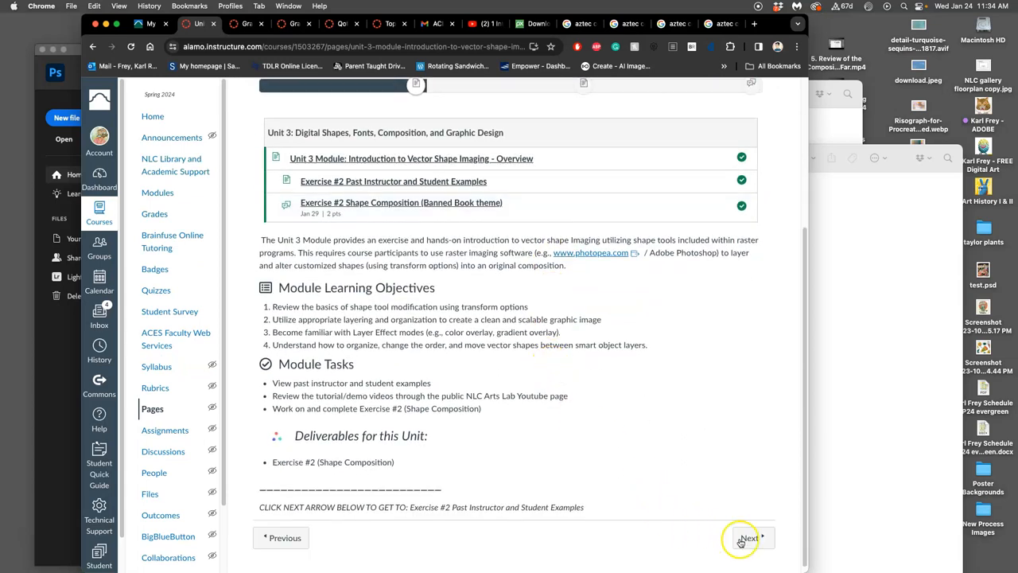
left_click(748, 538)
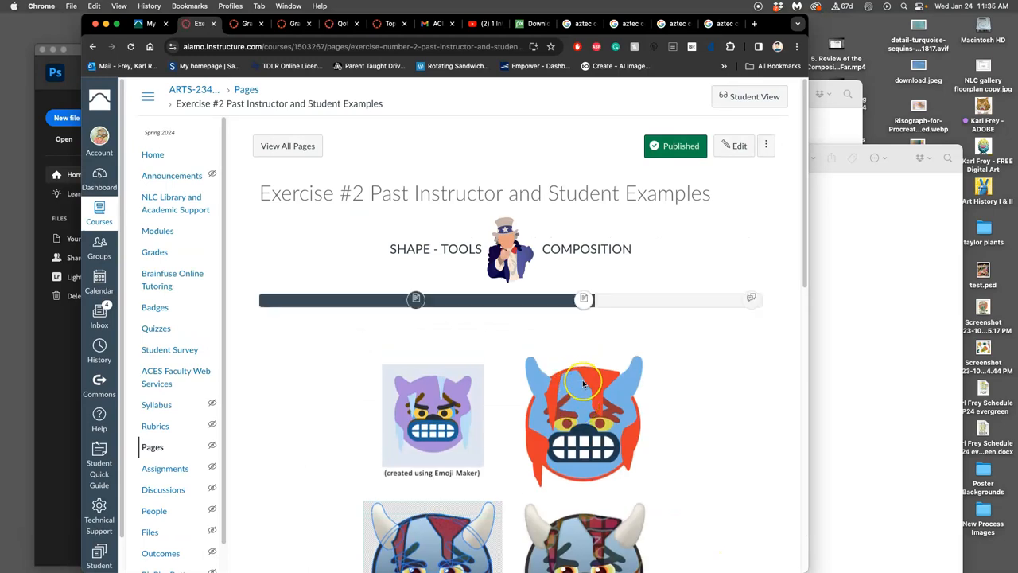
scroll("down", 3)
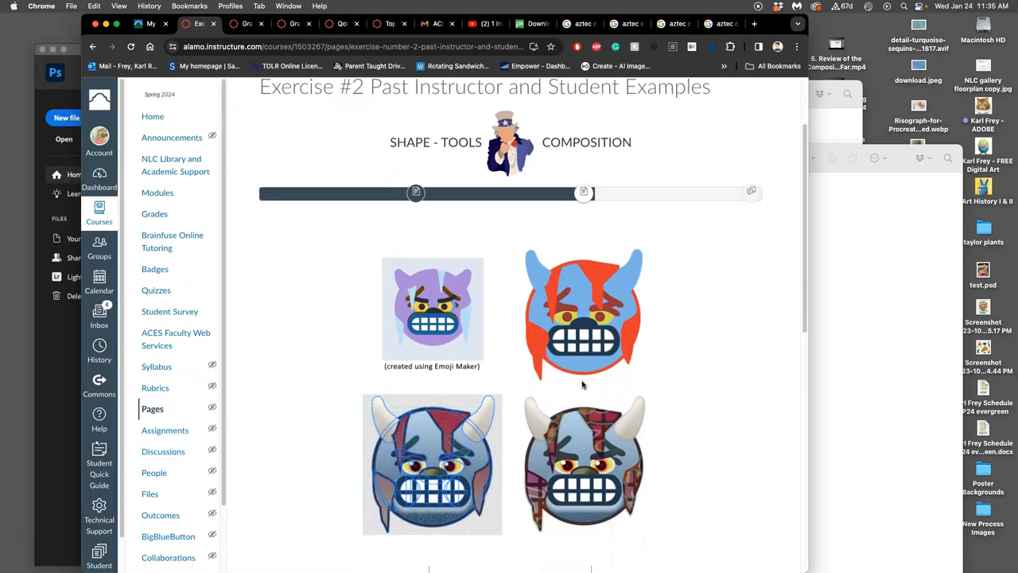
mouse_move(582, 386)
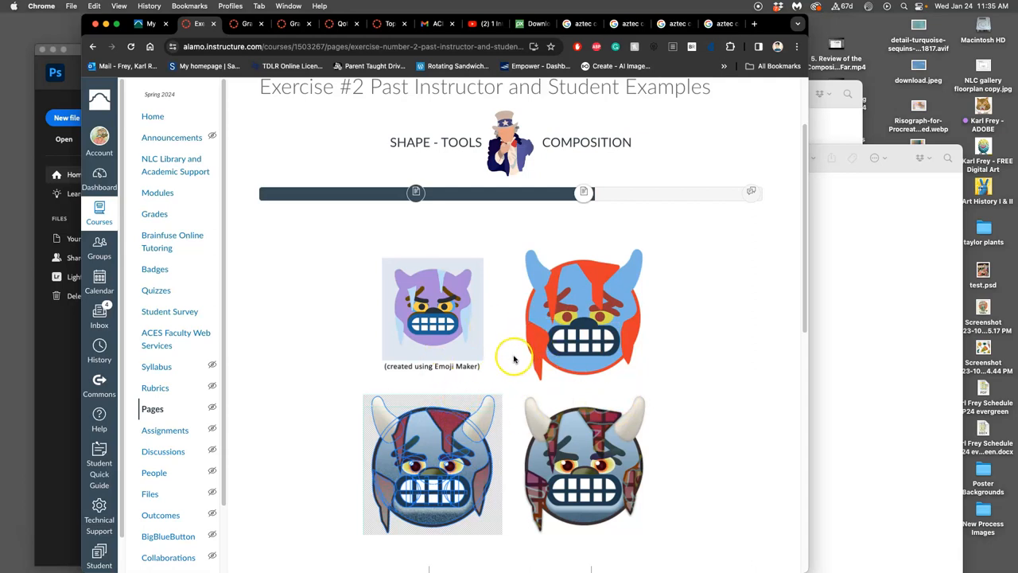
mouse_move(515, 353)
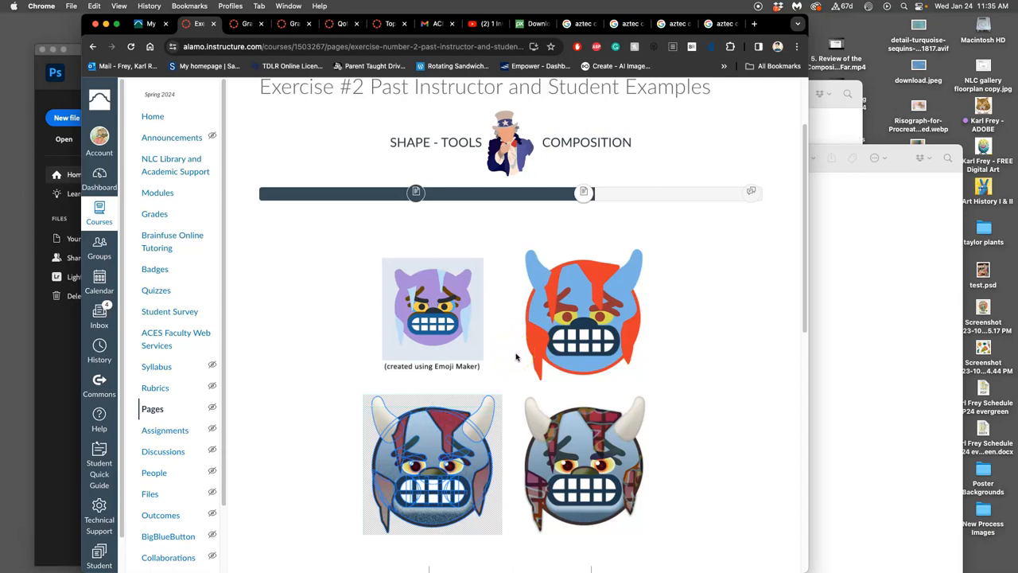
mouse_move(522, 354)
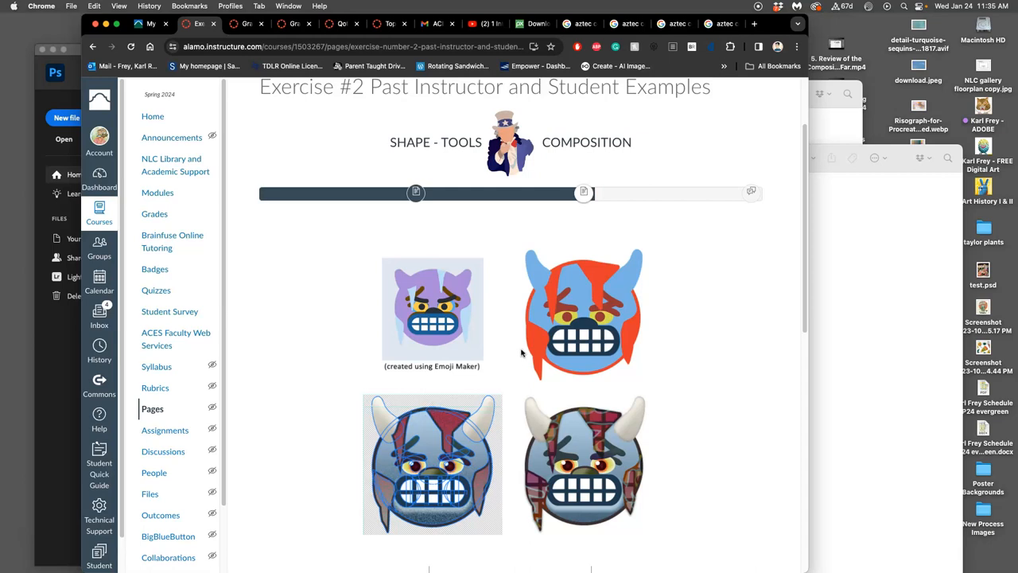
scroll("down", 3)
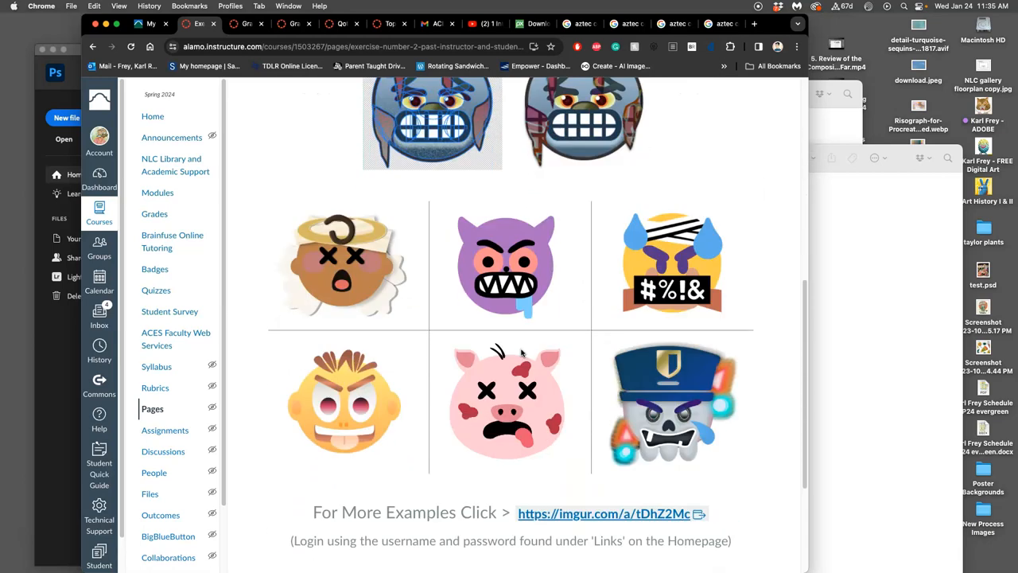
scroll("down", 3)
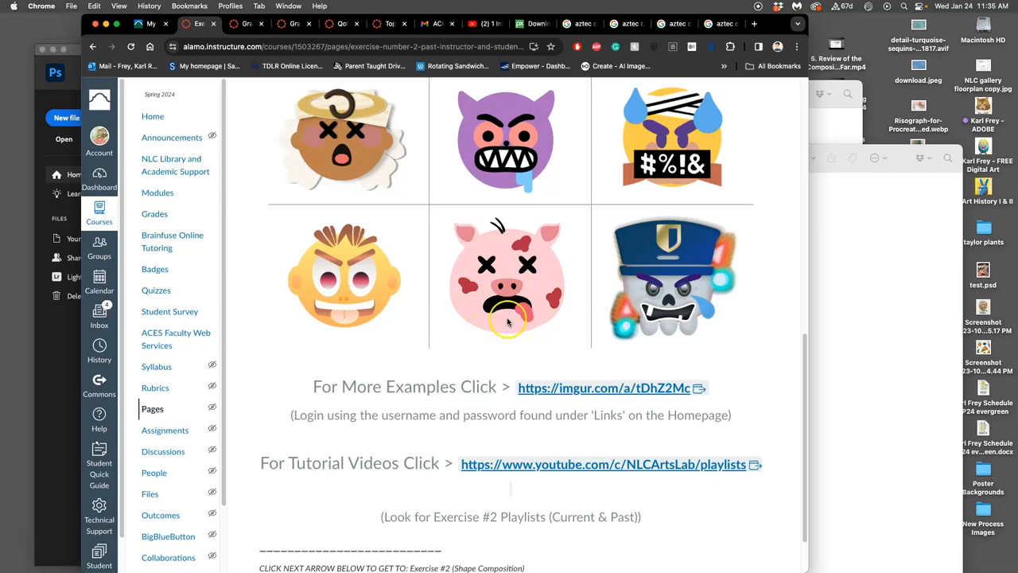
mouse_move(509, 264)
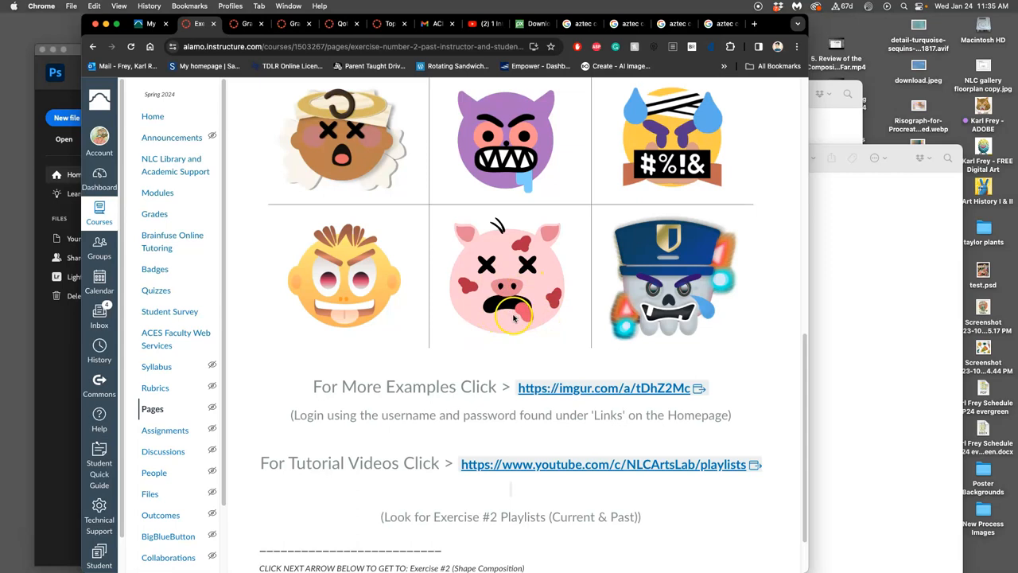
scroll("down", 3)
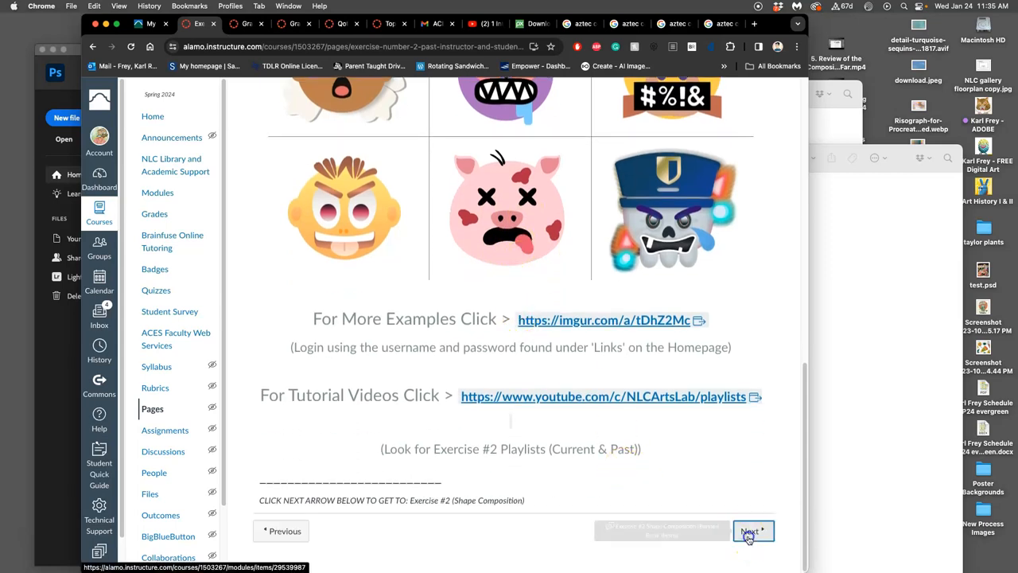
Go Next to the Exercise #2 Shape Composition discussion and scroll to its Emoji Maker instructions
left_click(750, 531)
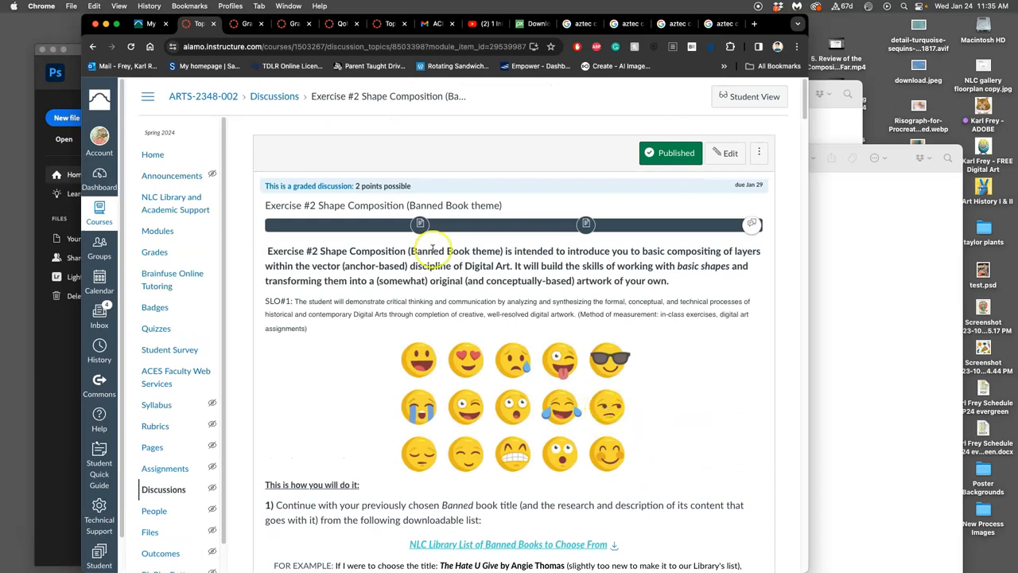
mouse_move(515, 288)
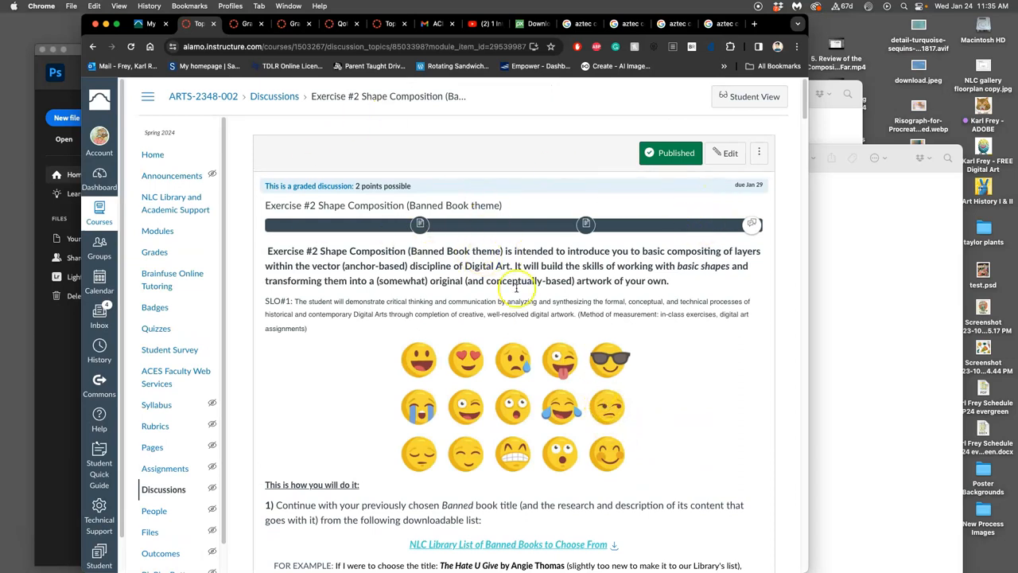
scroll("down", 3)
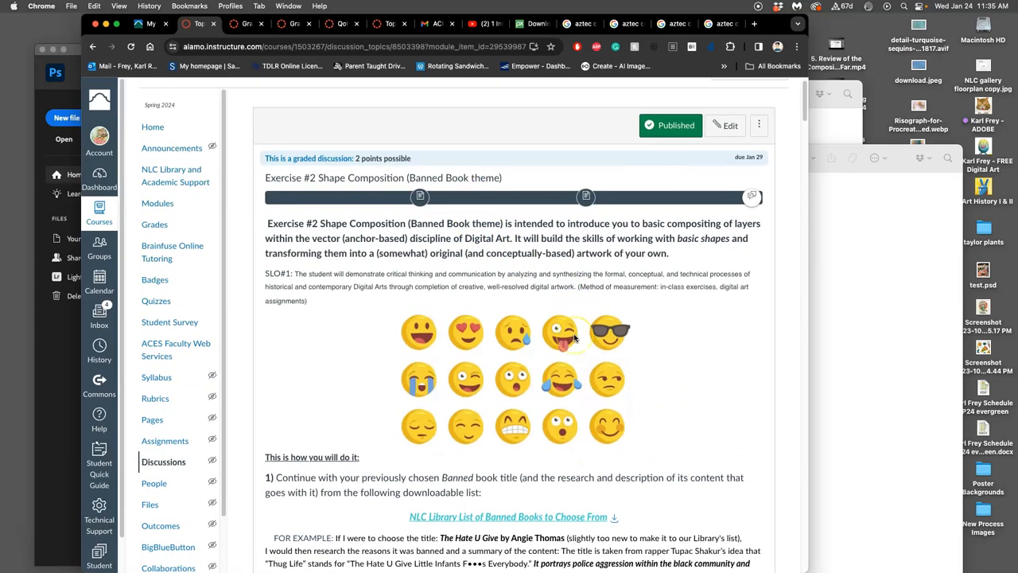
scroll("down", 3)
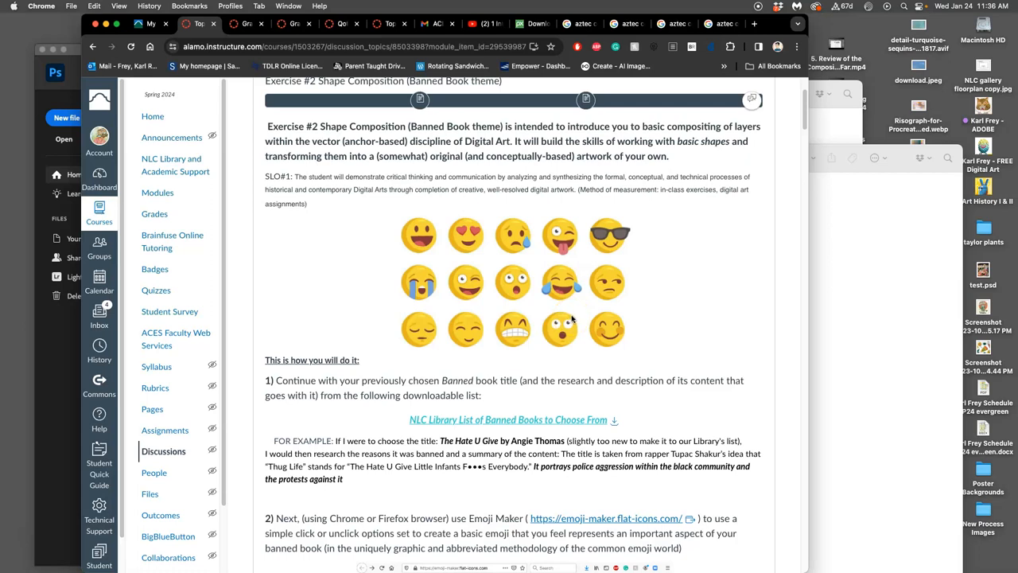
scroll("down", 3)
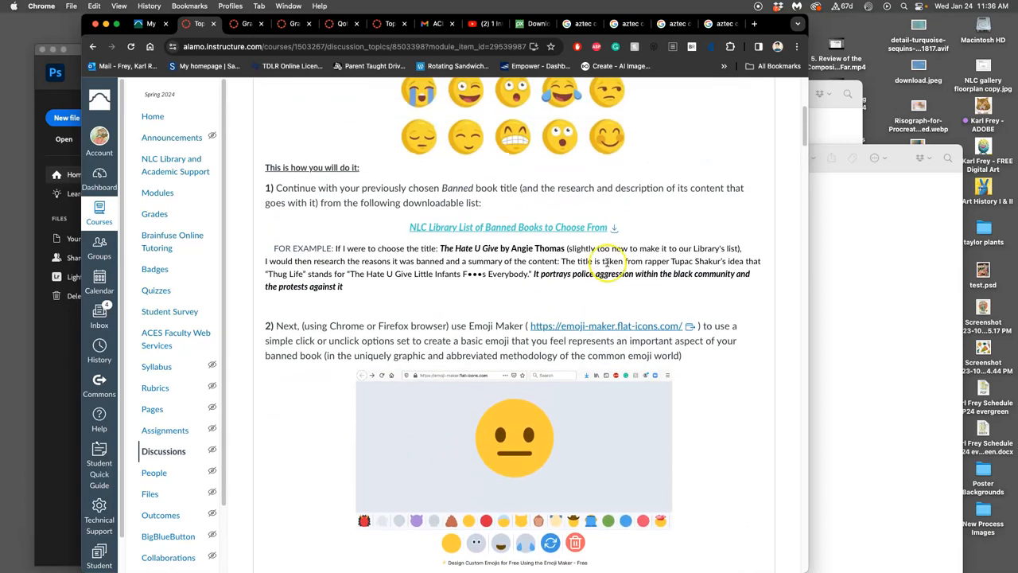
Open the NLC Library Banned Books List PDF and scroll its tables toward A Light in the Attic
left_click(507, 226)
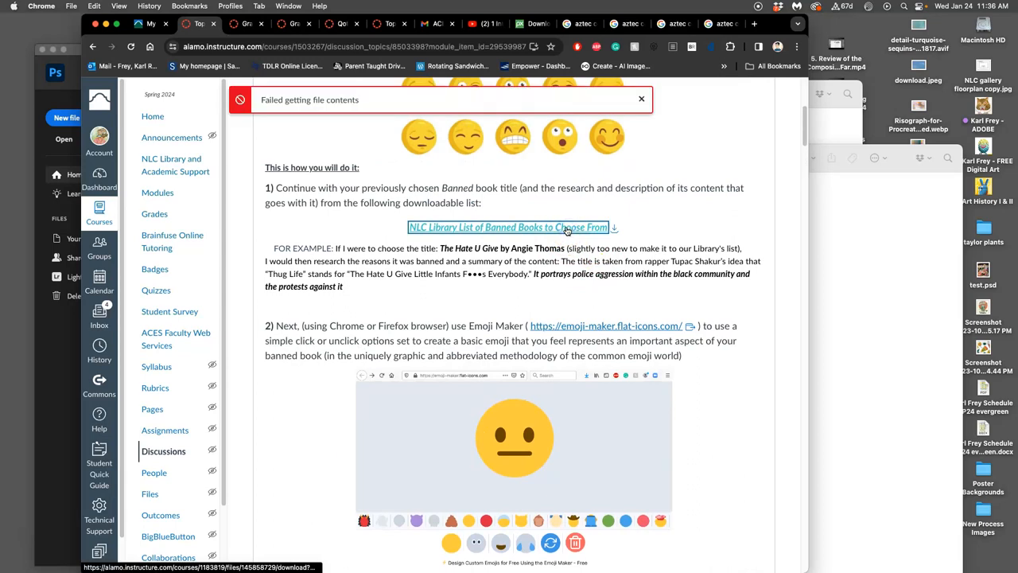
left_click(509, 227)
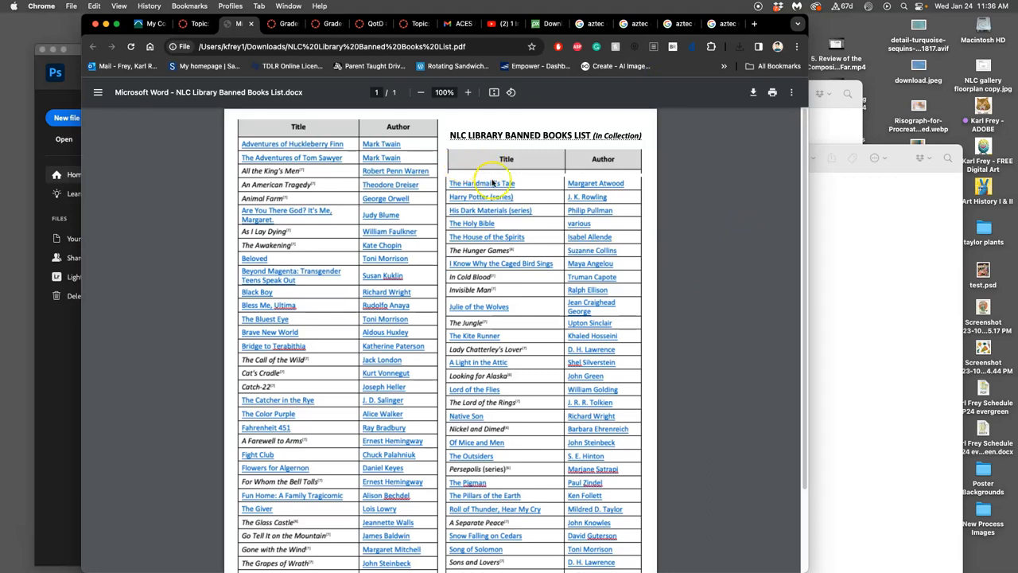
scroll("down", 3)
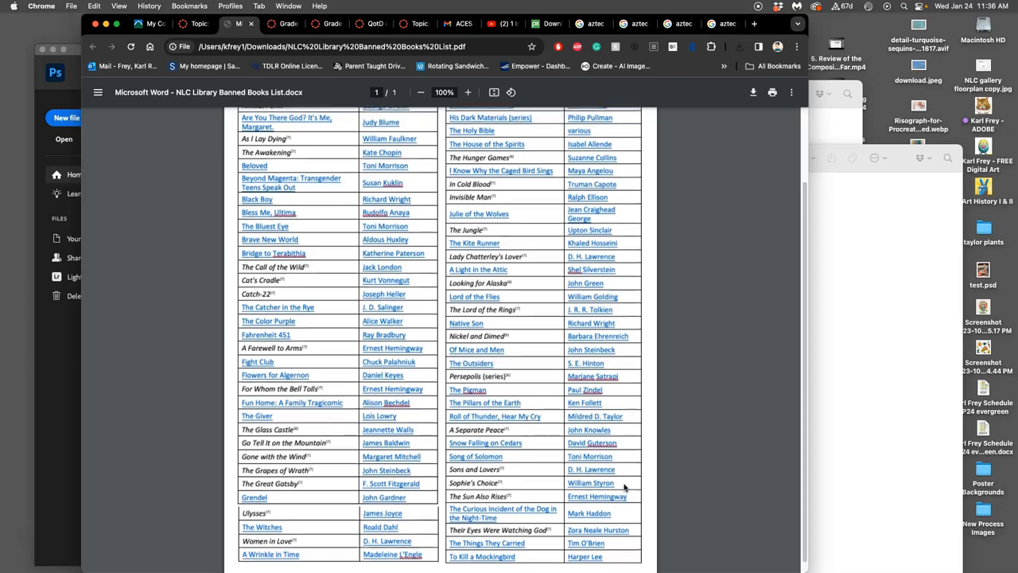
scroll("up", 3)
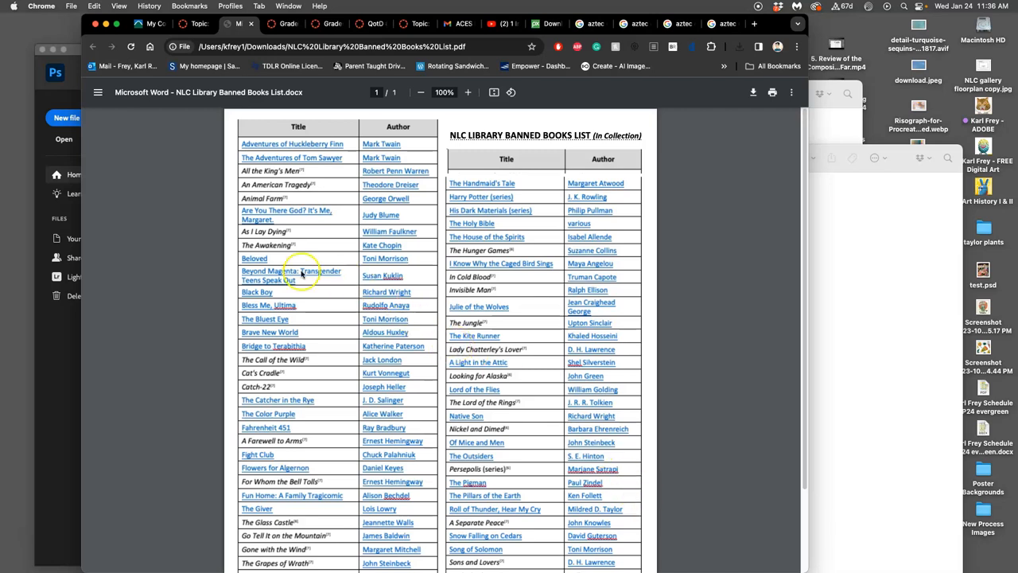
mouse_move(197, 280)
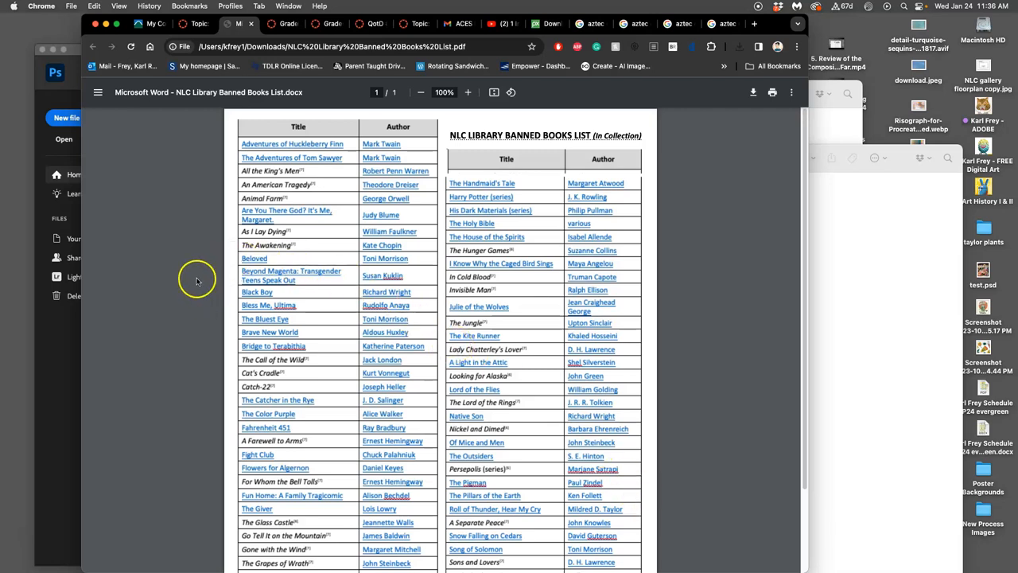
scroll("down", 3)
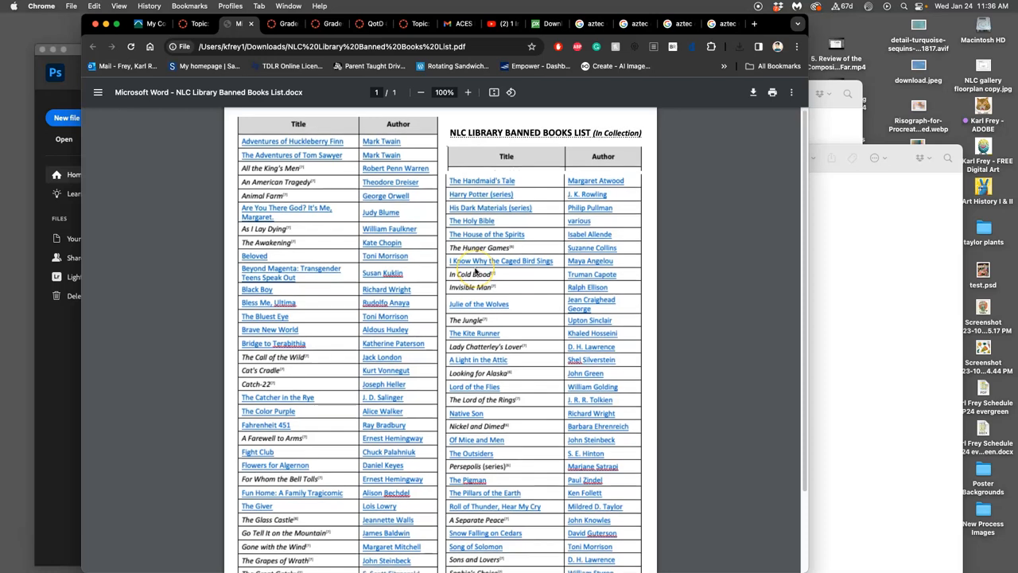
scroll("down", 3)
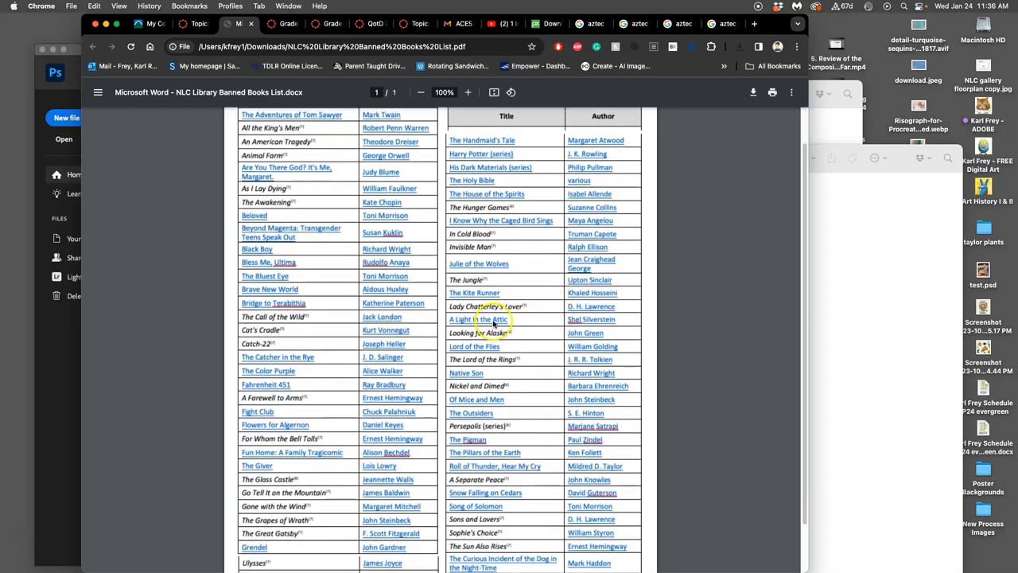
mouse_move(592, 267)
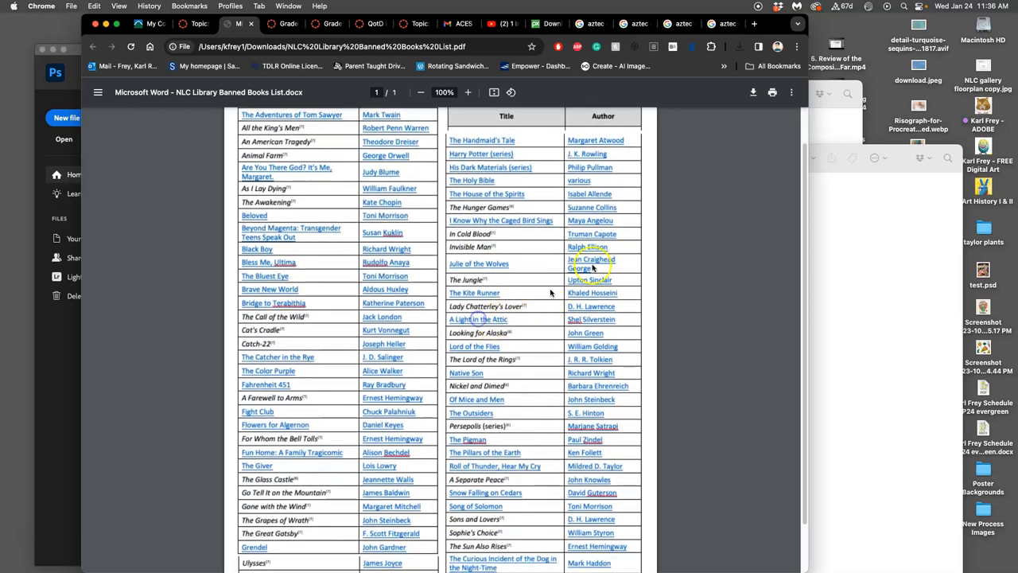
Search 'light in the attic book banned reason' in a new tab and read the results
left_click(754, 24)
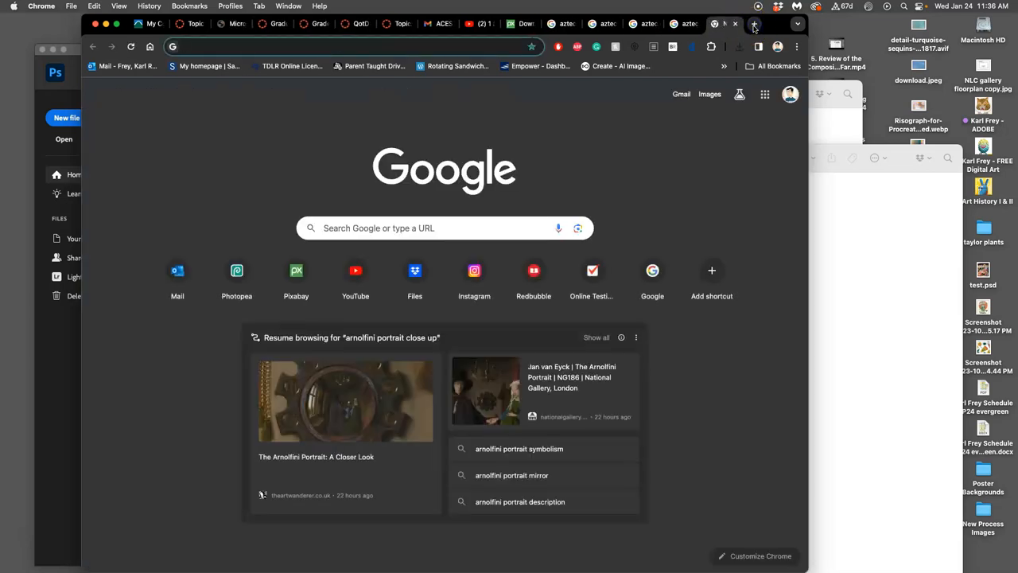
type("light in the a")
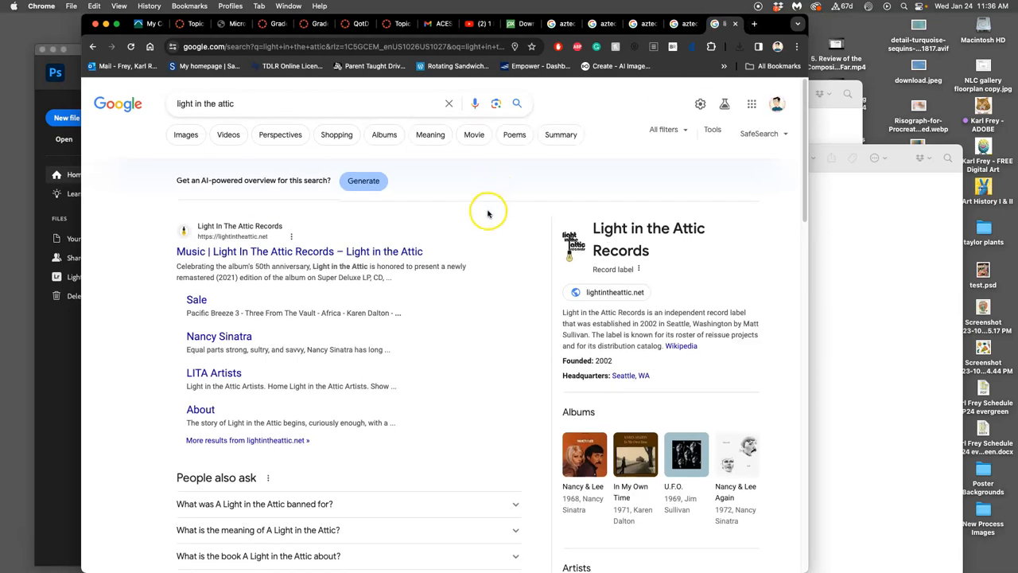
left_click(205, 104)
type(" book")
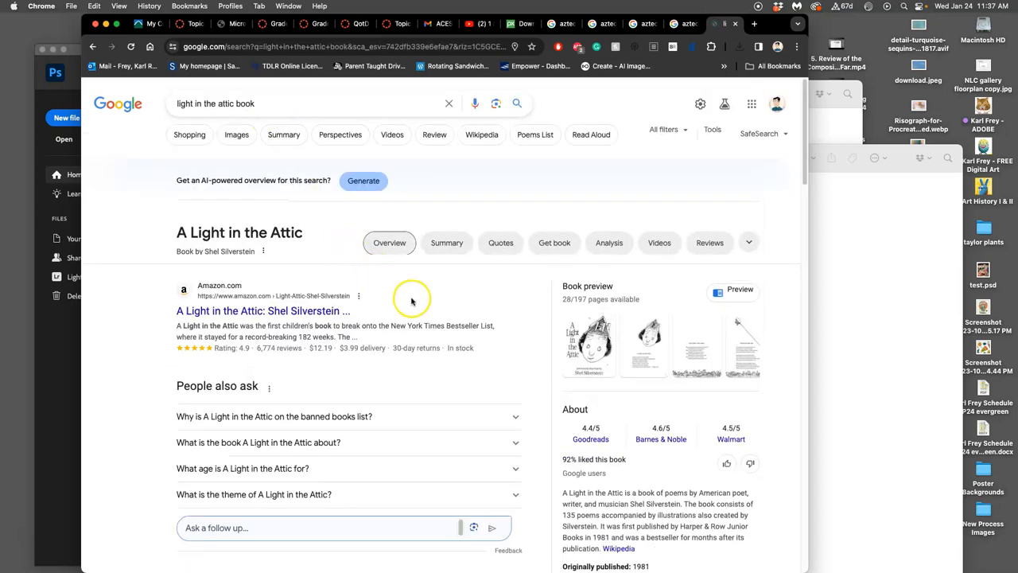
scroll("down", 3)
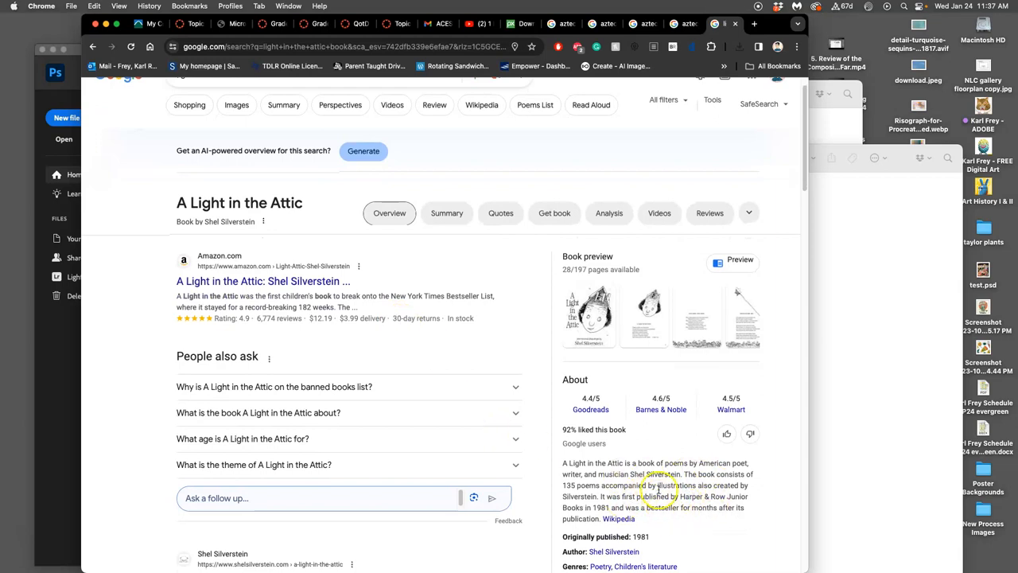
scroll("down", 3)
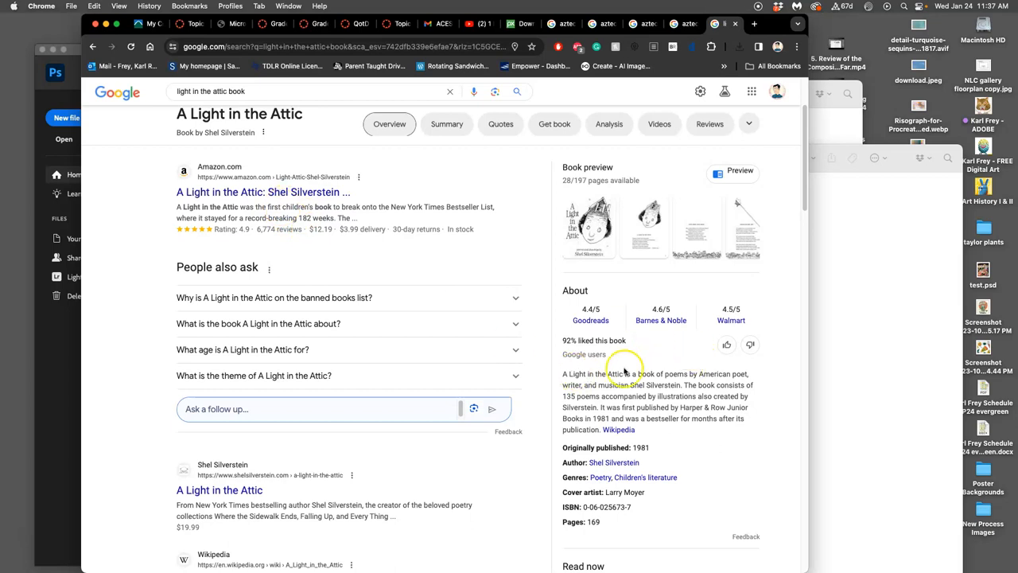
scroll("down", 3)
type("banned reason")
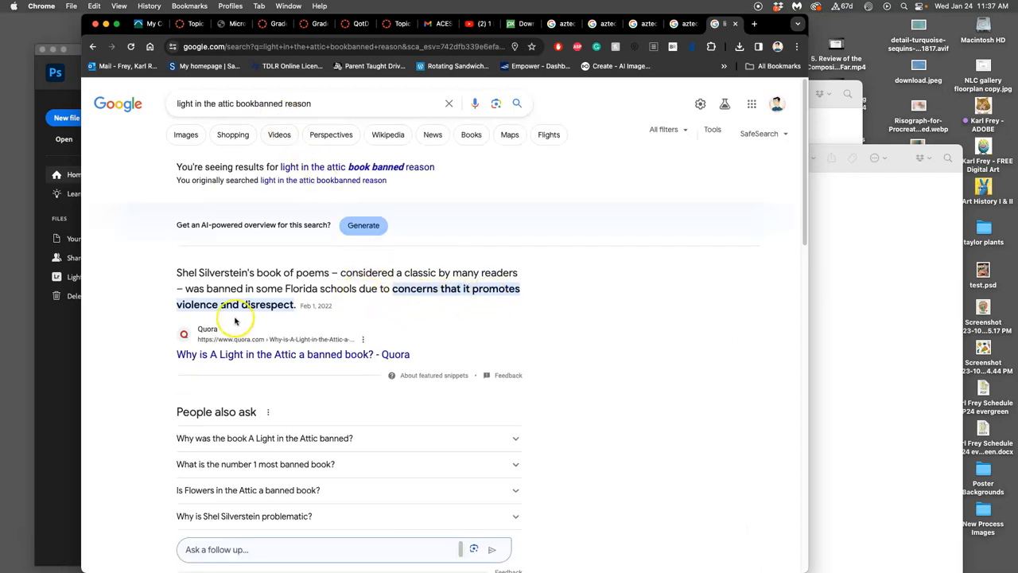
mouse_move(308, 321)
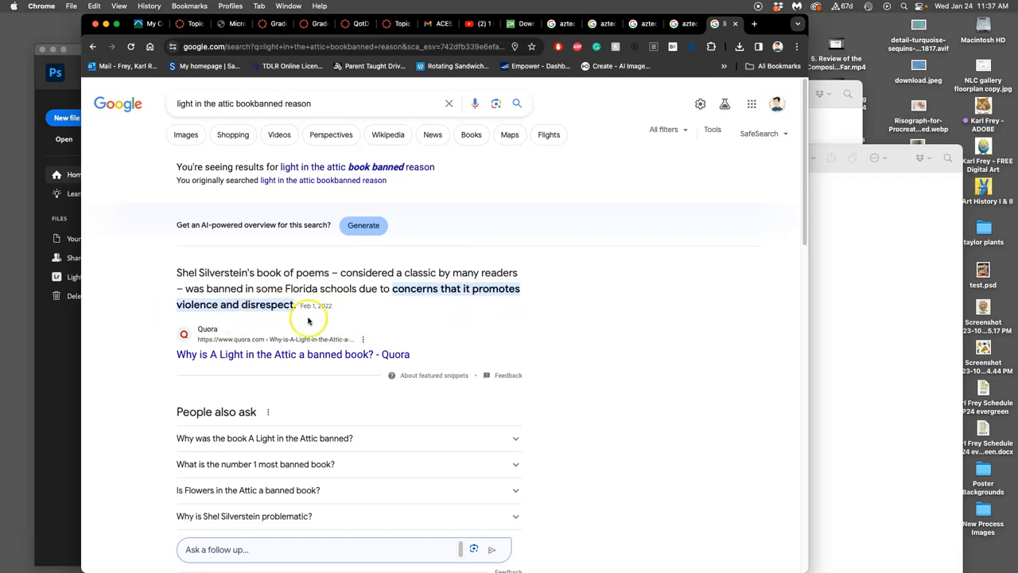
mouse_move(434, 294)
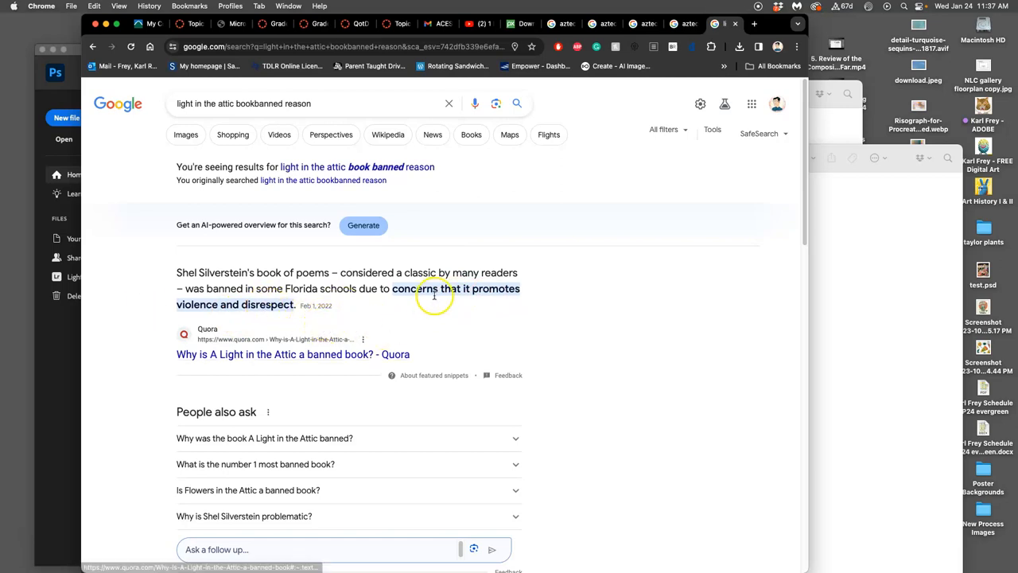
mouse_move(644, 299)
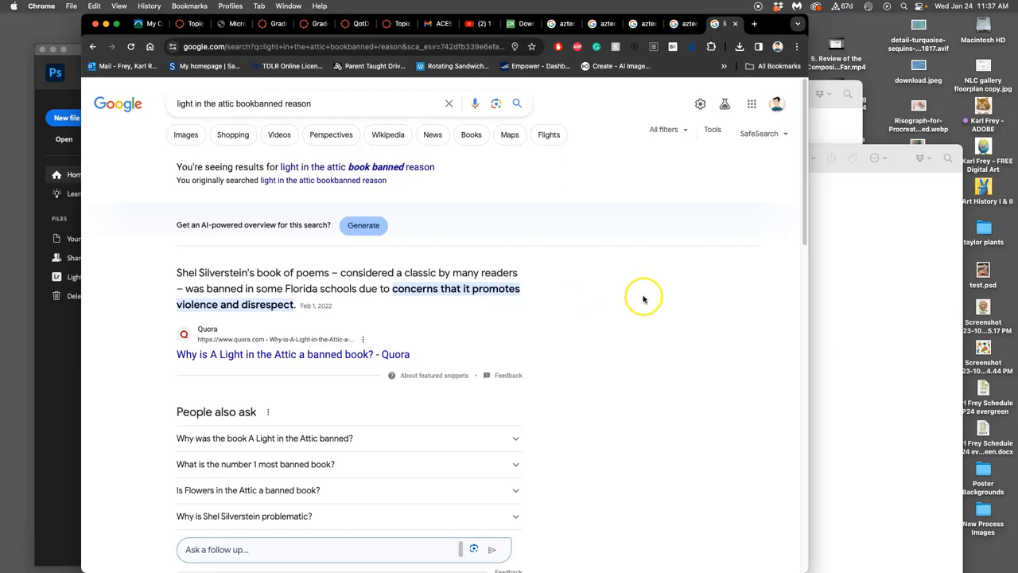
mouse_move(564, 262)
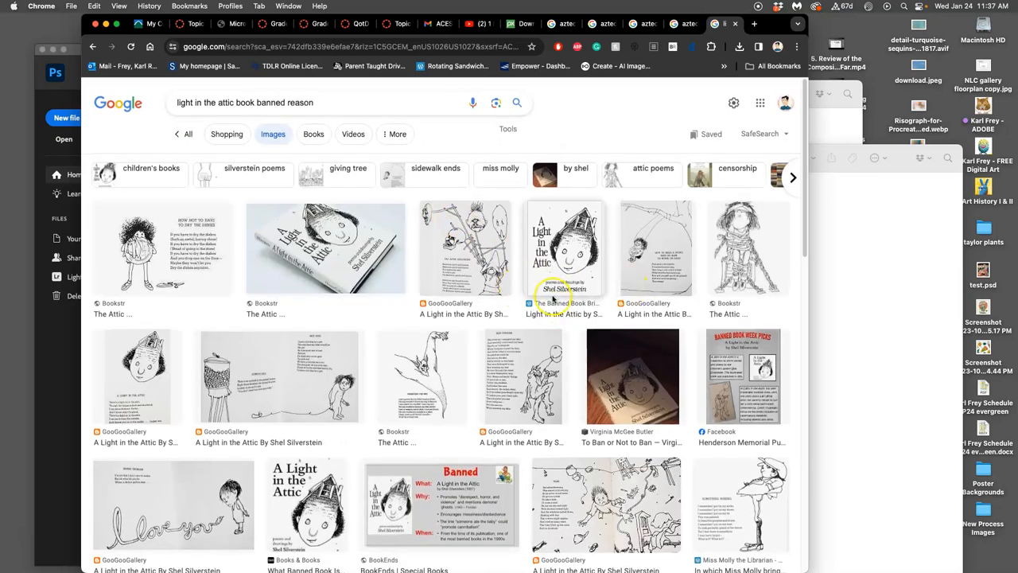
Preview several book images — special edition cover, Bookstr illustration, Halloween poem page — ending on the Bookstr cover photo
scroll("down", 3)
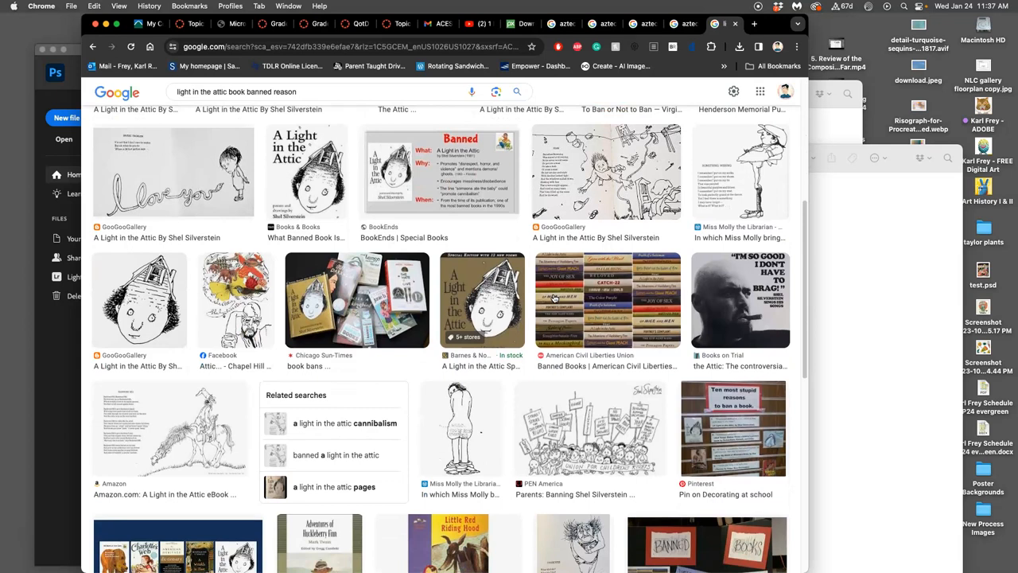
left_click(483, 299)
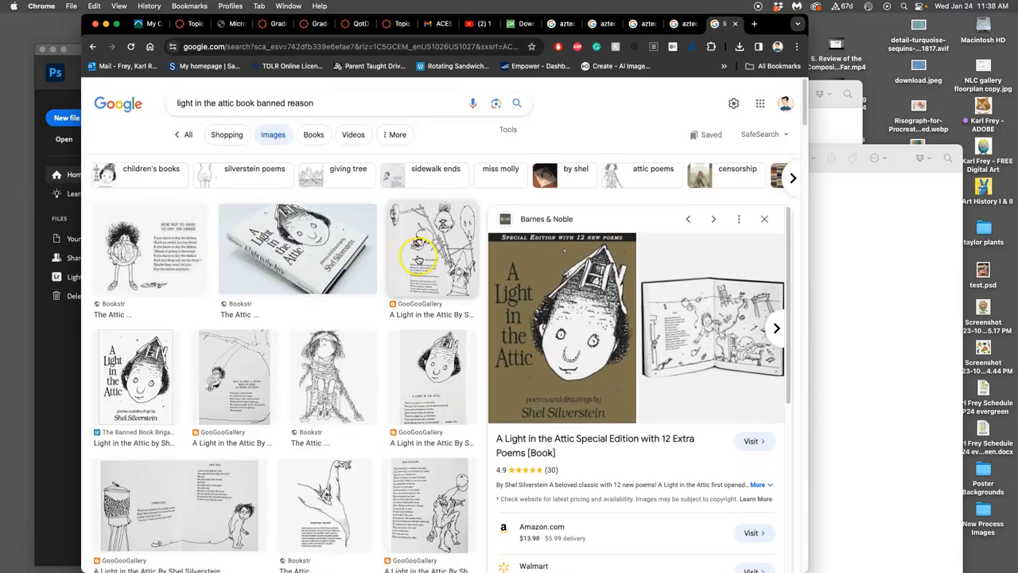
scroll("down", 3)
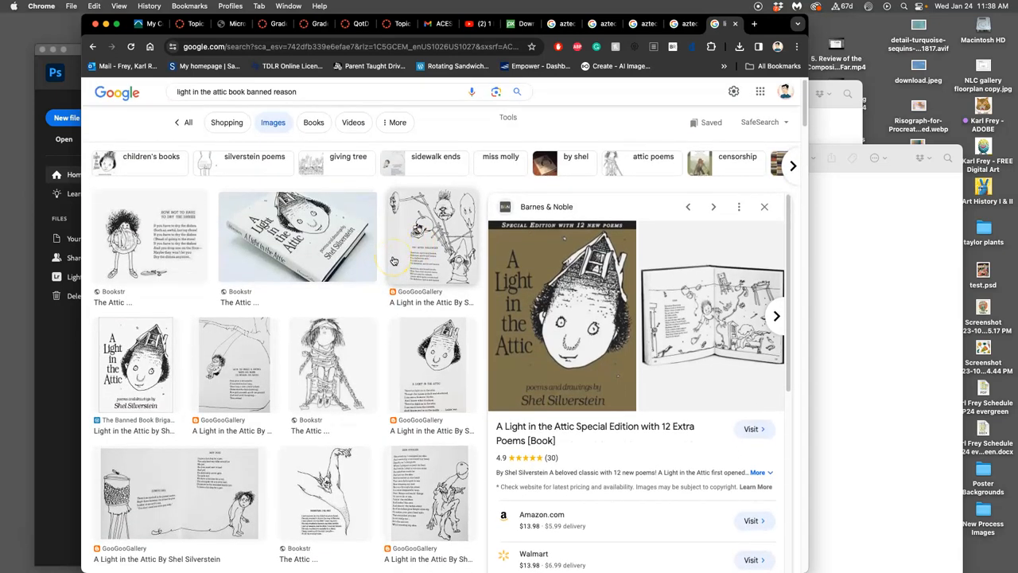
left_click(324, 414)
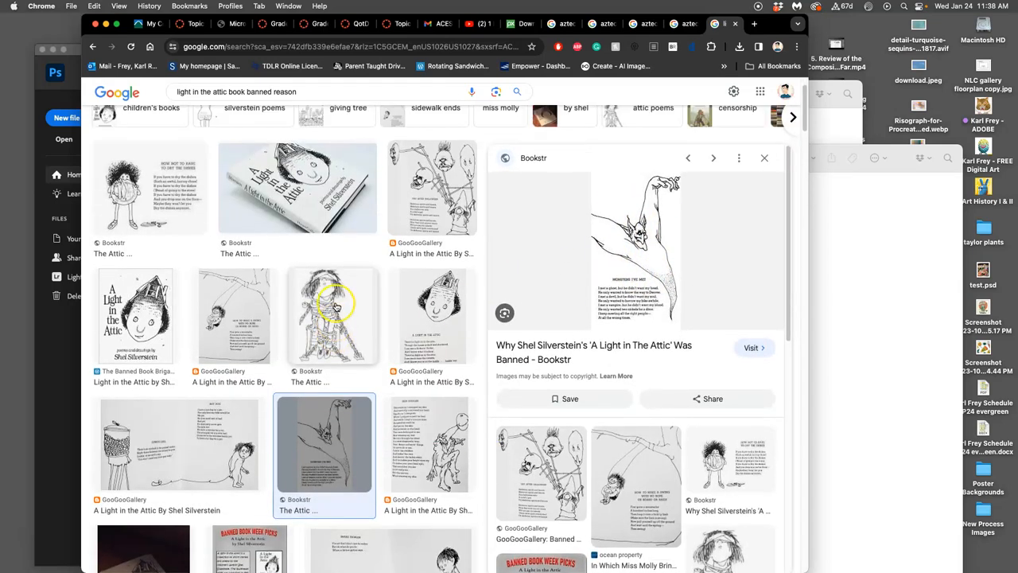
left_click(325, 443)
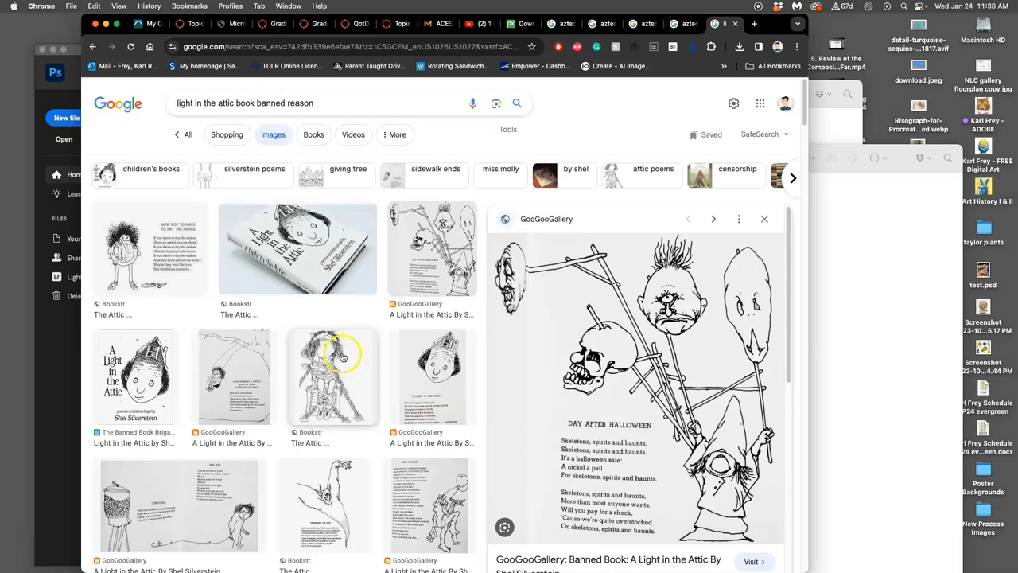
left_click(296, 248)
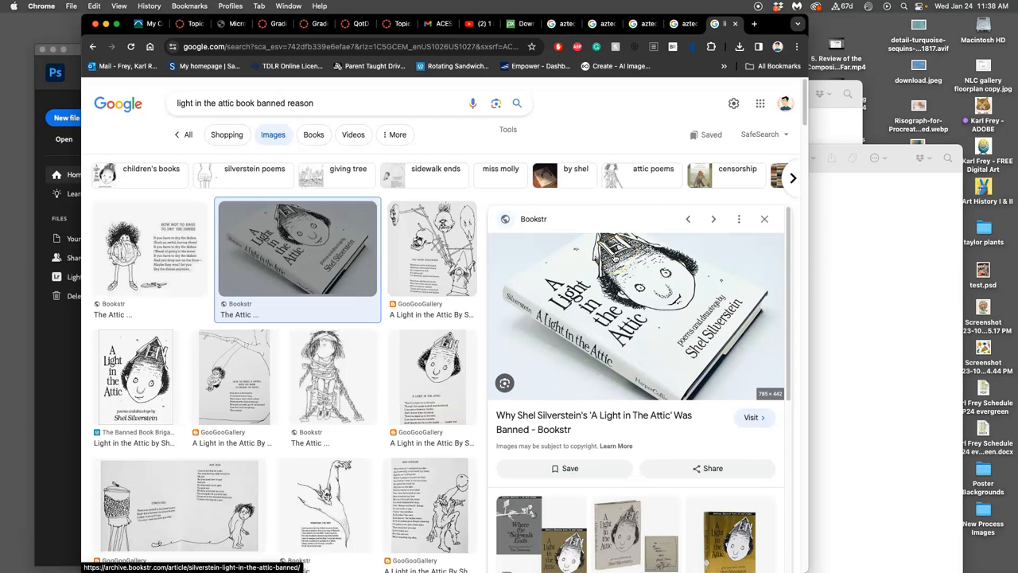
mouse_move(499, 198)
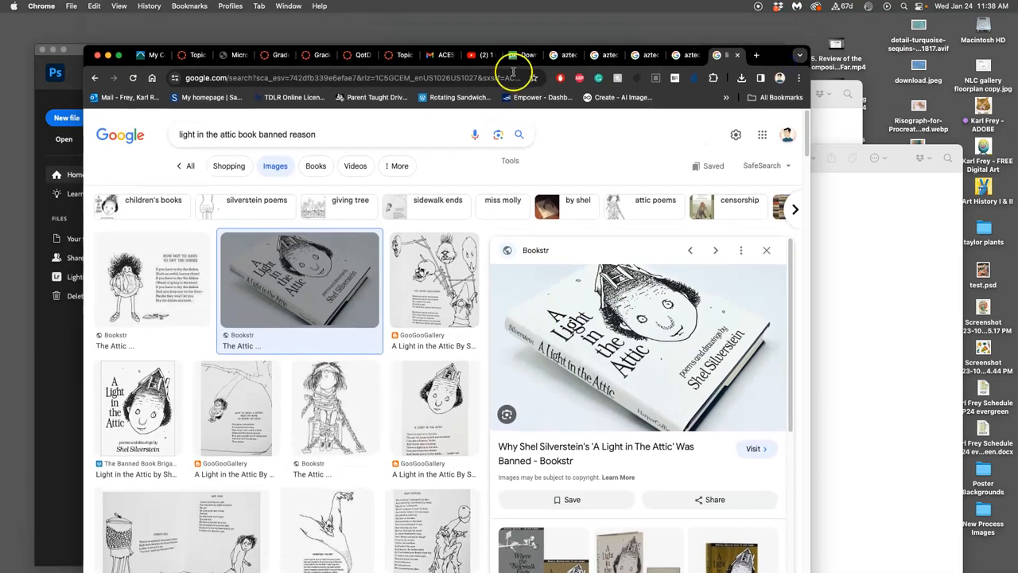
mouse_move(509, 56)
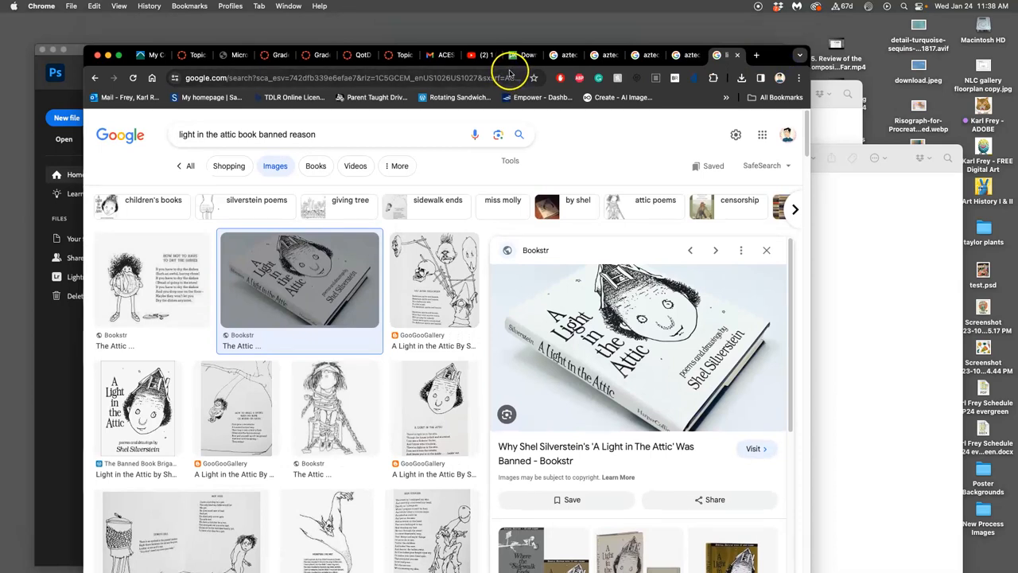
mouse_move(445, 54)
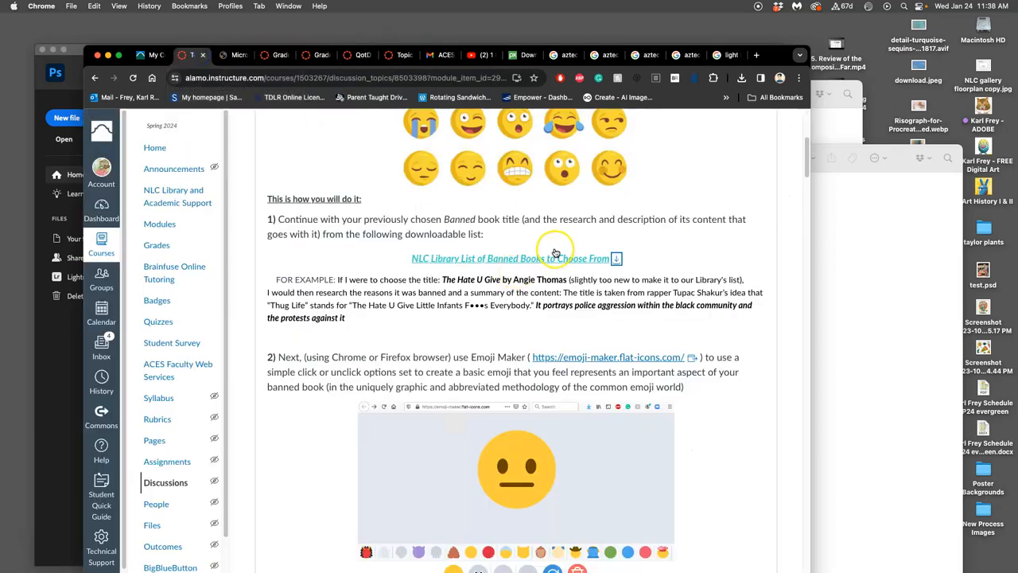
Scroll to step 2 in Canvas and follow the emoji-maker.flat-icons.com link
scroll("down", 3)
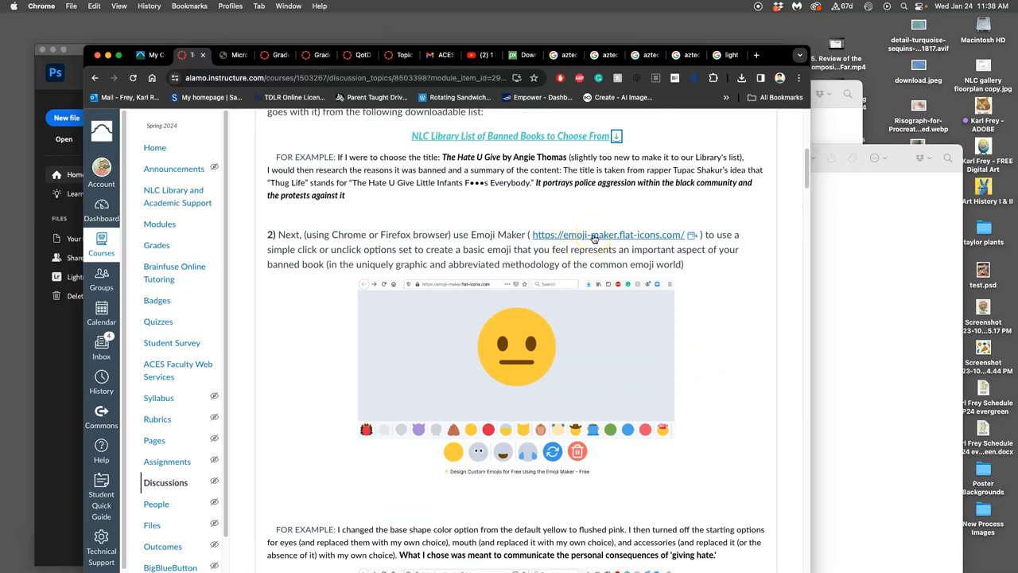
left_click(607, 234)
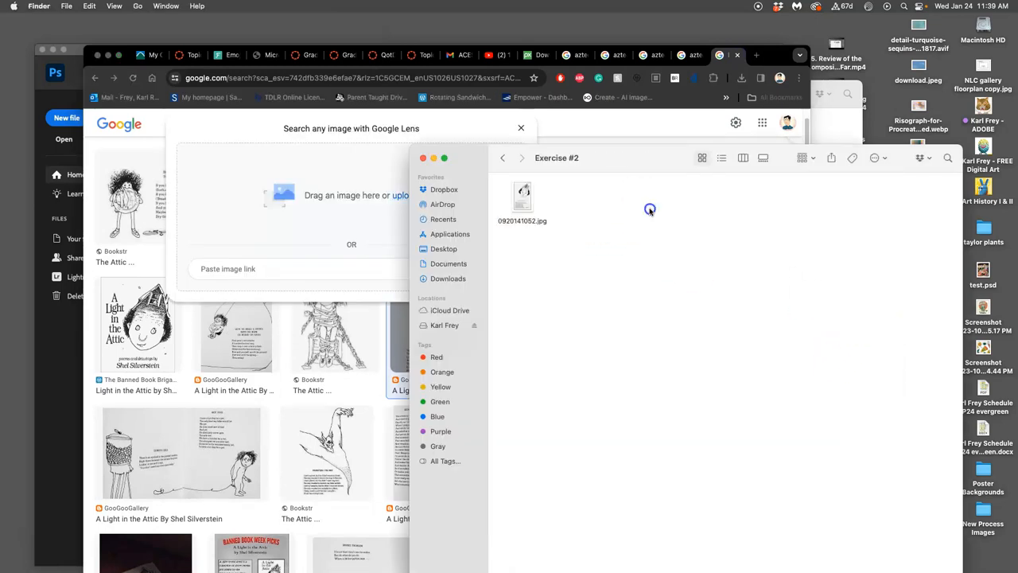
Close the Exercise #2 Finder window and dismiss the Google Lens search panel
left_click(433, 326)
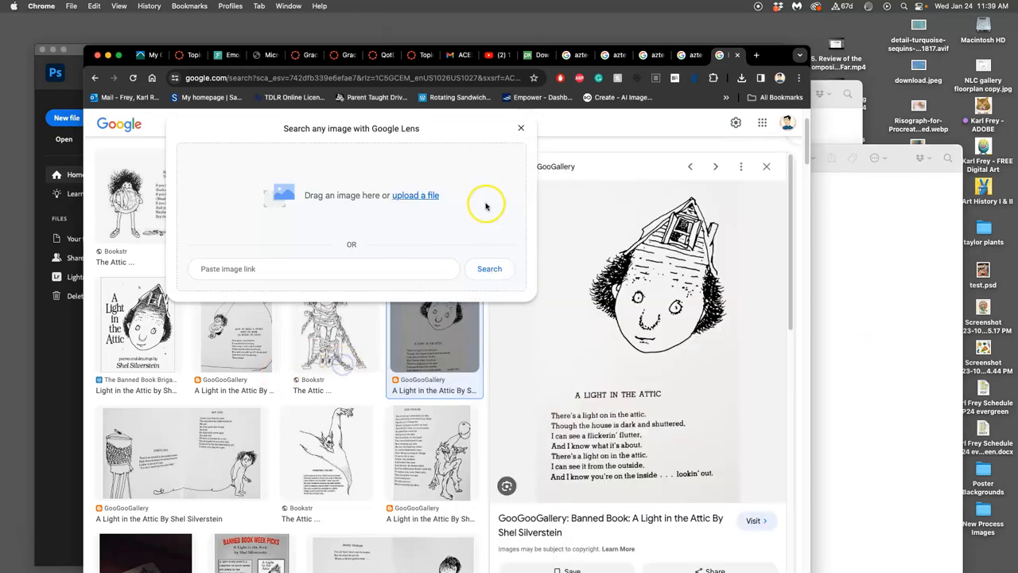
left_click(521, 127)
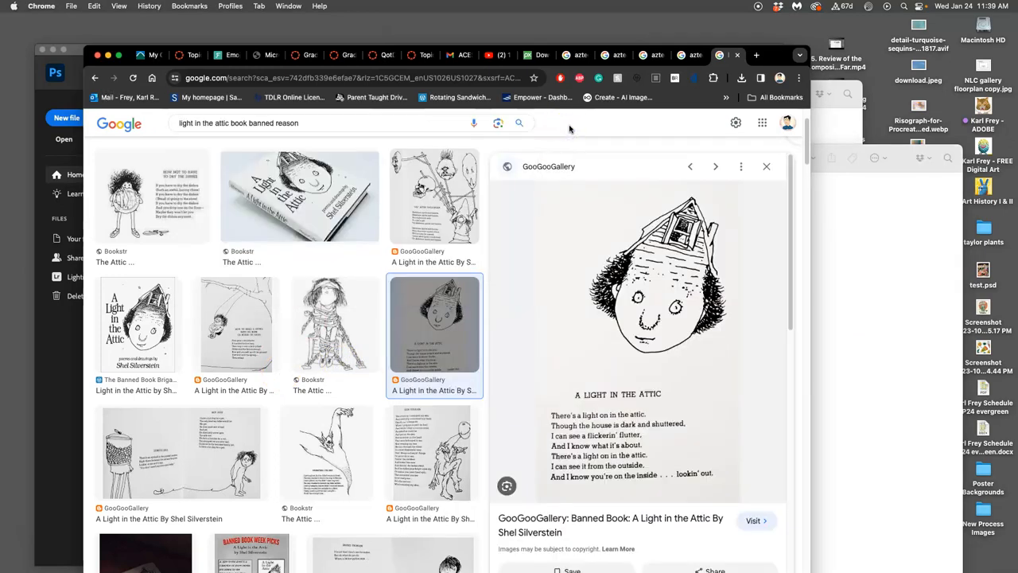
mouse_move(581, 54)
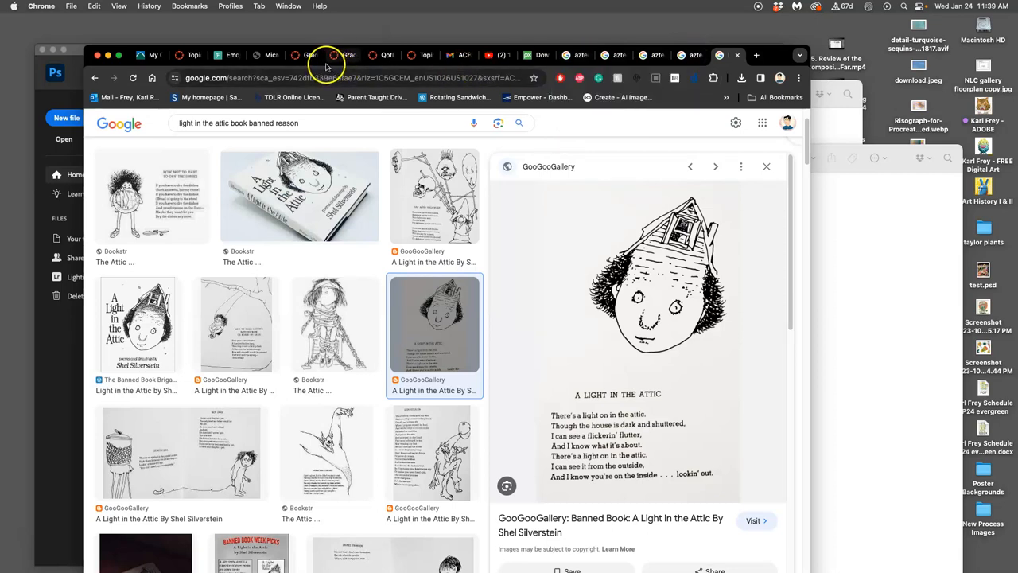
mouse_move(480, 65)
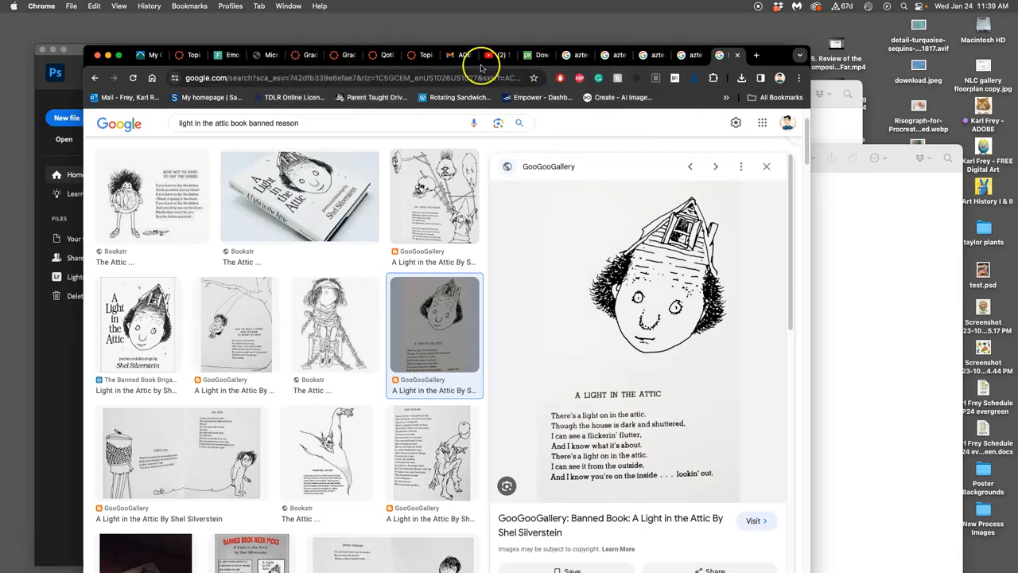
mouse_move(423, 54)
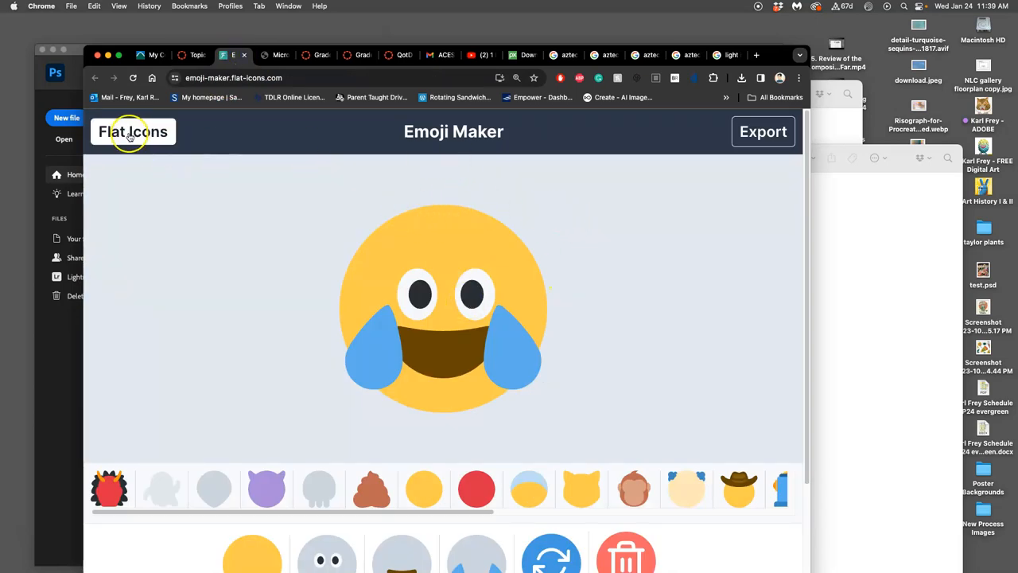
mouse_move(820, 95)
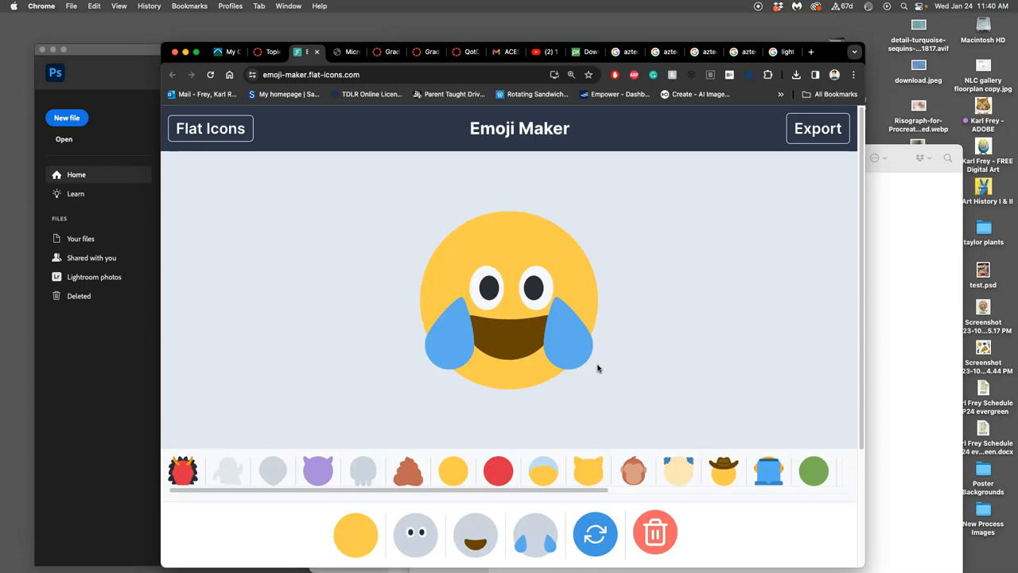
mouse_move(465, 439)
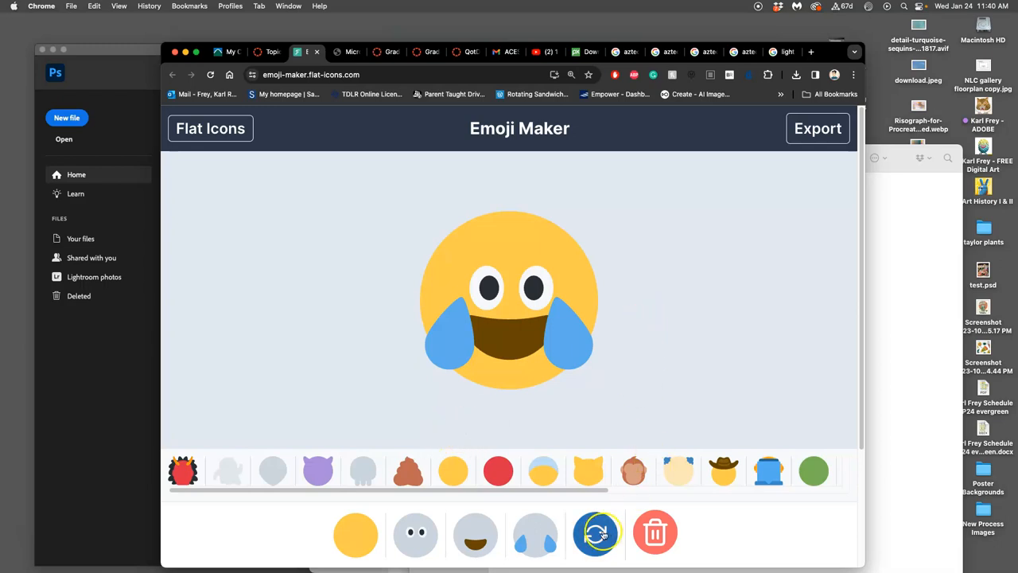
Shuffle random emoji four times, landing on a blue shocked face with hands on cheeks
left_click(594, 533)
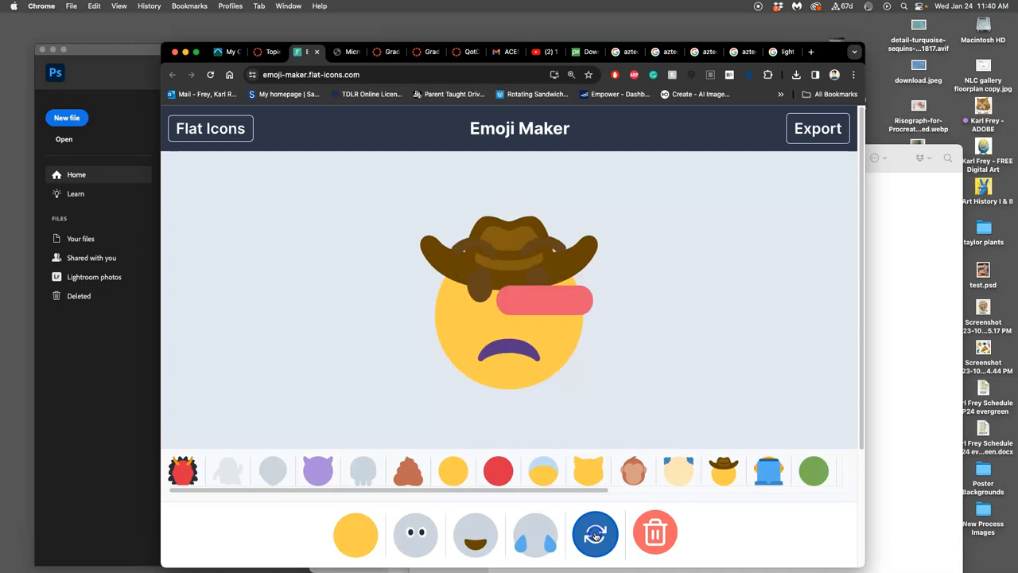
left_click(595, 532)
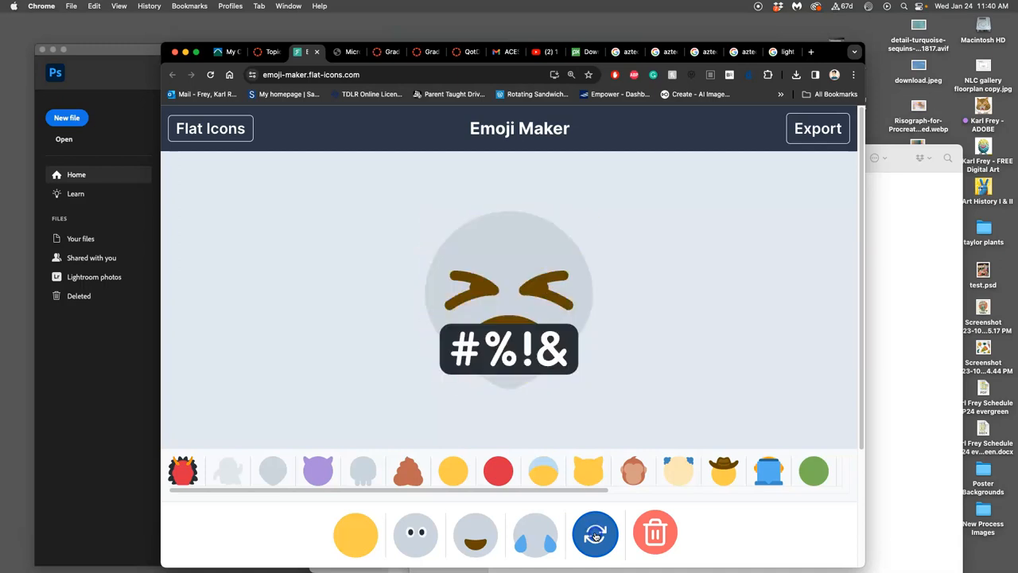
left_click(595, 532)
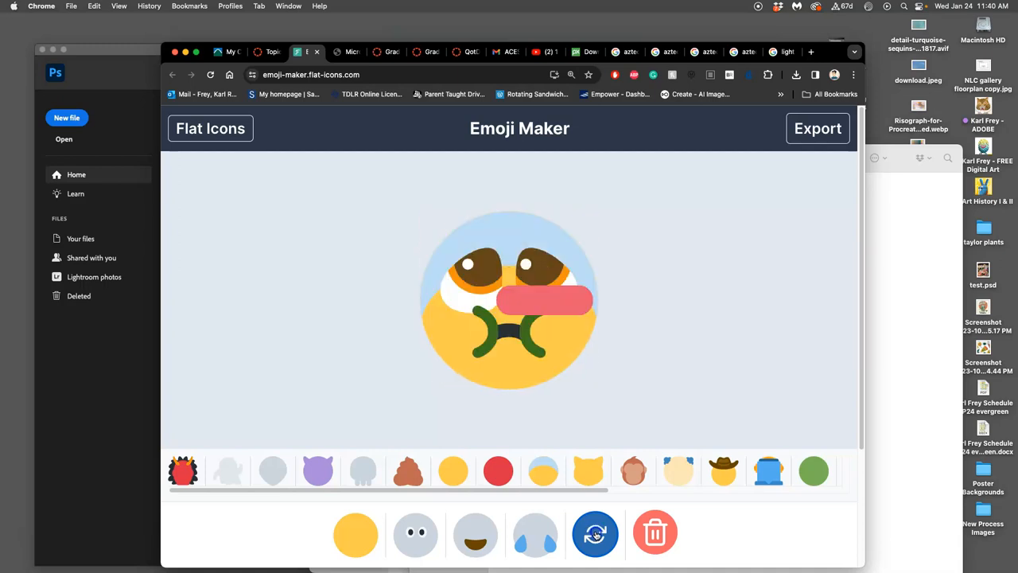
left_click(594, 533)
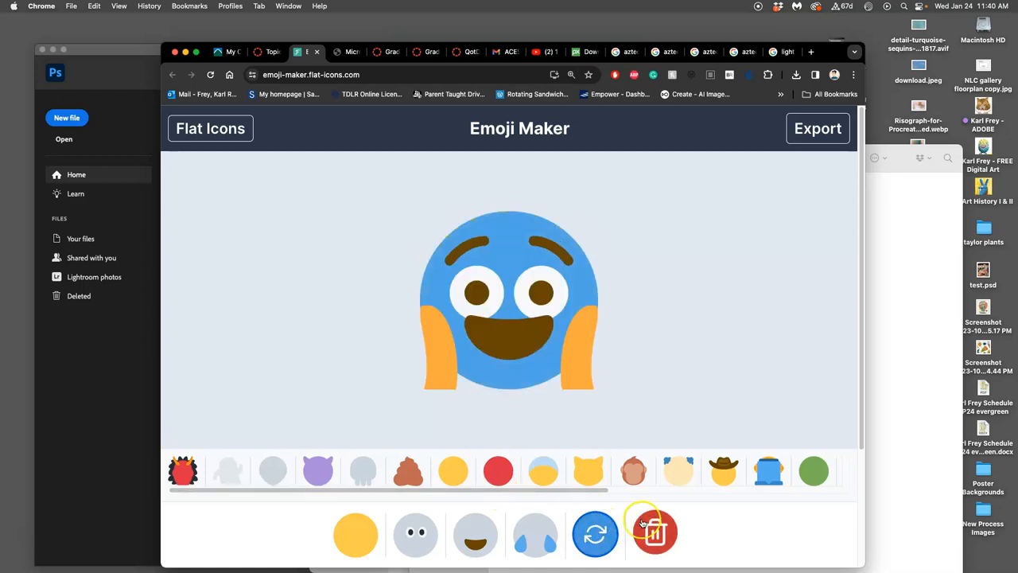
Clear the design and settle on the yellow-and-blue base after trying the brown swirl and other bases
left_click(655, 533)
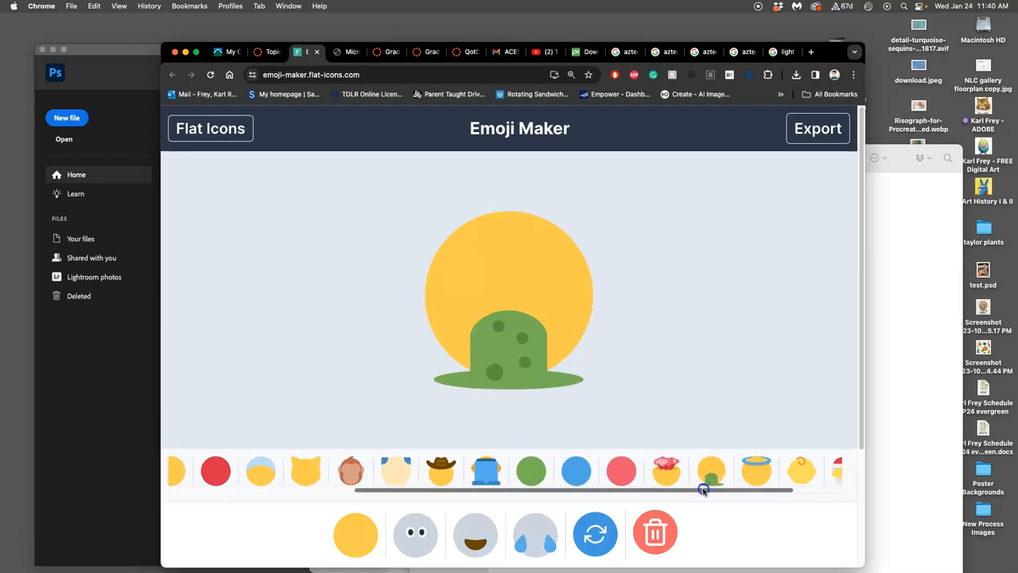
mouse_move(496, 324)
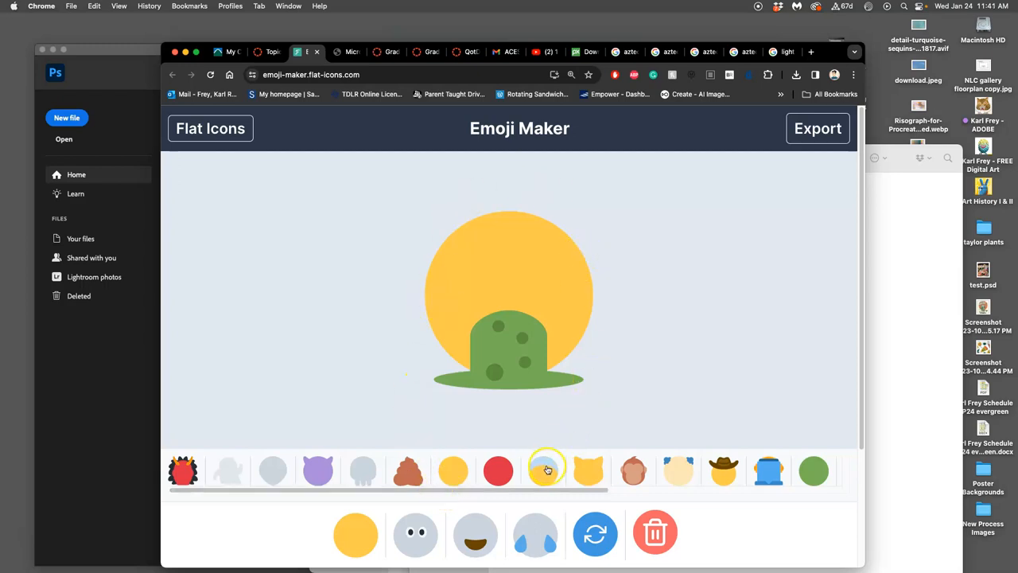
left_click(544, 471)
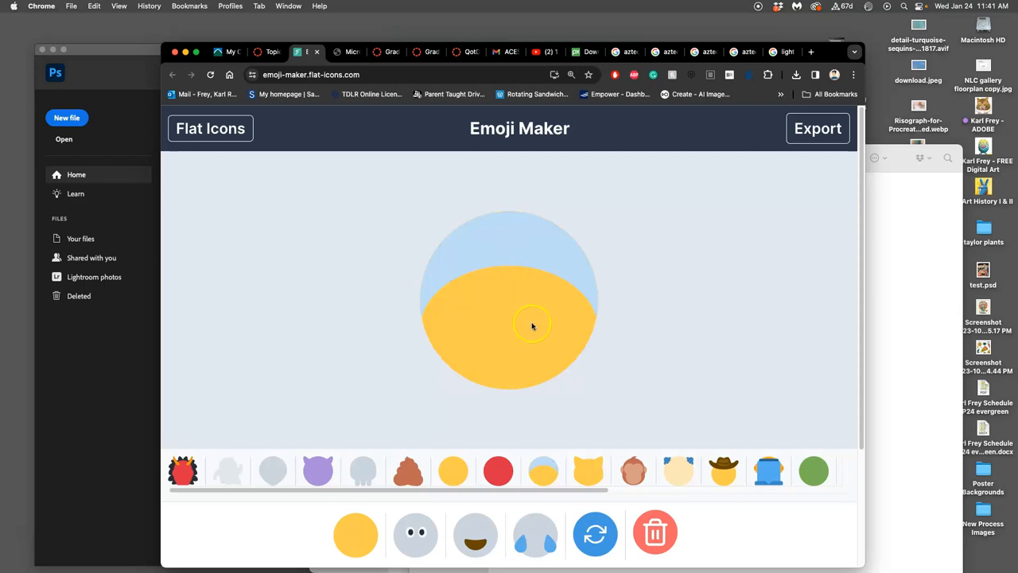
left_click(408, 471)
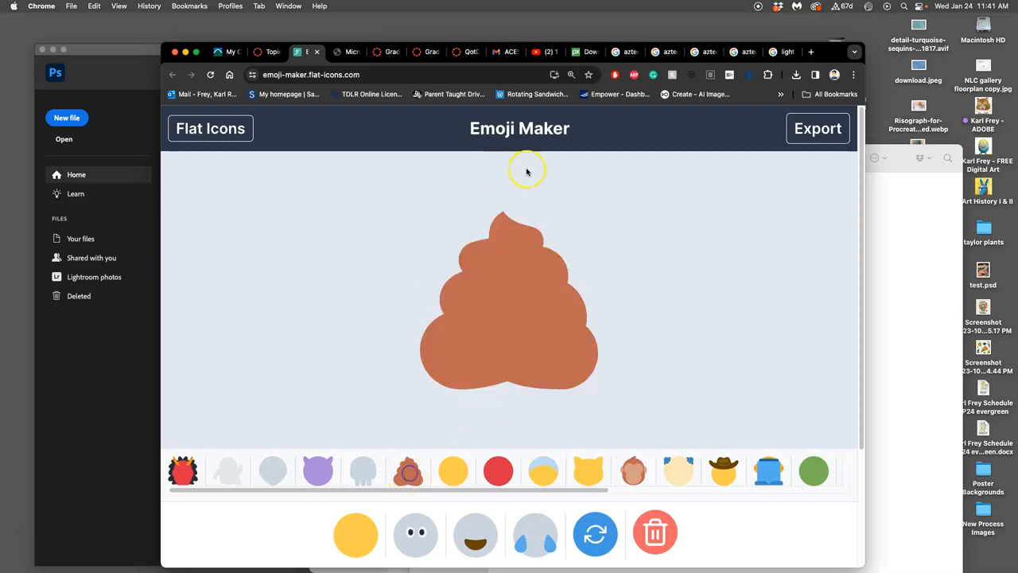
mouse_move(511, 229)
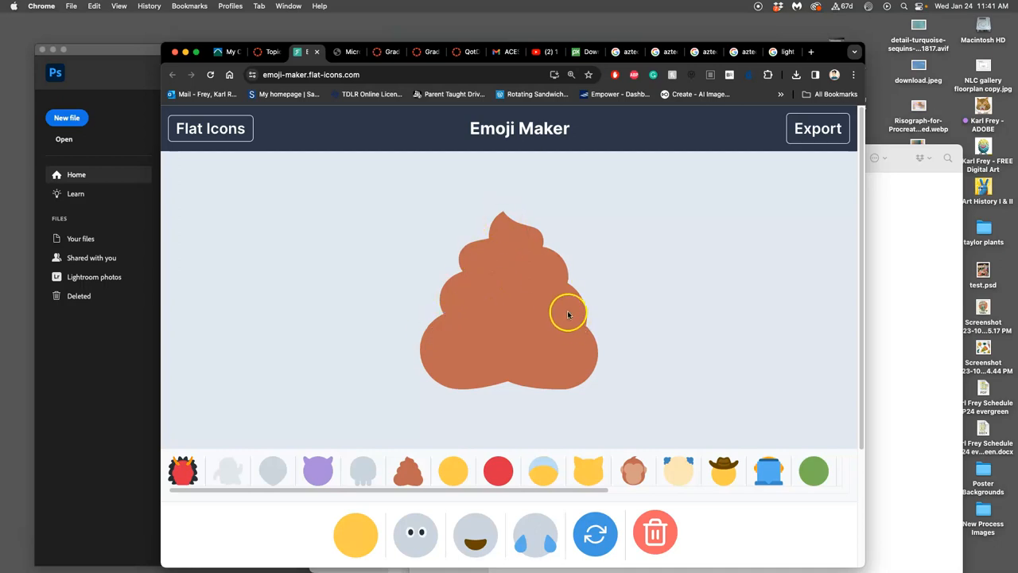
mouse_move(443, 337)
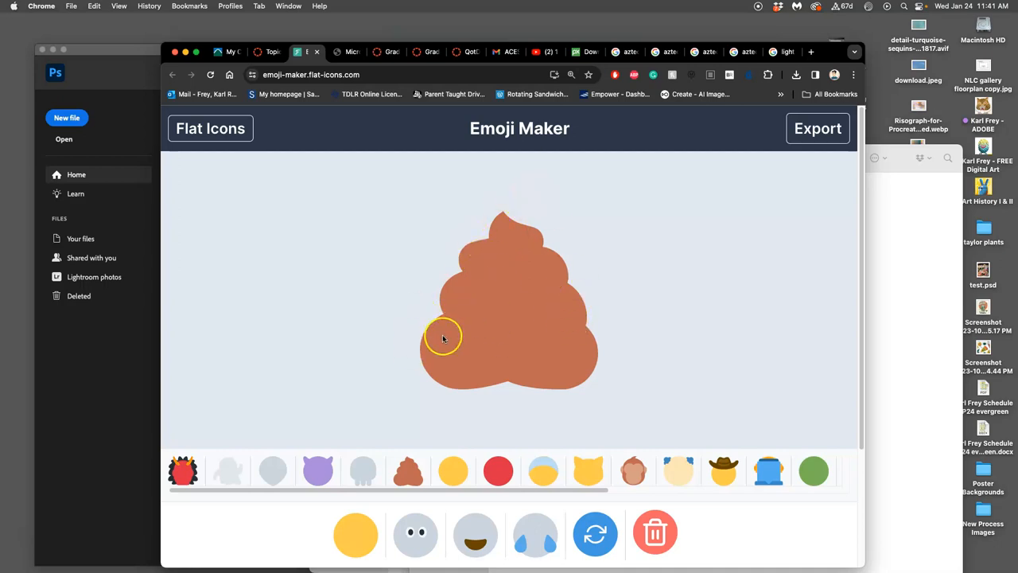
mouse_move(475, 380)
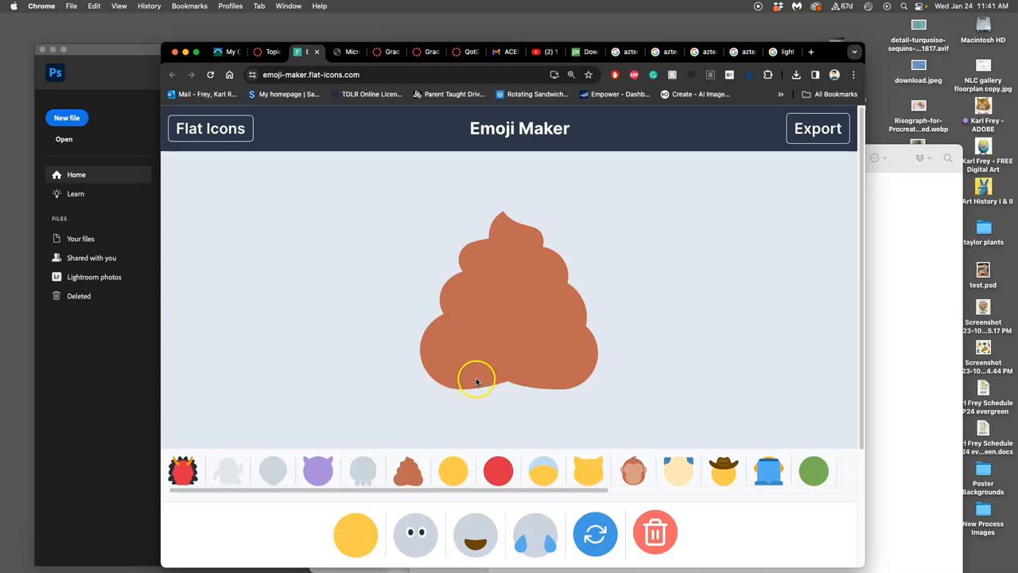
left_click(544, 470)
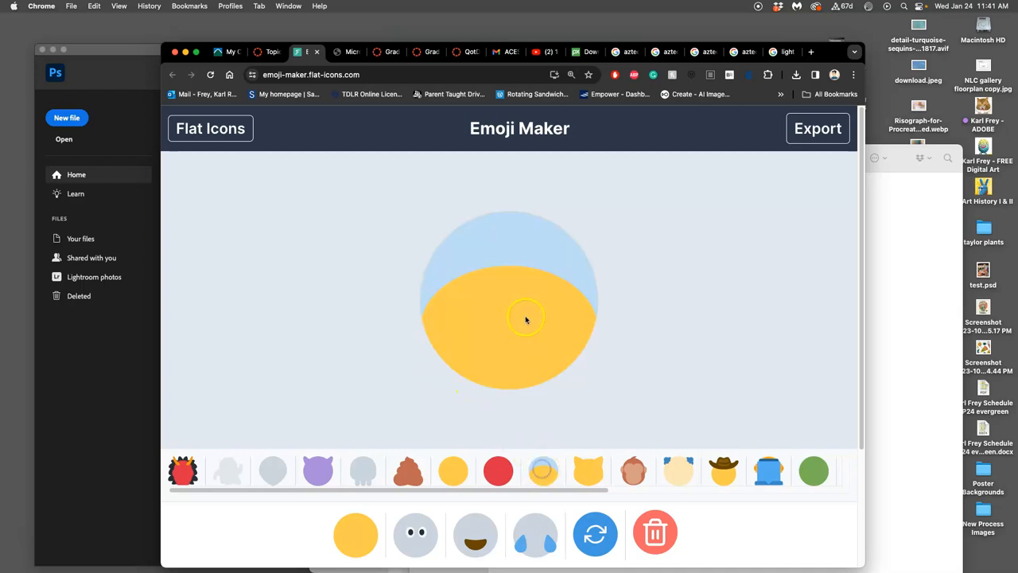
mouse_move(480, 217)
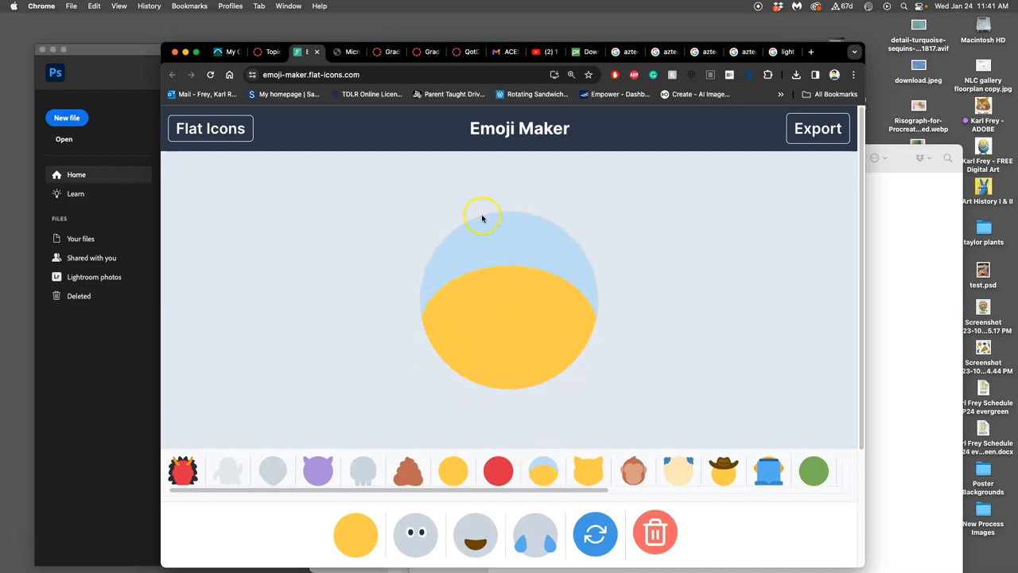
mouse_move(552, 245)
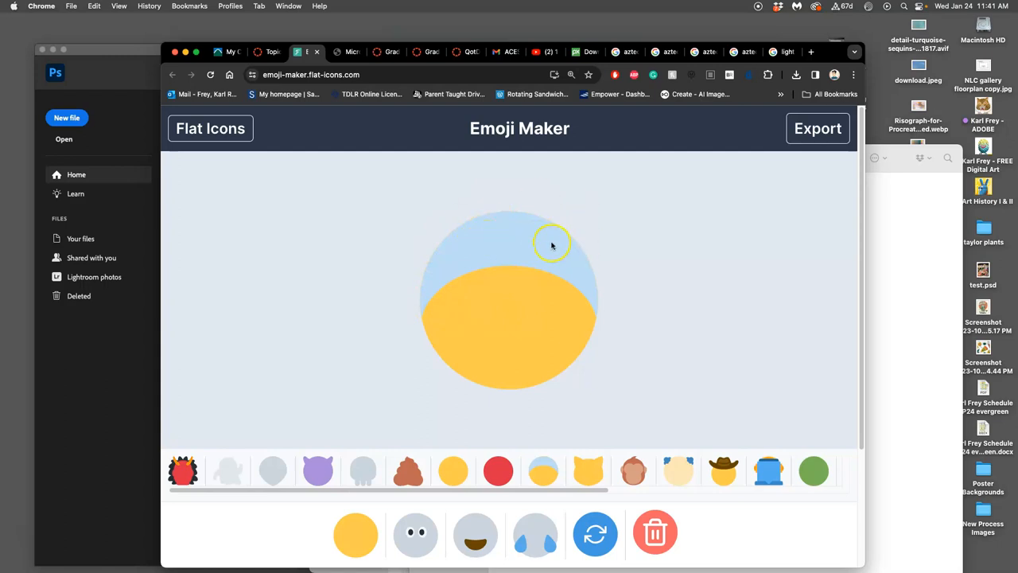
mouse_move(681, 451)
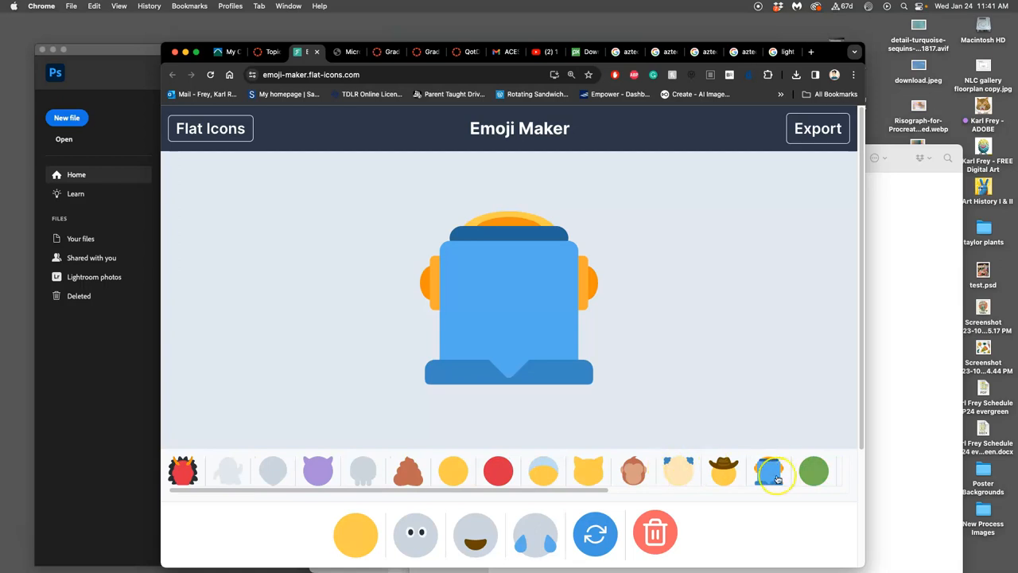
left_click(543, 471)
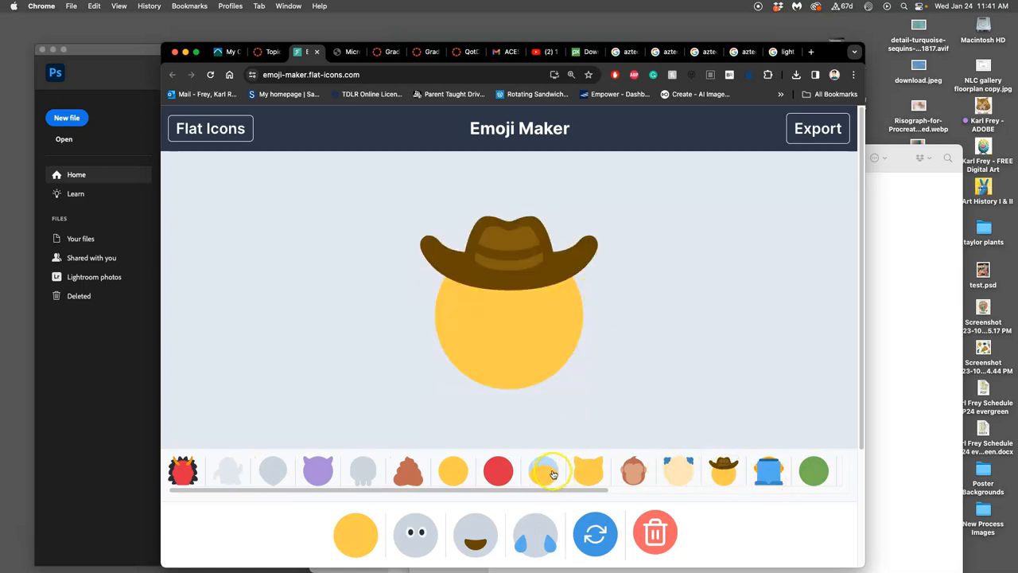
left_click(544, 470)
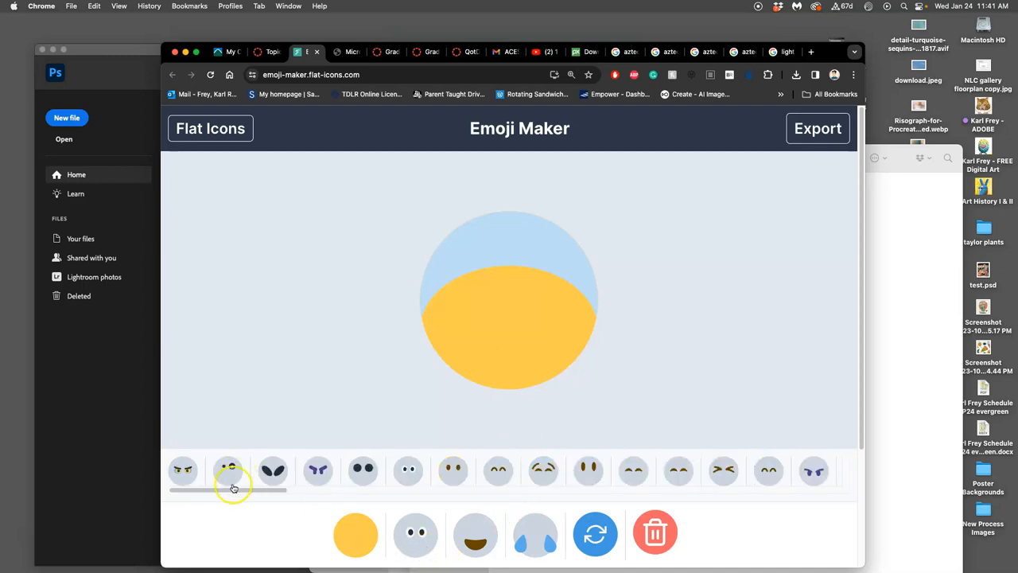
Try large brown, hand-covered and round eyes, settling on small narrow oval eyes
left_click_drag(235, 490, 636, 490)
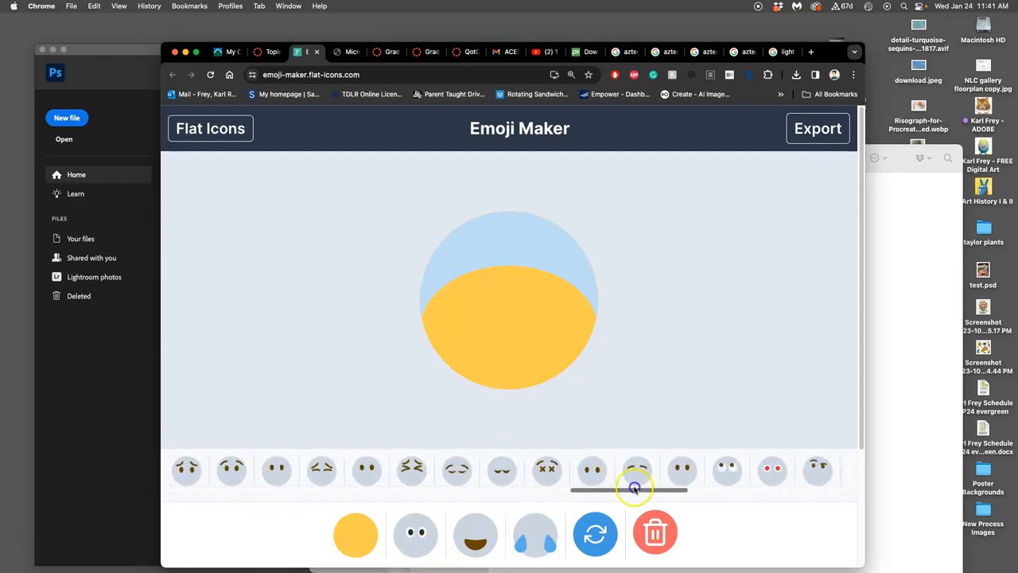
left_click_drag(634, 490, 817, 489)
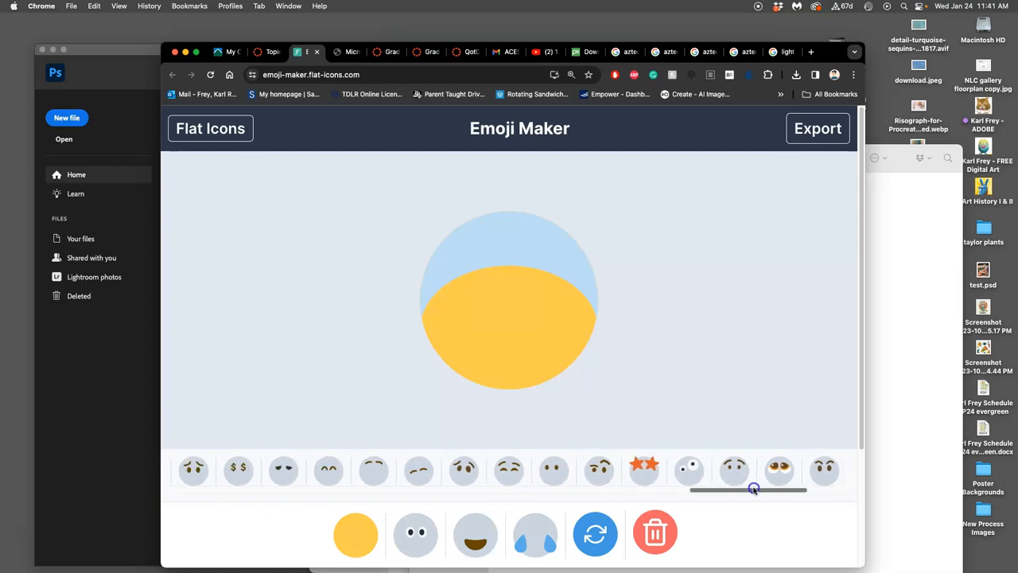
left_click(779, 471)
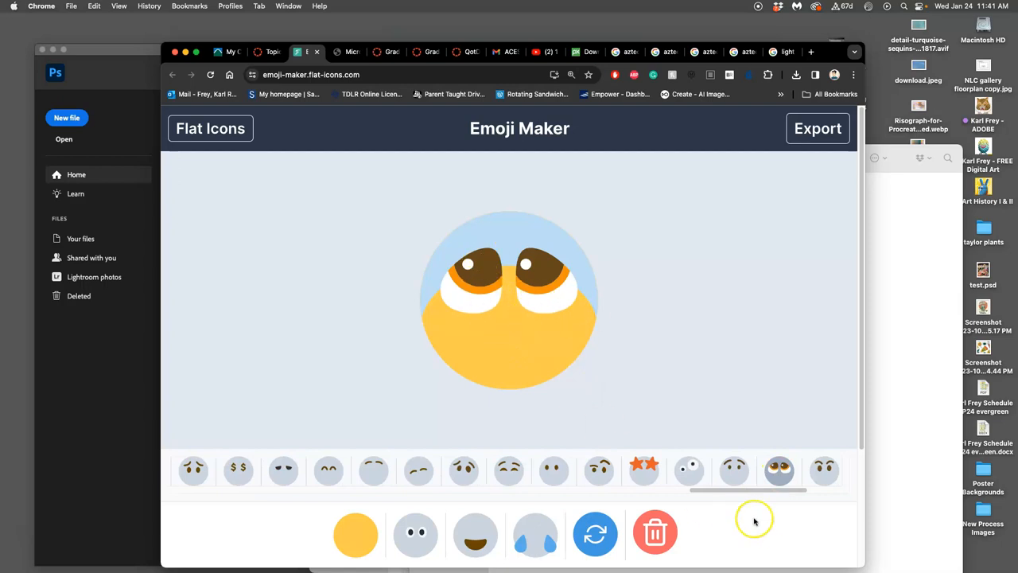
left_click(687, 470)
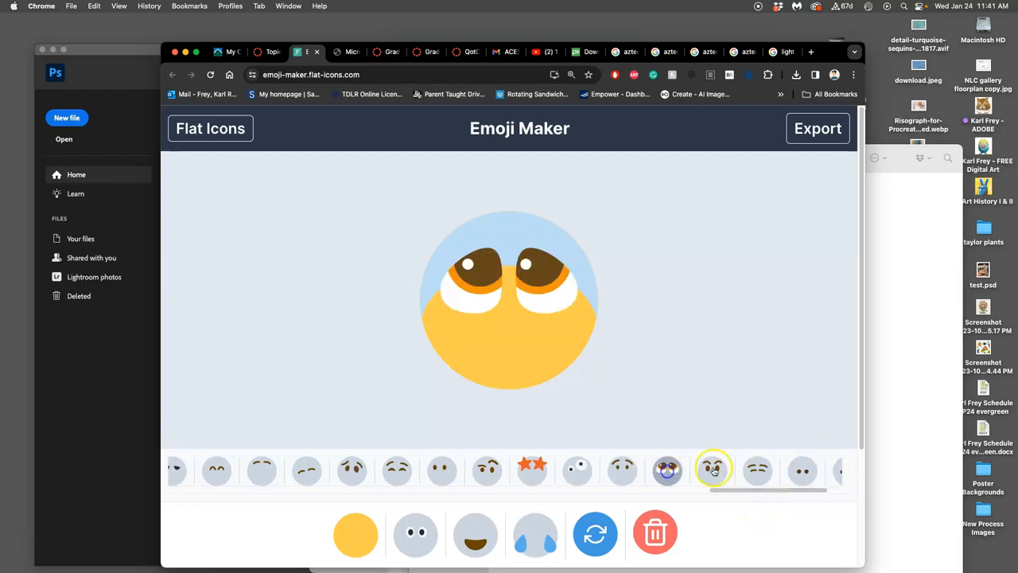
left_click(713, 469)
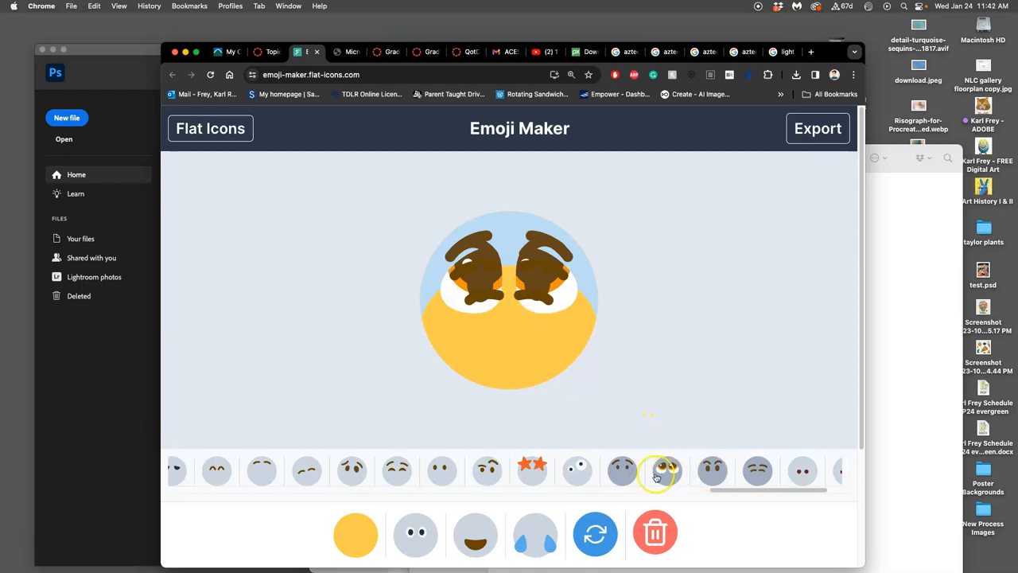
left_click(716, 470)
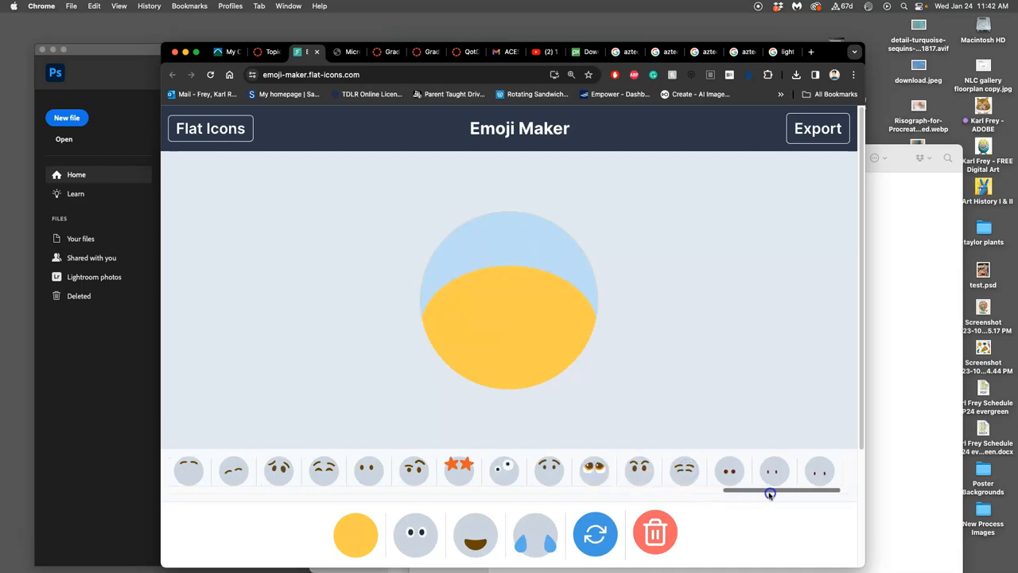
left_click(729, 471)
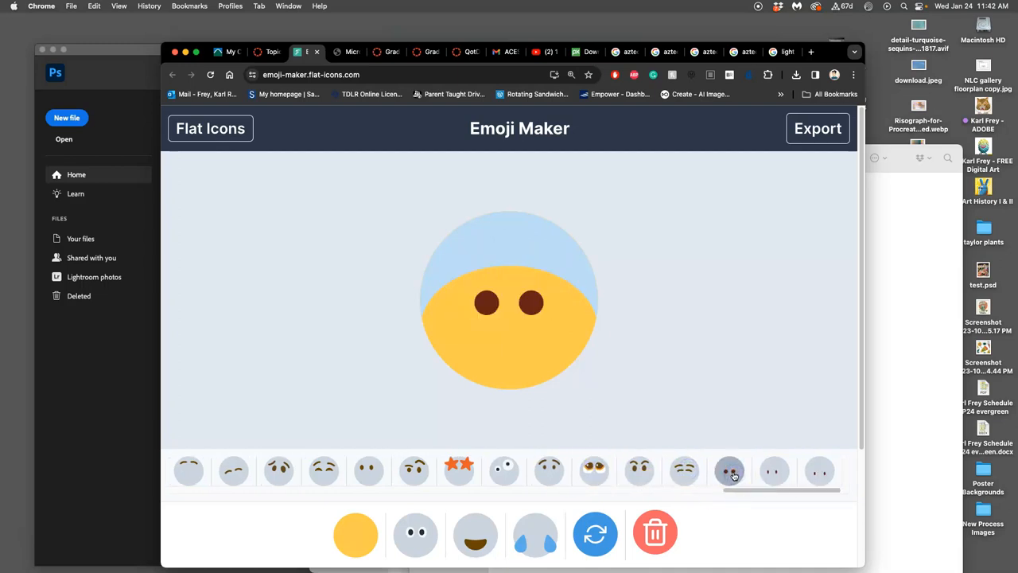
left_click(548, 471)
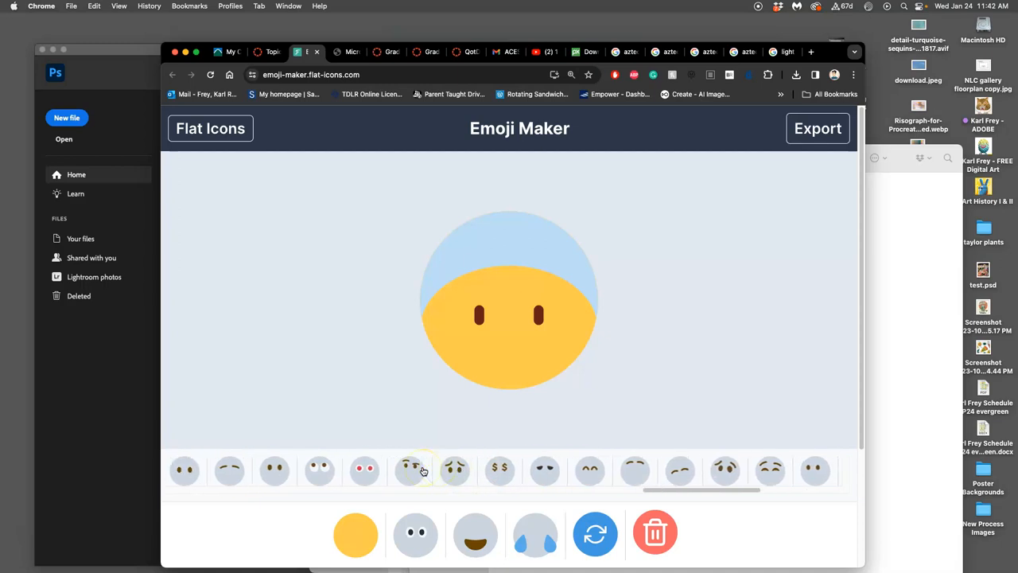
Replace the thin eyebrows with thick, bushy furrowed ones
left_click(407, 470)
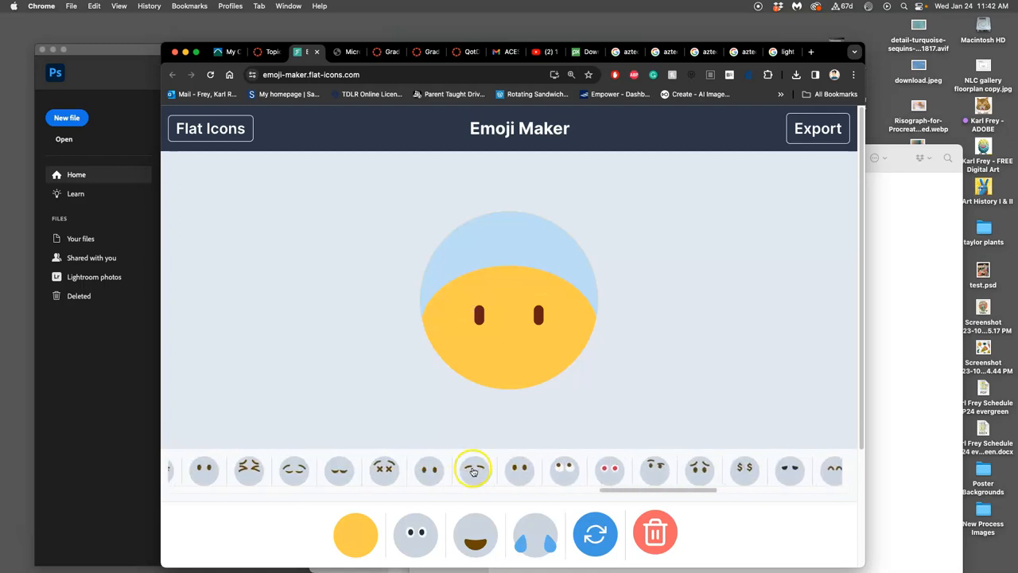
left_click(474, 469)
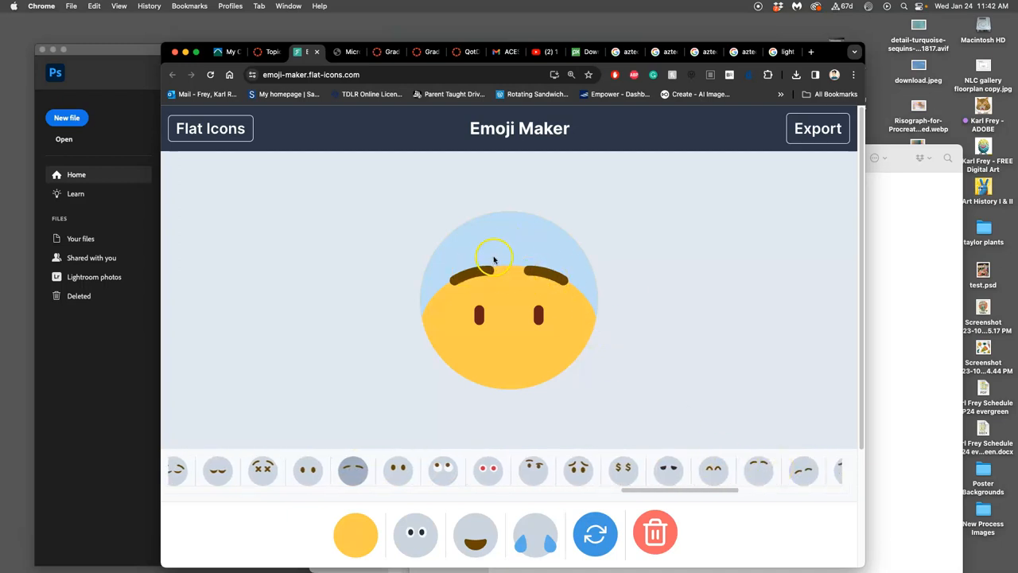
left_click(801, 471)
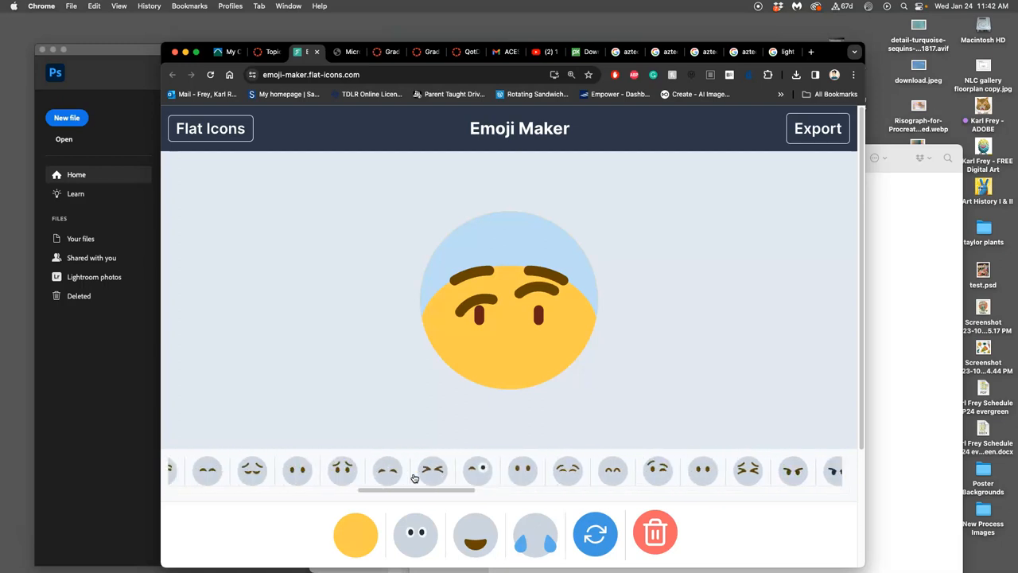
left_click(566, 471)
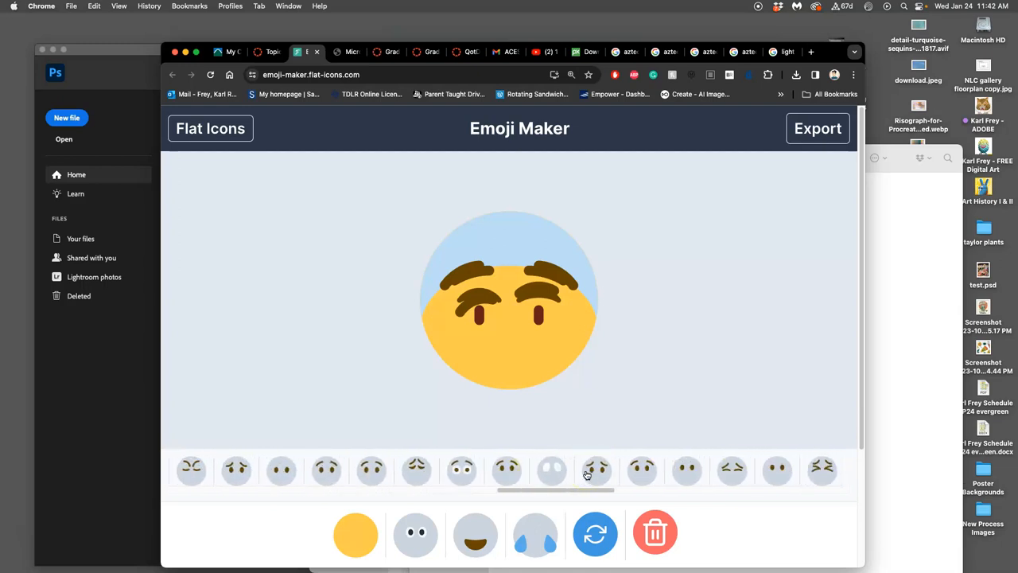
Compare the bushy brows and curly arched brows while browsing the eyebrow strip
scroll("right", 3)
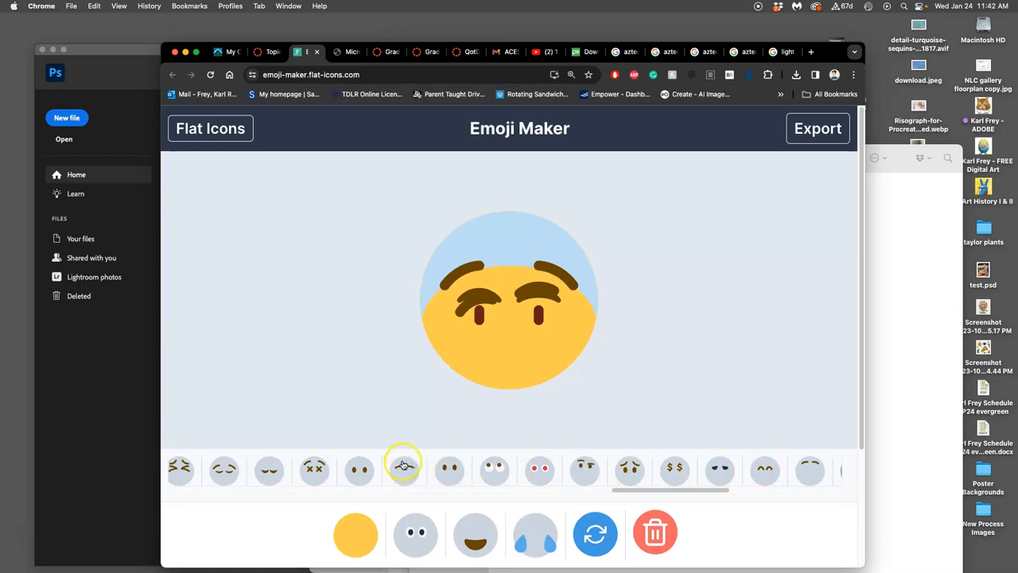
mouse_move(401, 469)
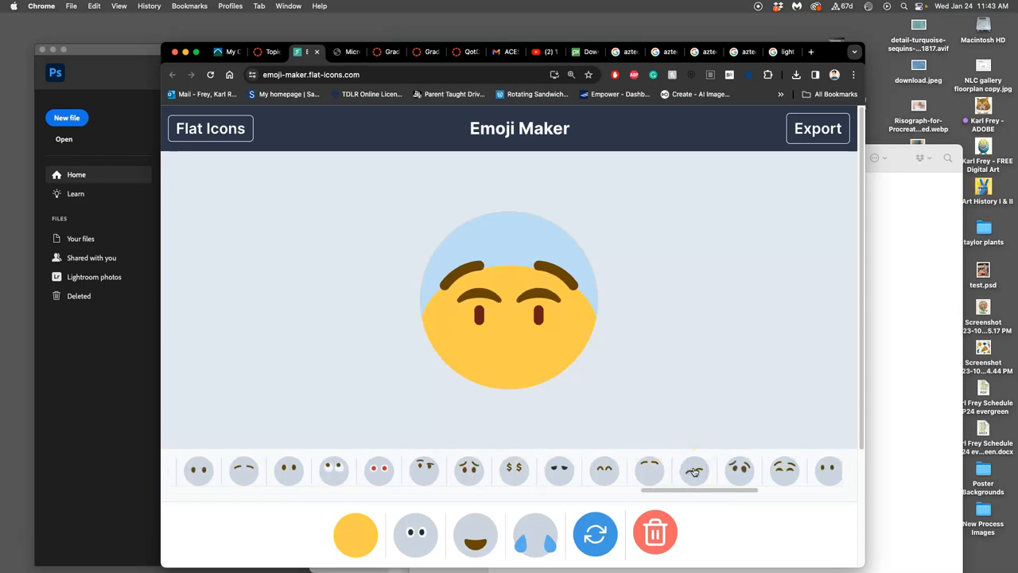
left_click(693, 471)
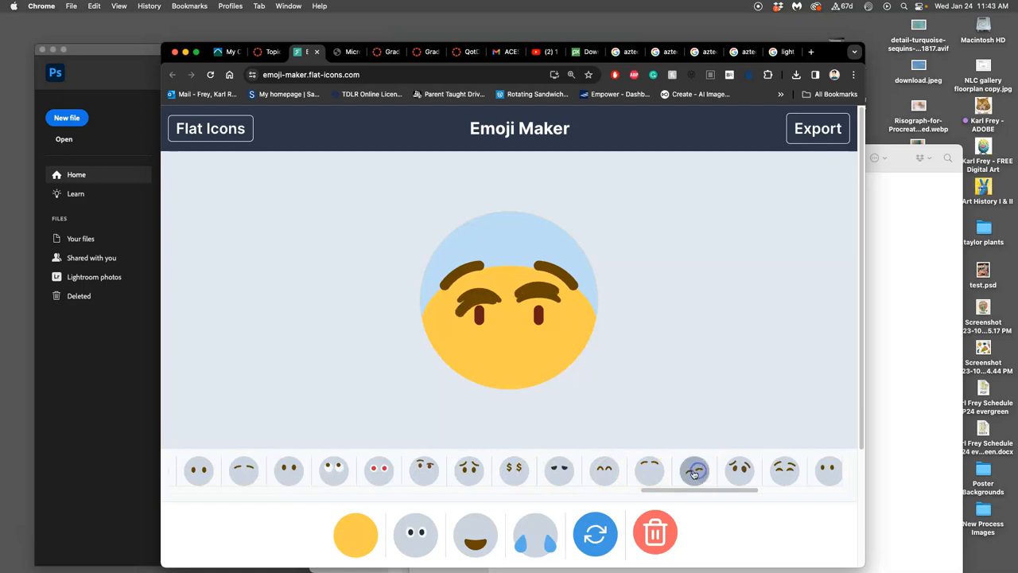
scroll("left", 3)
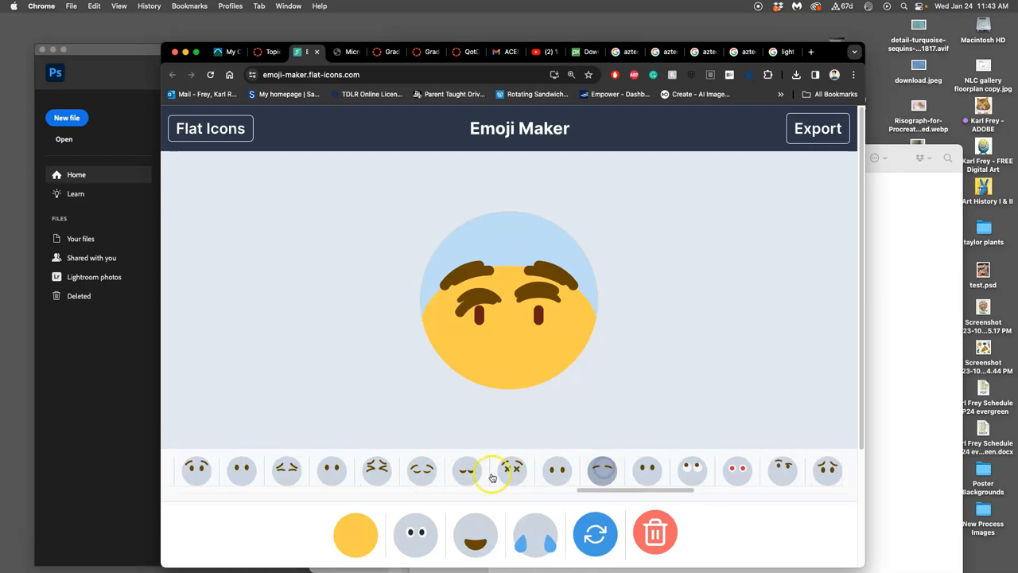
scroll("right", 3)
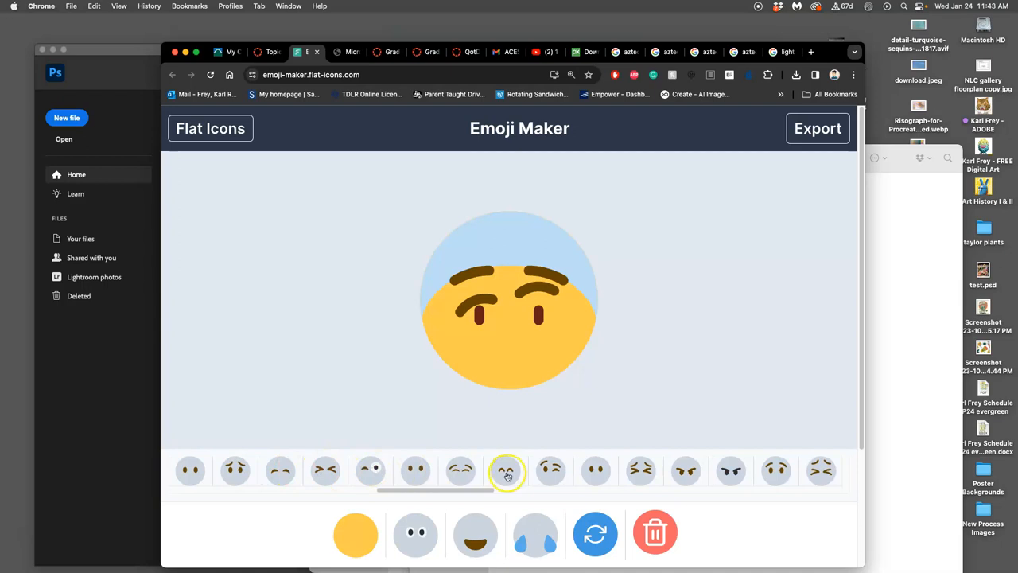
left_click(505, 471)
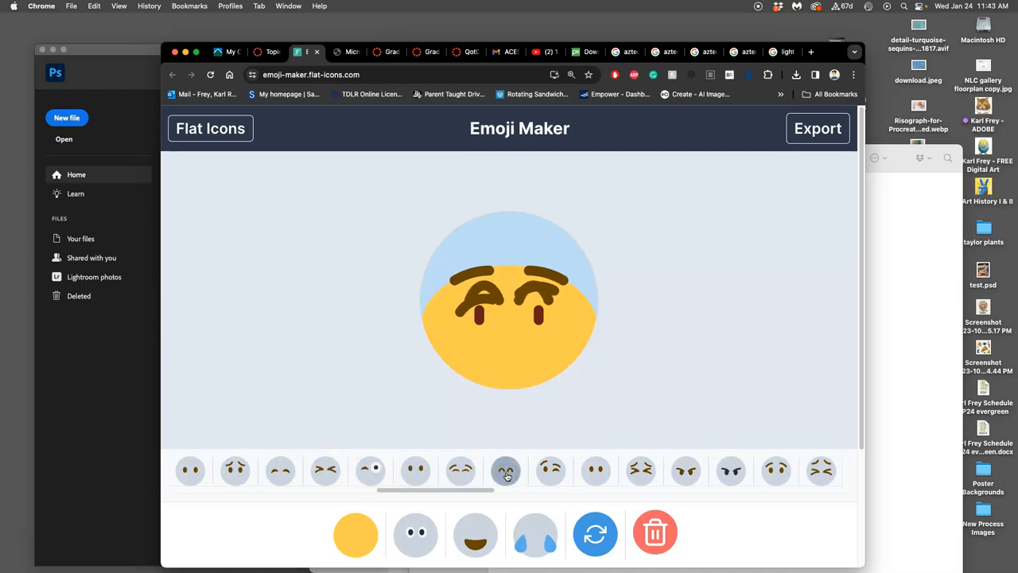
scroll("right", 3)
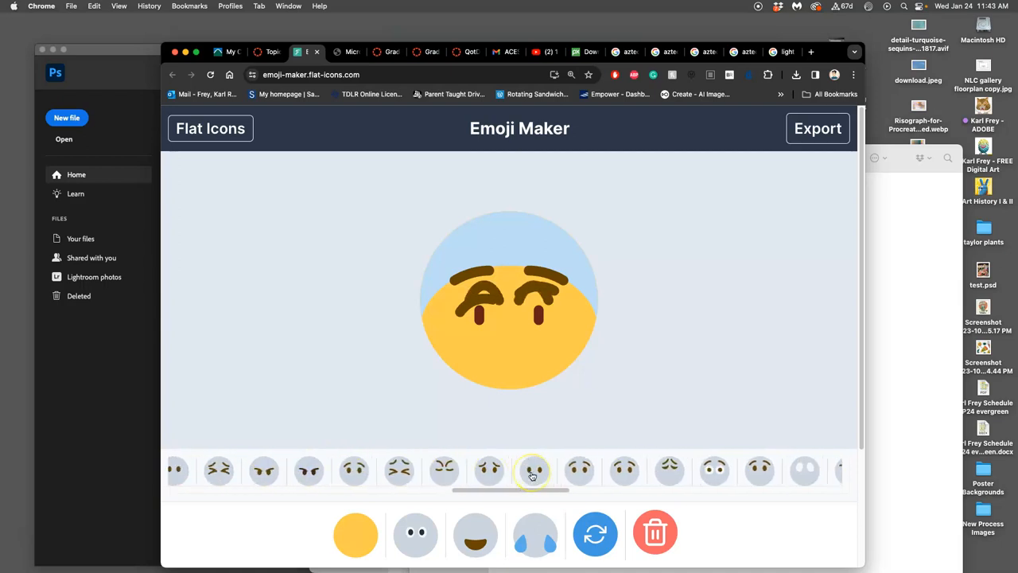
scroll("right", 3)
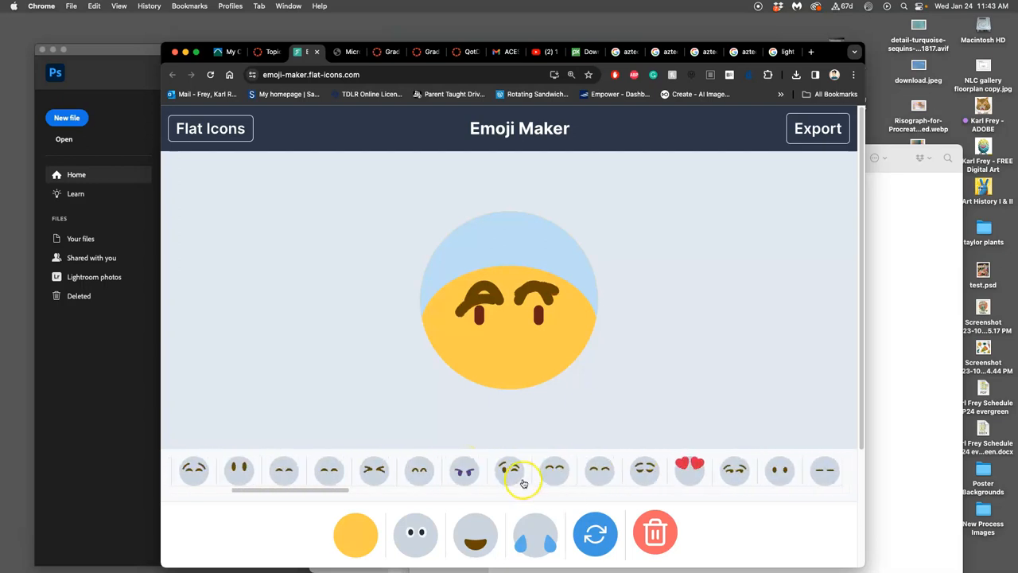
scroll("left", 3)
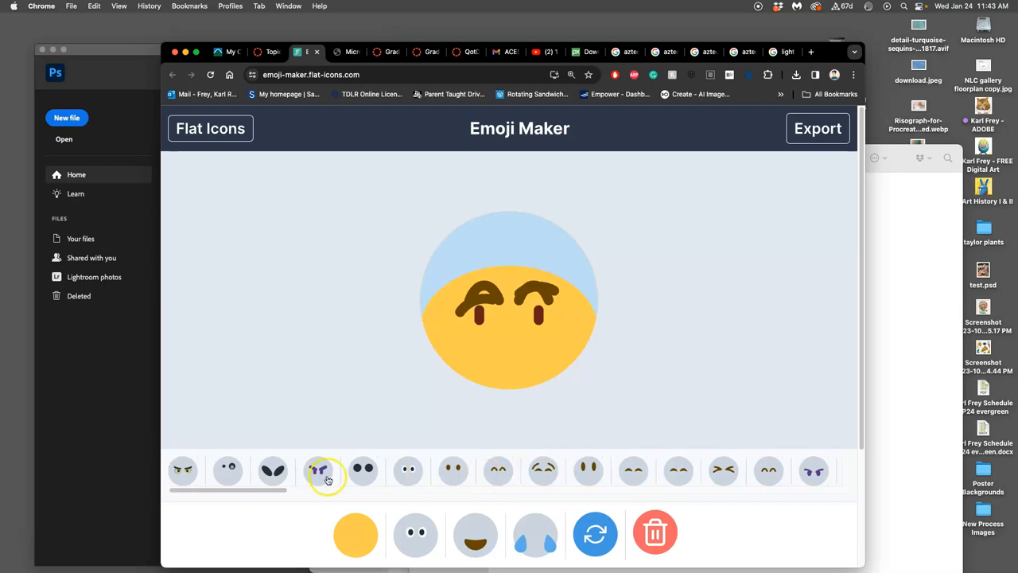
Choose the single raised quizzical eyebrow and add a monocle over one eye
scroll("right", 3)
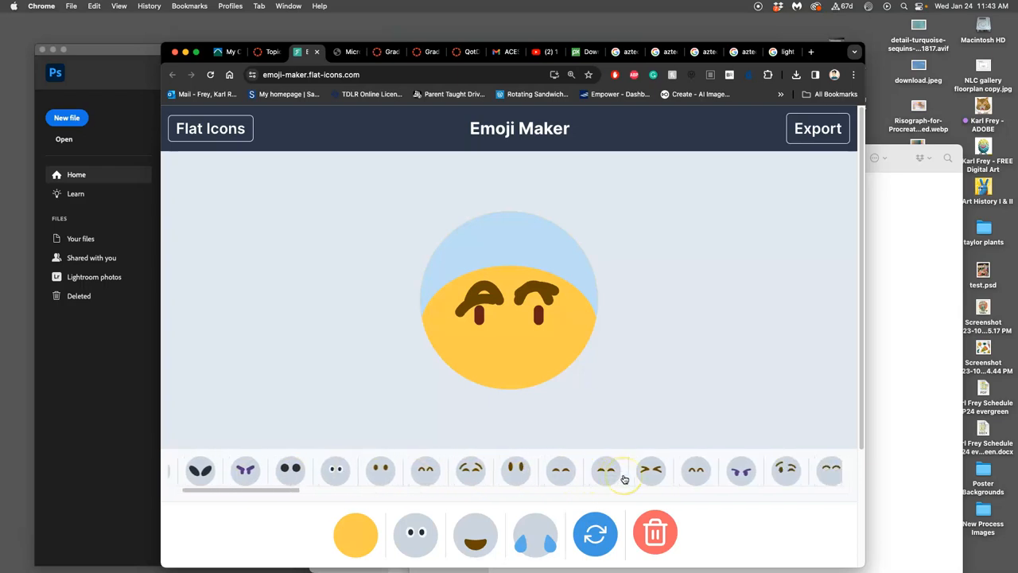
scroll("right", 3)
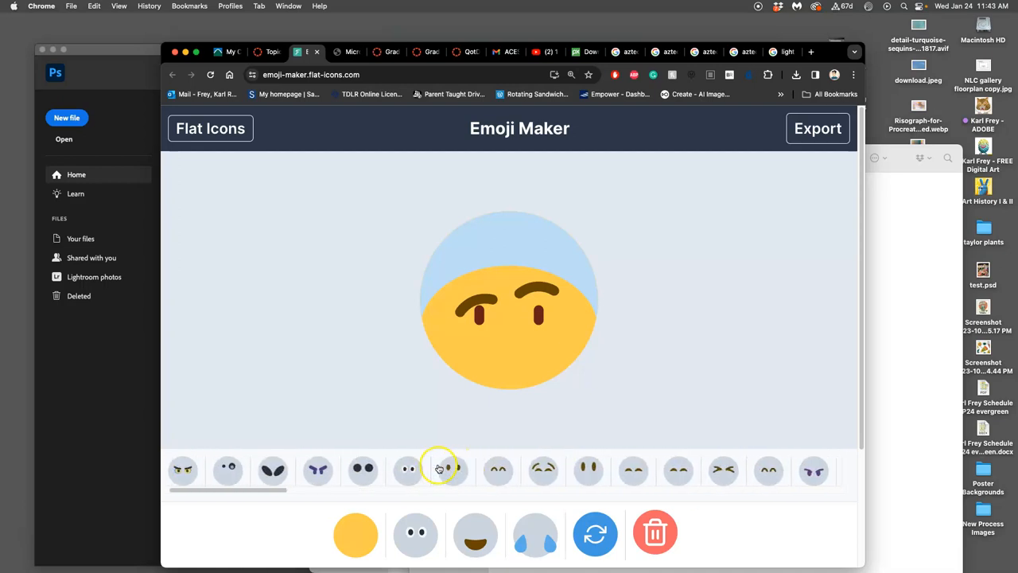
left_click(544, 471)
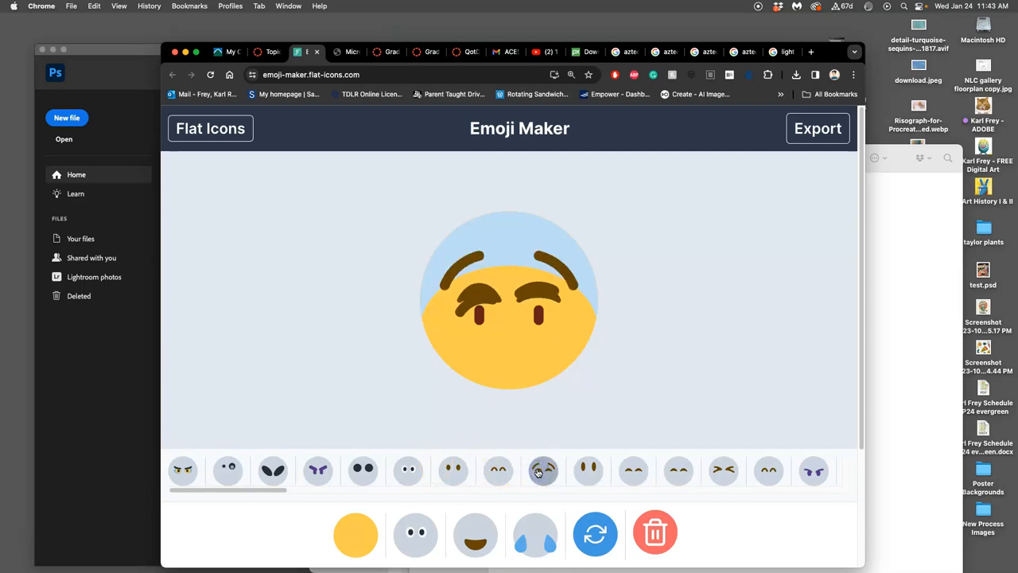
left_click(544, 471)
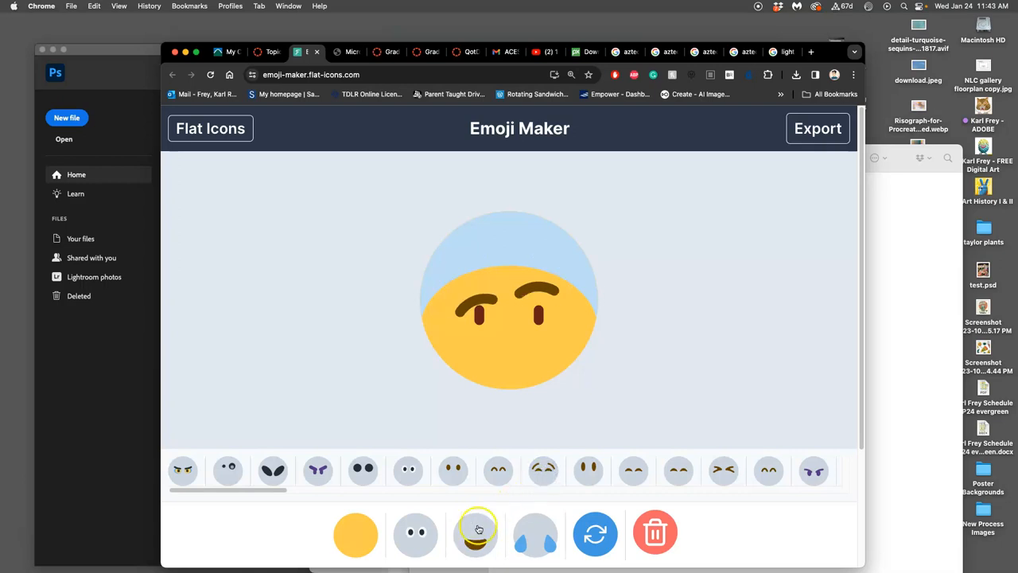
left_click(226, 471)
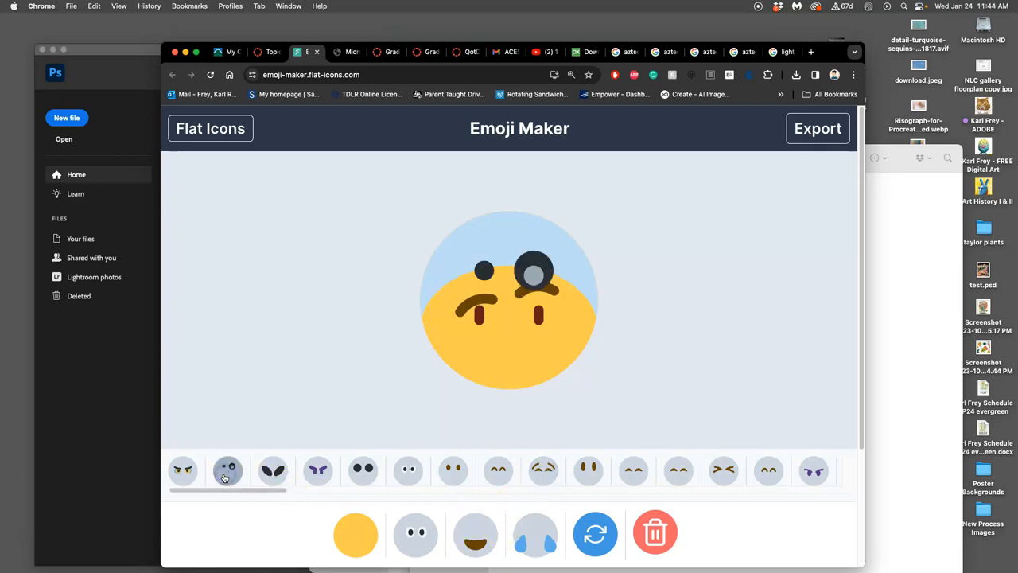
Switch to the mouth category and browse the mouth thumbnails
left_click(274, 471)
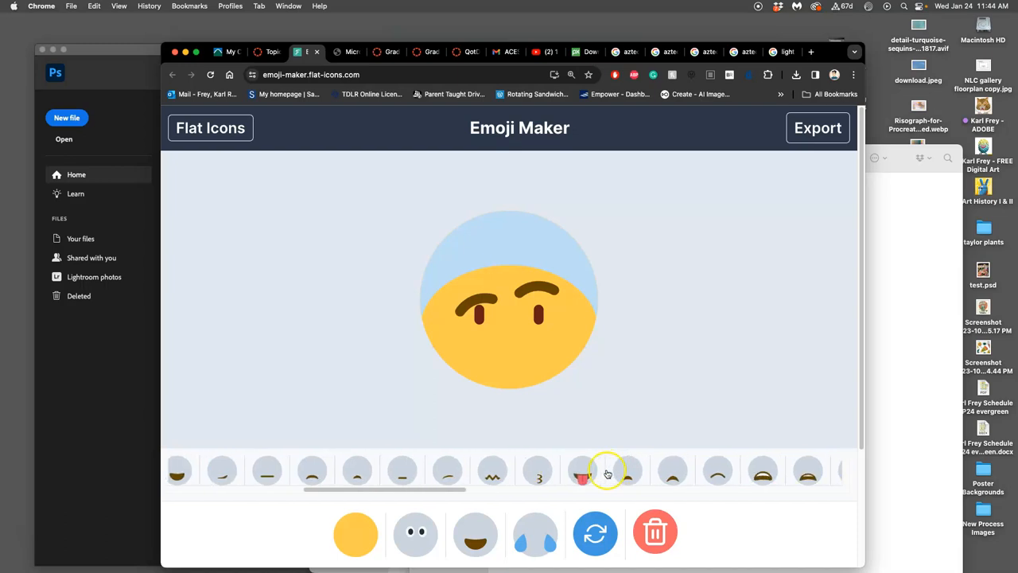
scroll("right", 3)
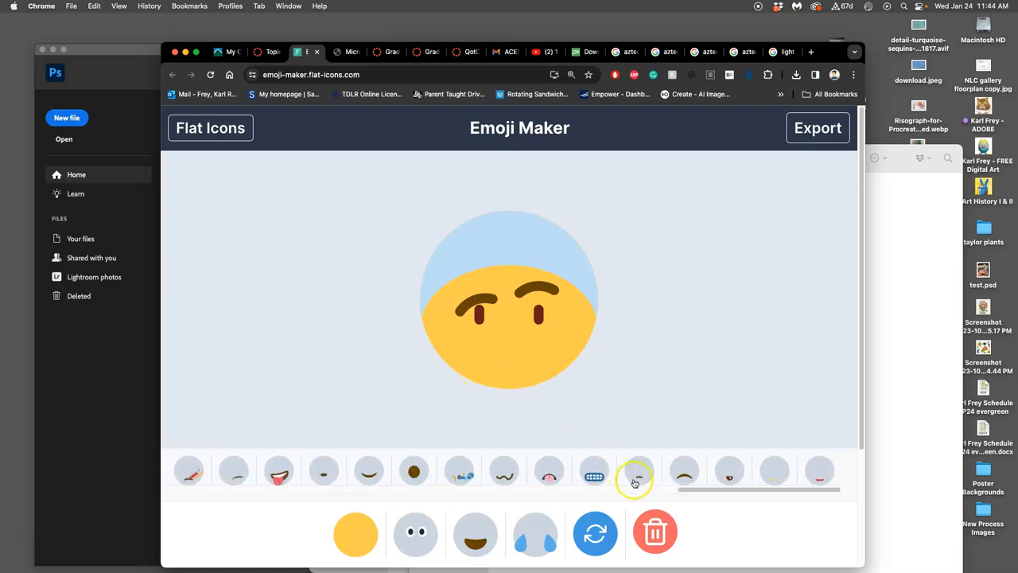
Try a flat crooked mouth, settle on the lopsided puzzled mouth, then add hearts above the face
left_click(413, 469)
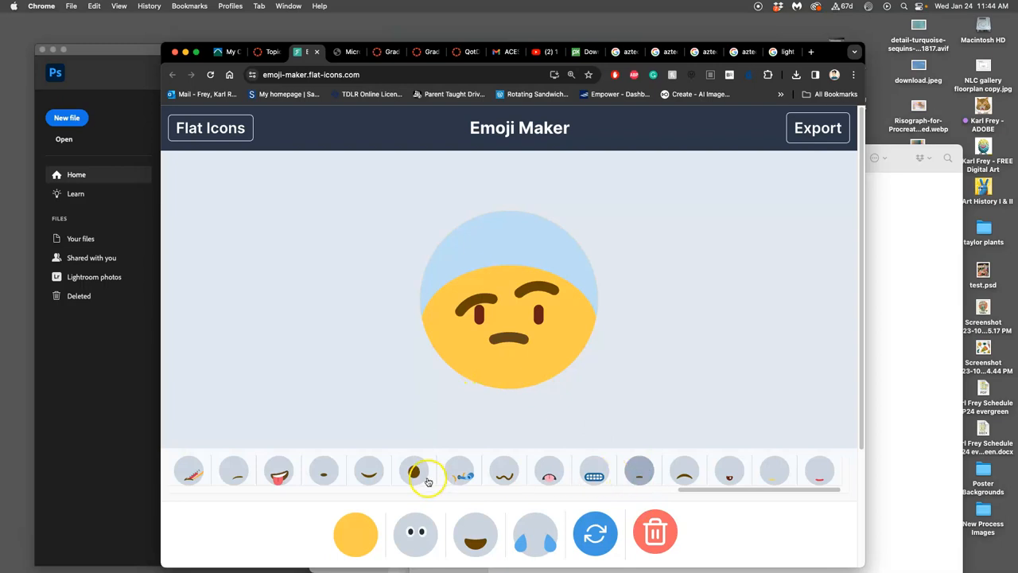
scroll("right", 3)
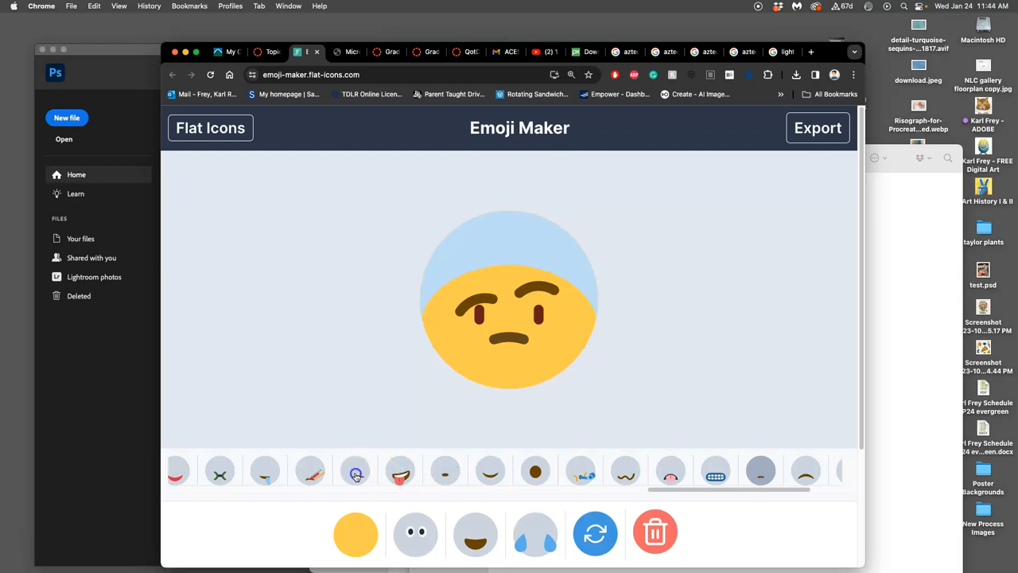
left_click(355, 471)
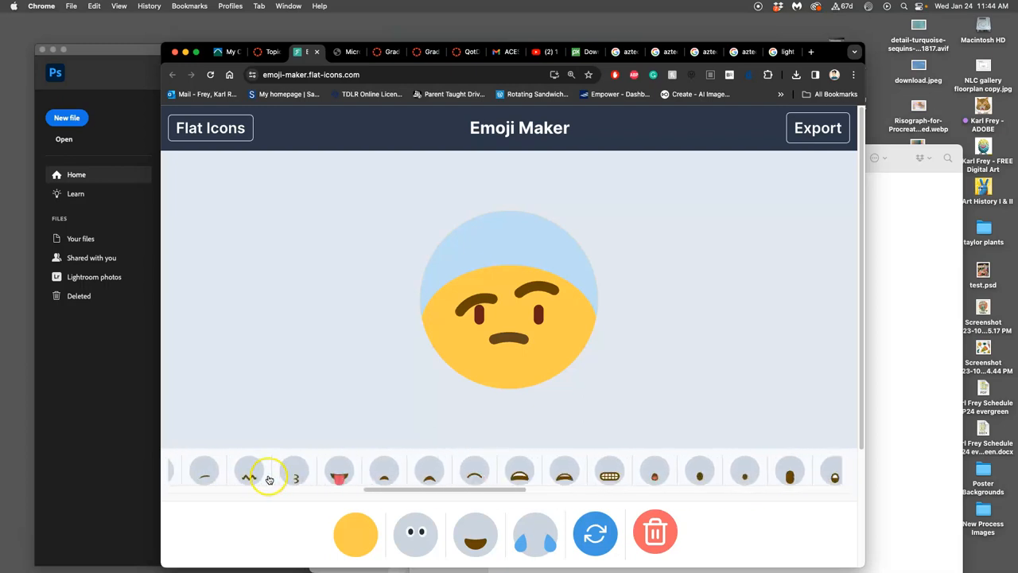
left_click(203, 471)
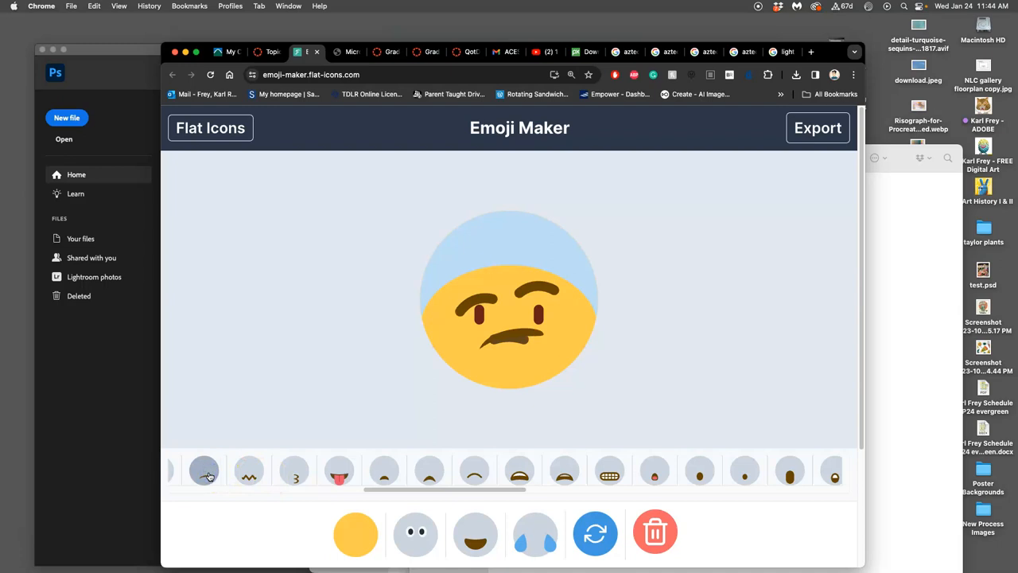
scroll("right", 3)
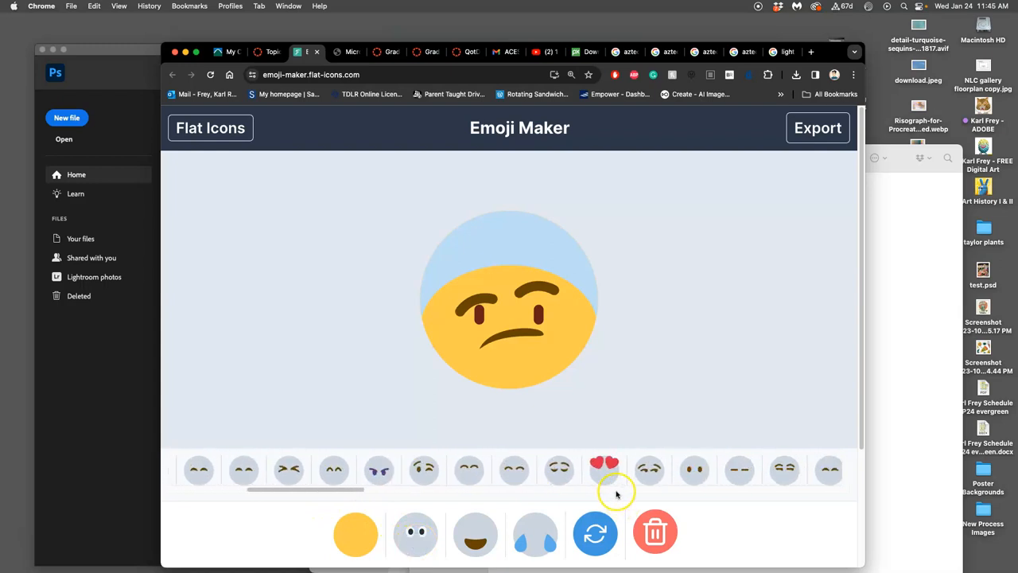
left_click(604, 470)
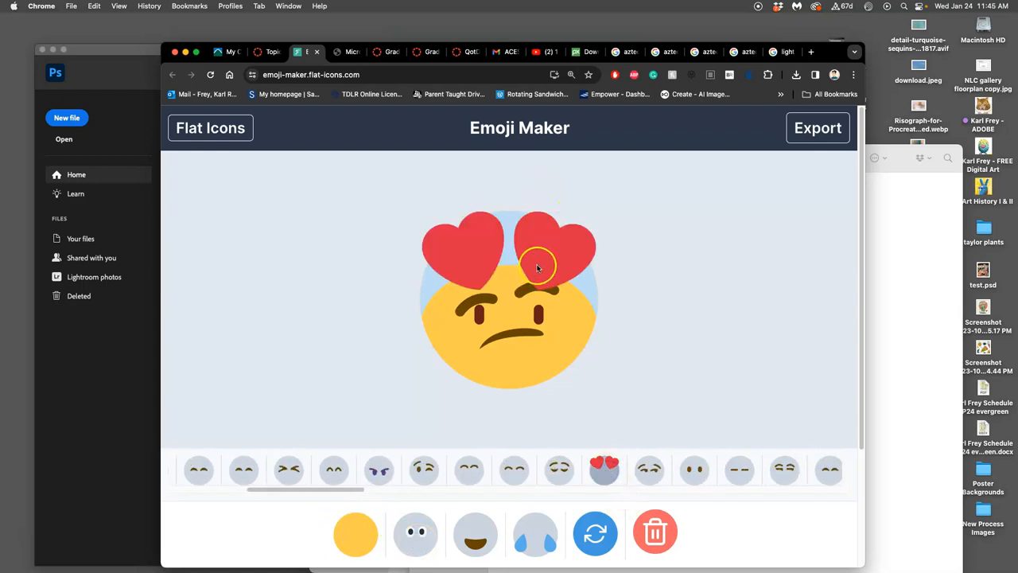